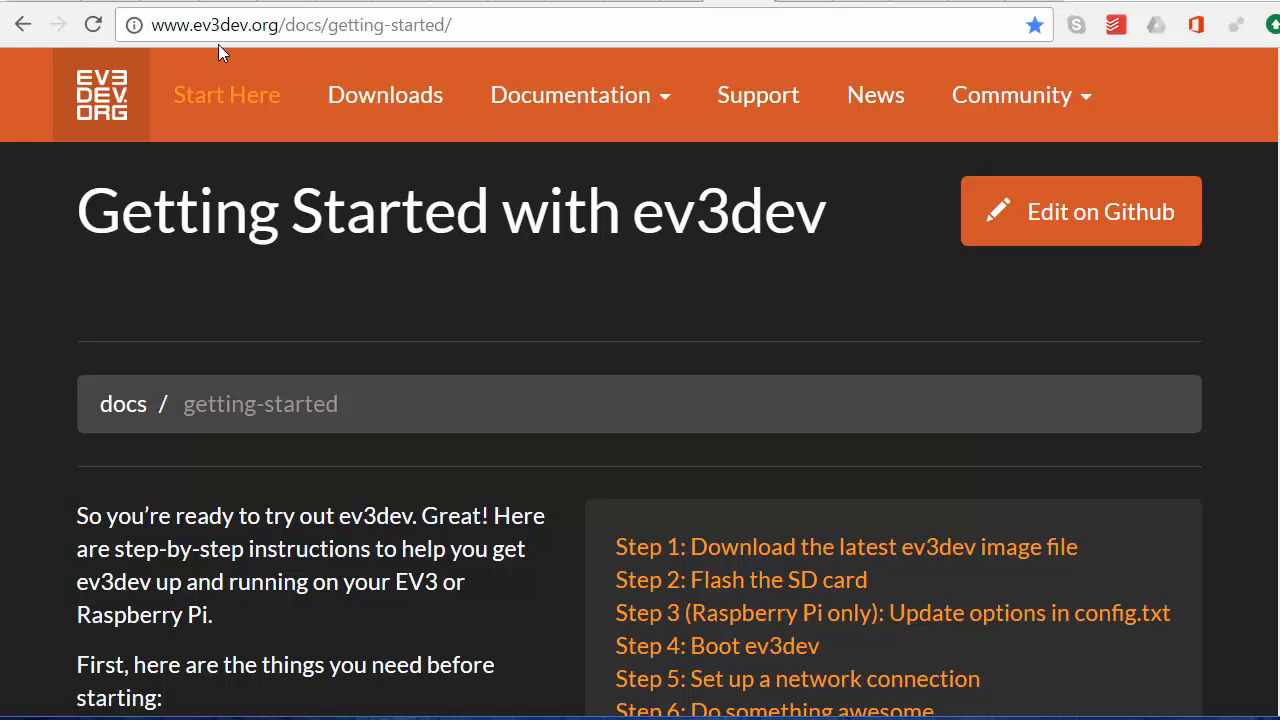
Browse the Ugreen USB Ethernet adapter listing down to the Lower Priced Items to Consider section
scroll("down", 3)
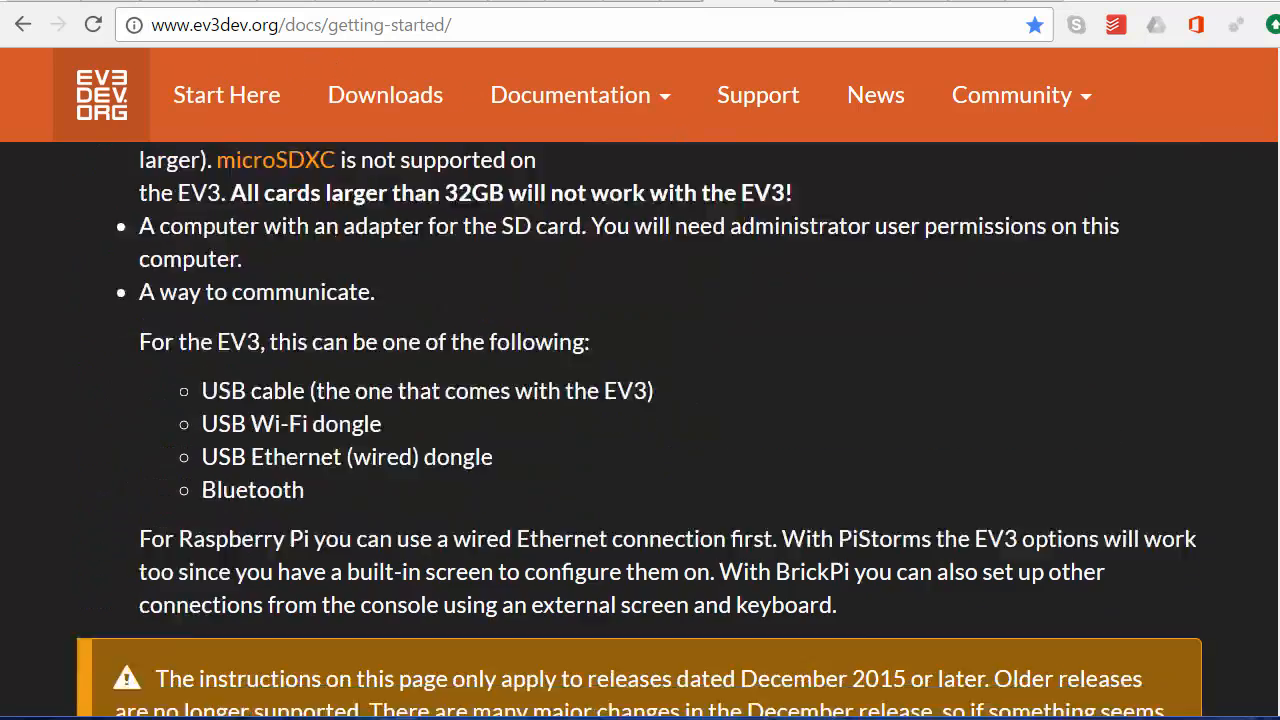
scroll("down", 3)
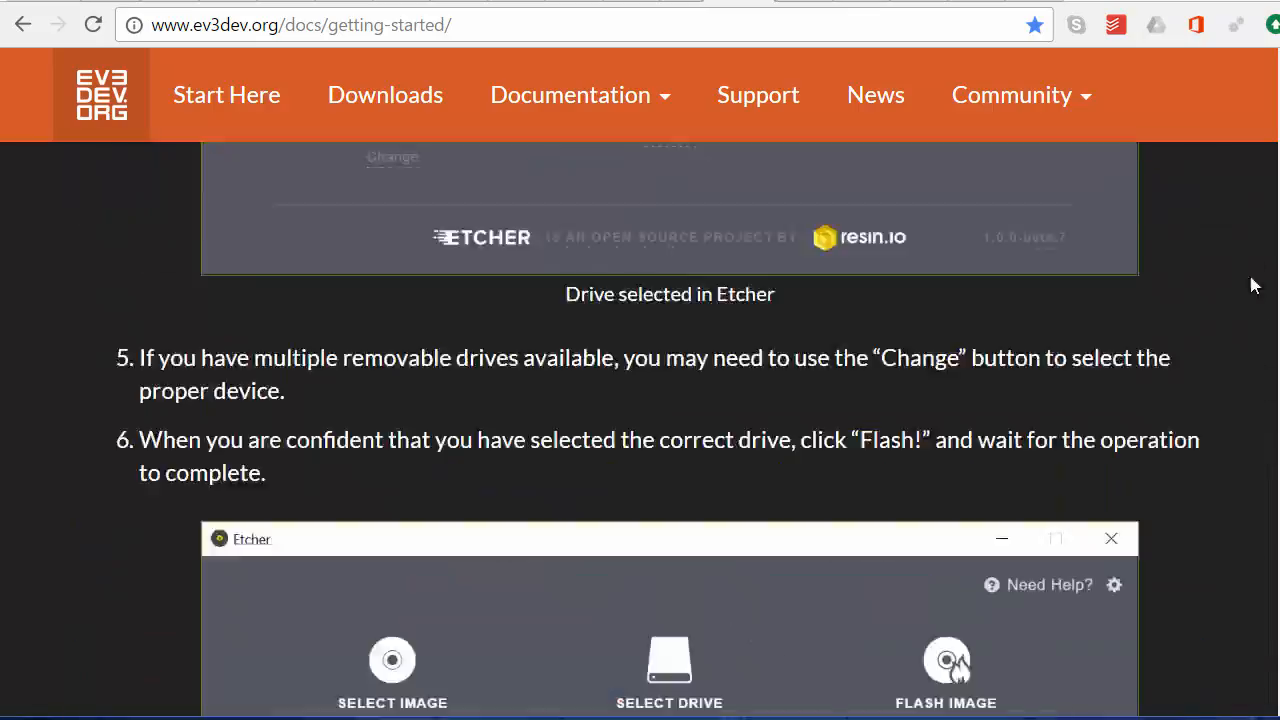
scroll("up", 3)
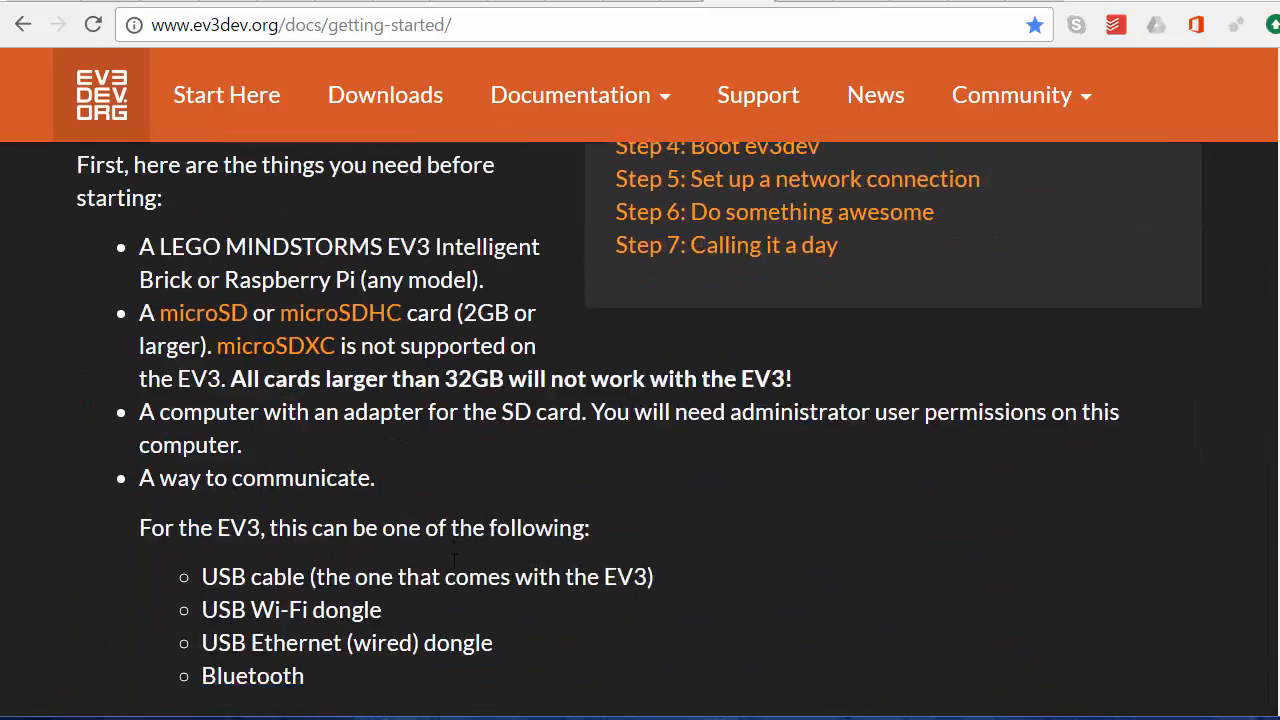
scroll("down", 3)
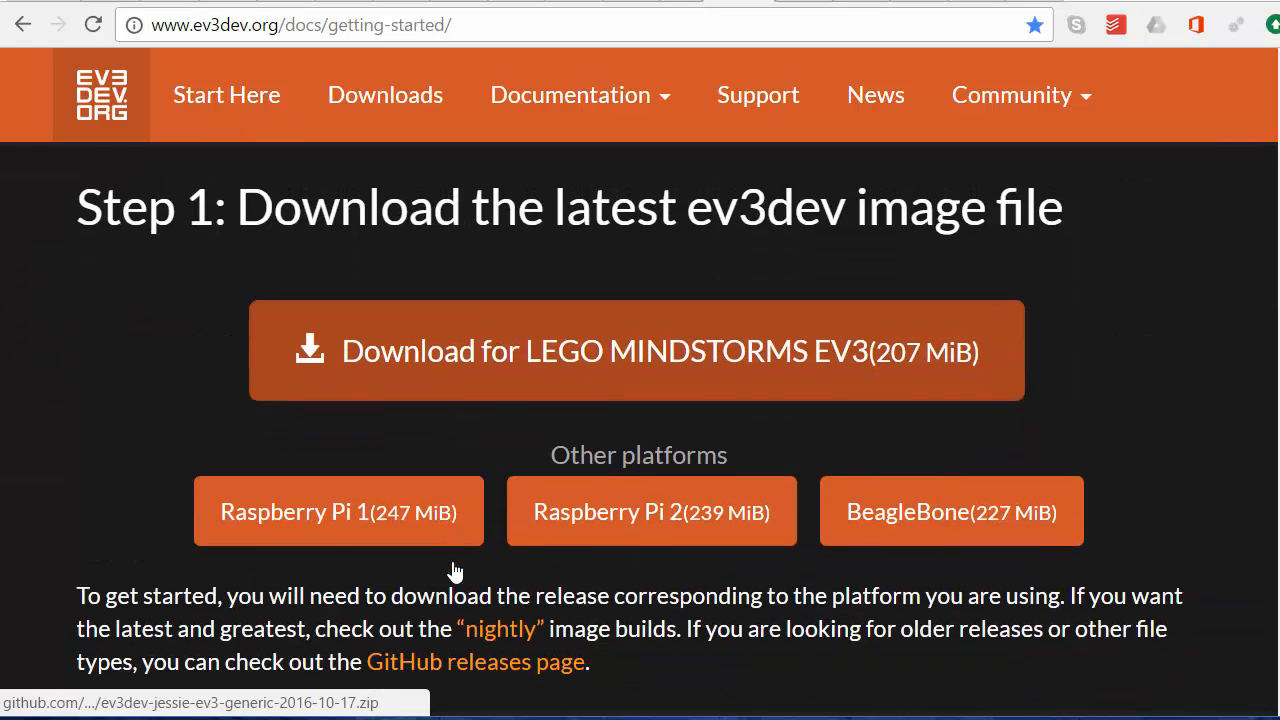
scroll("down", 3)
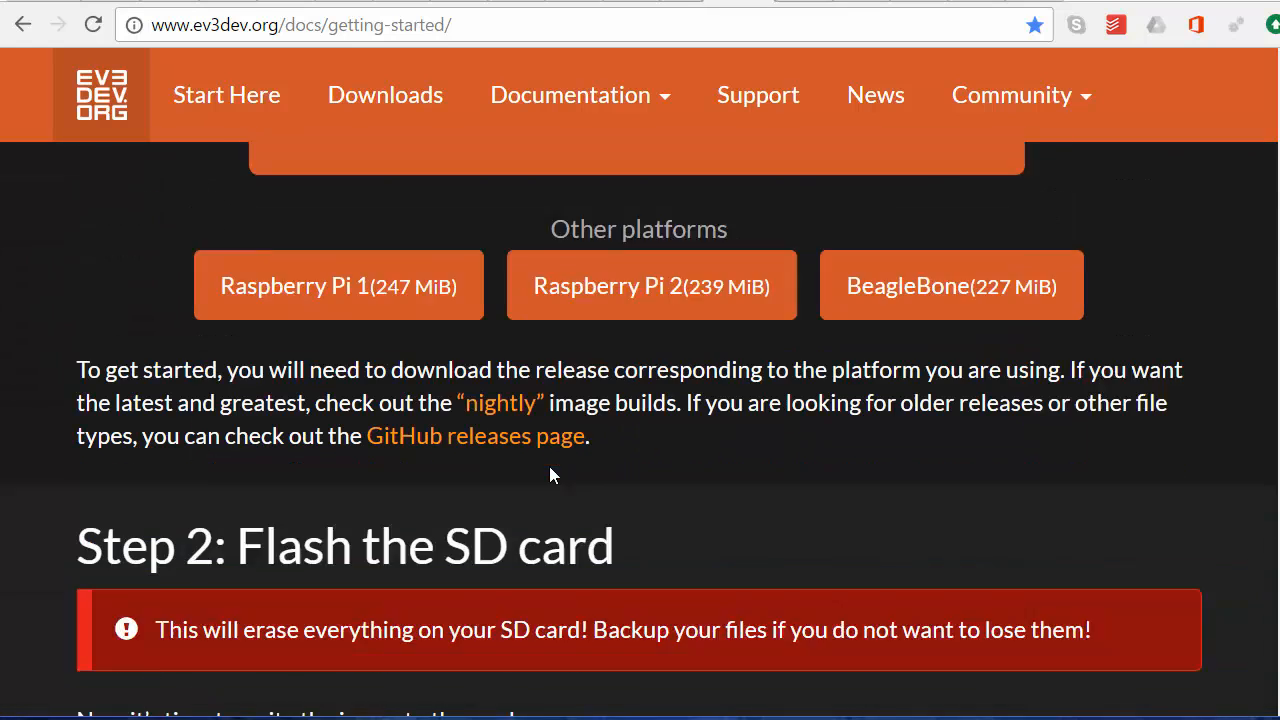
scroll("down", 3)
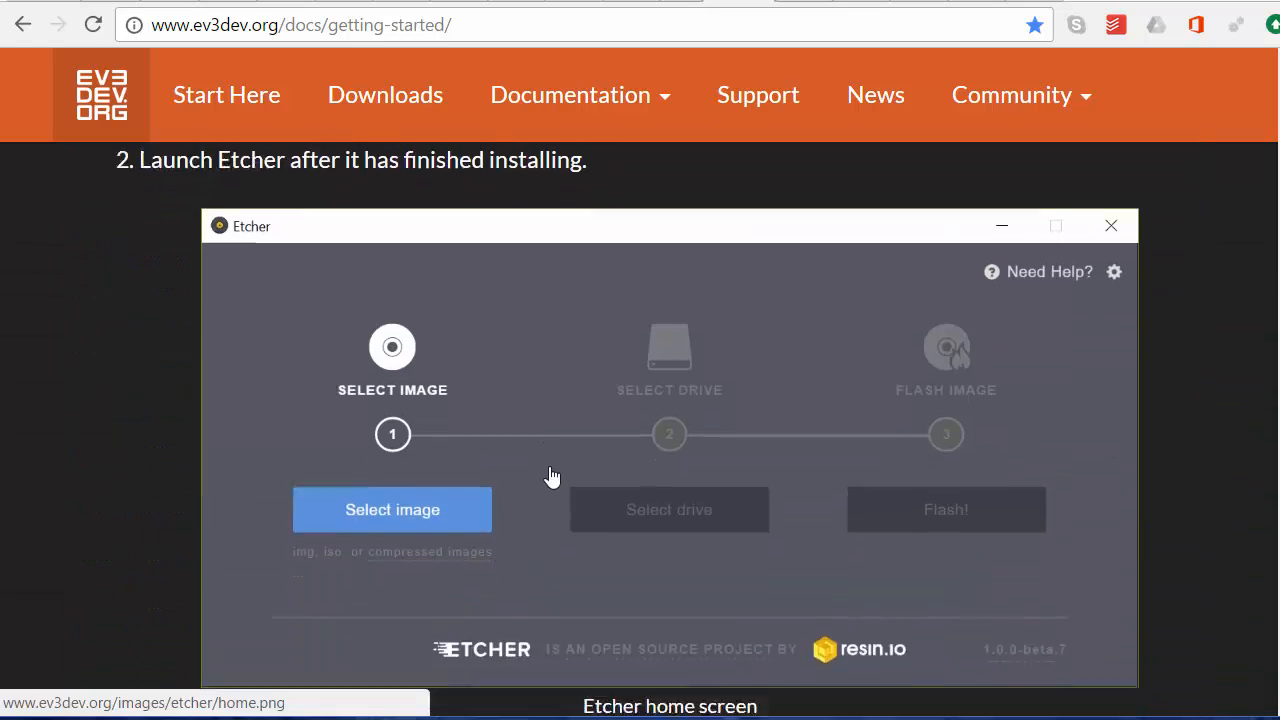
scroll("down", 3)
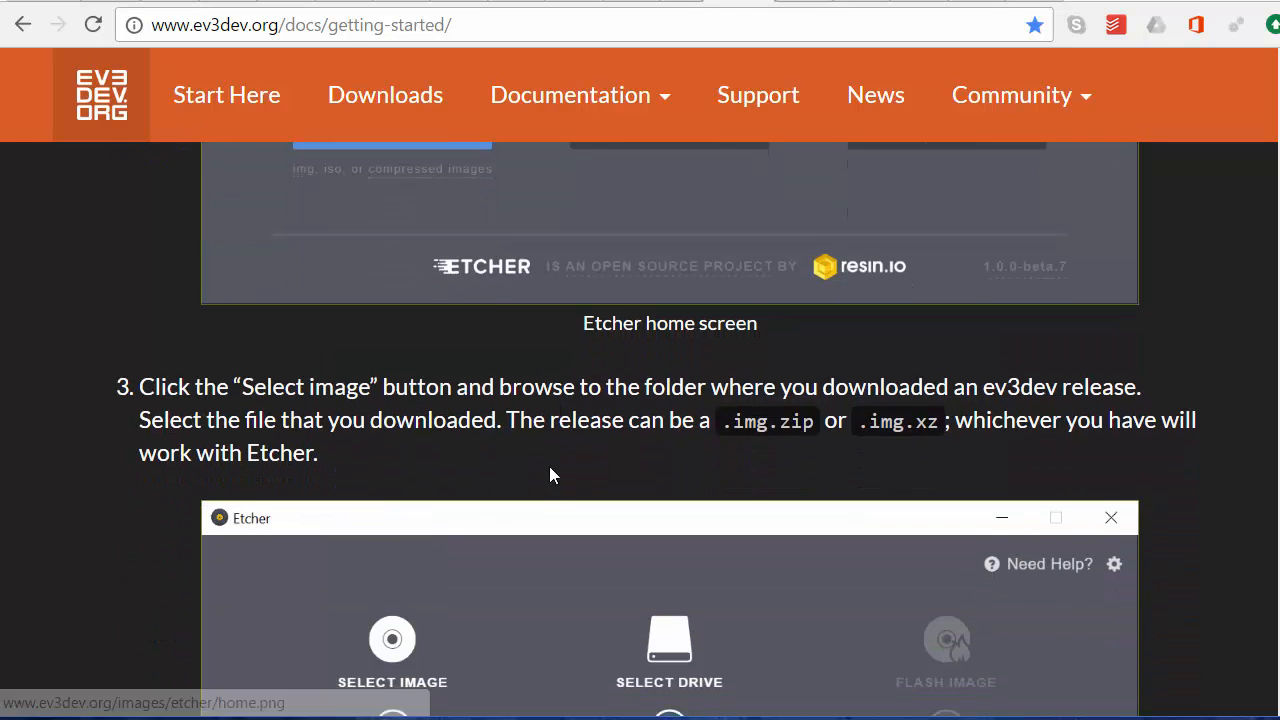
scroll("down", 3)
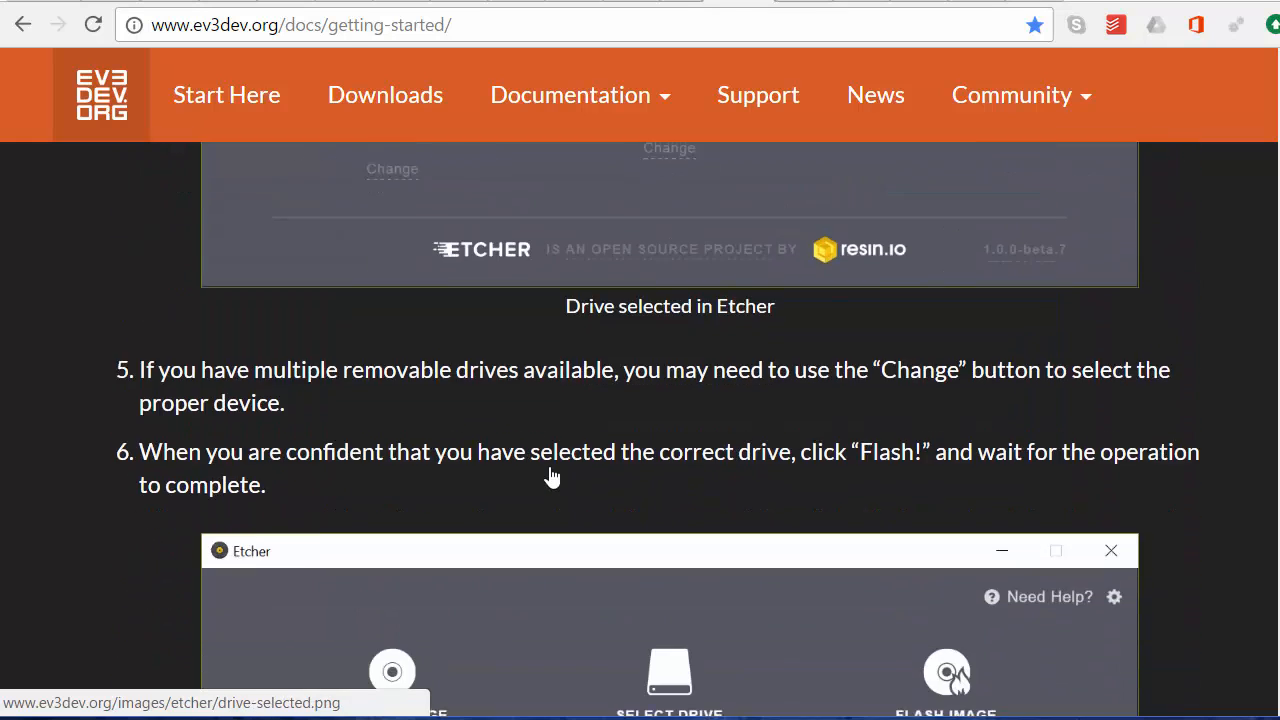
scroll("down", 3)
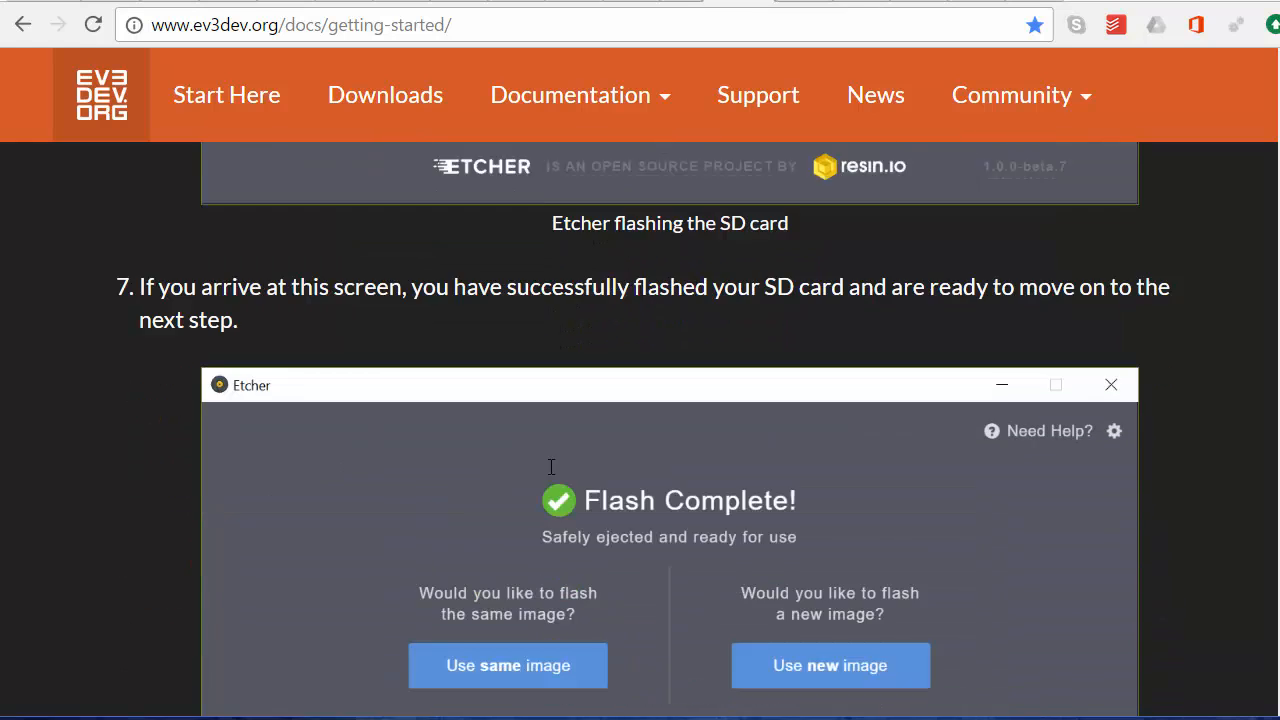
scroll("down", 3)
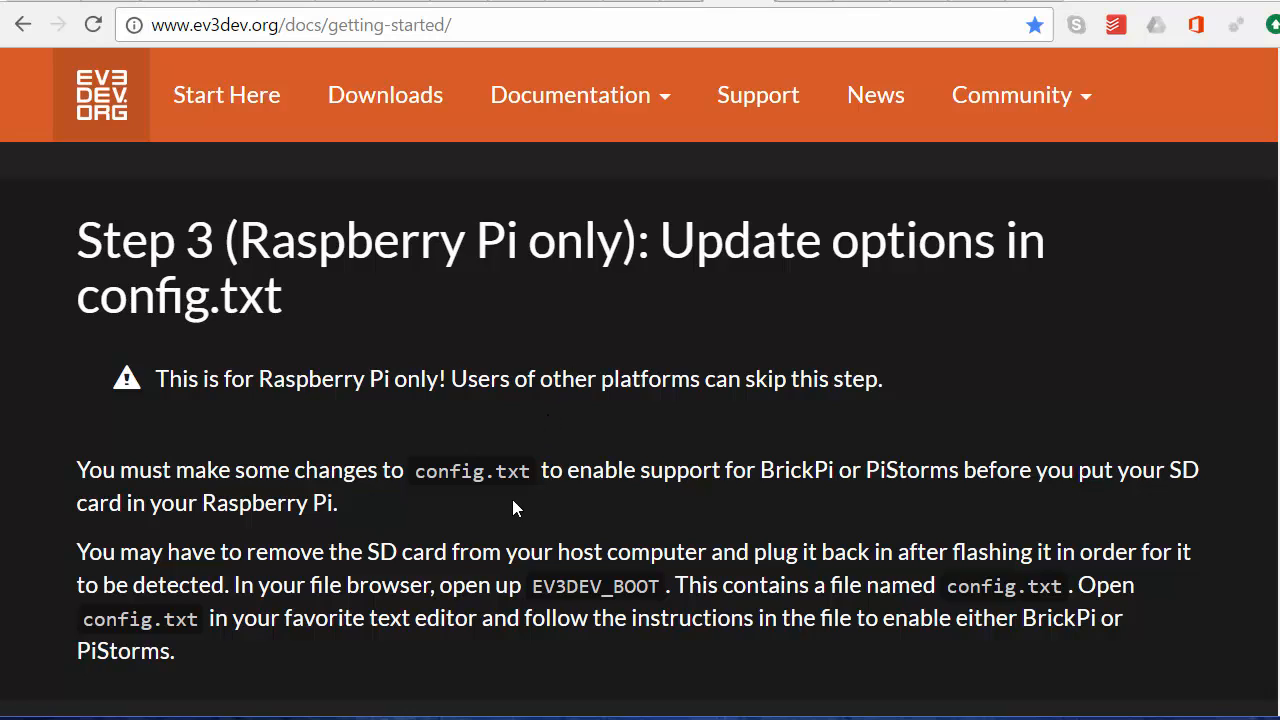
mouse_move(449, 503)
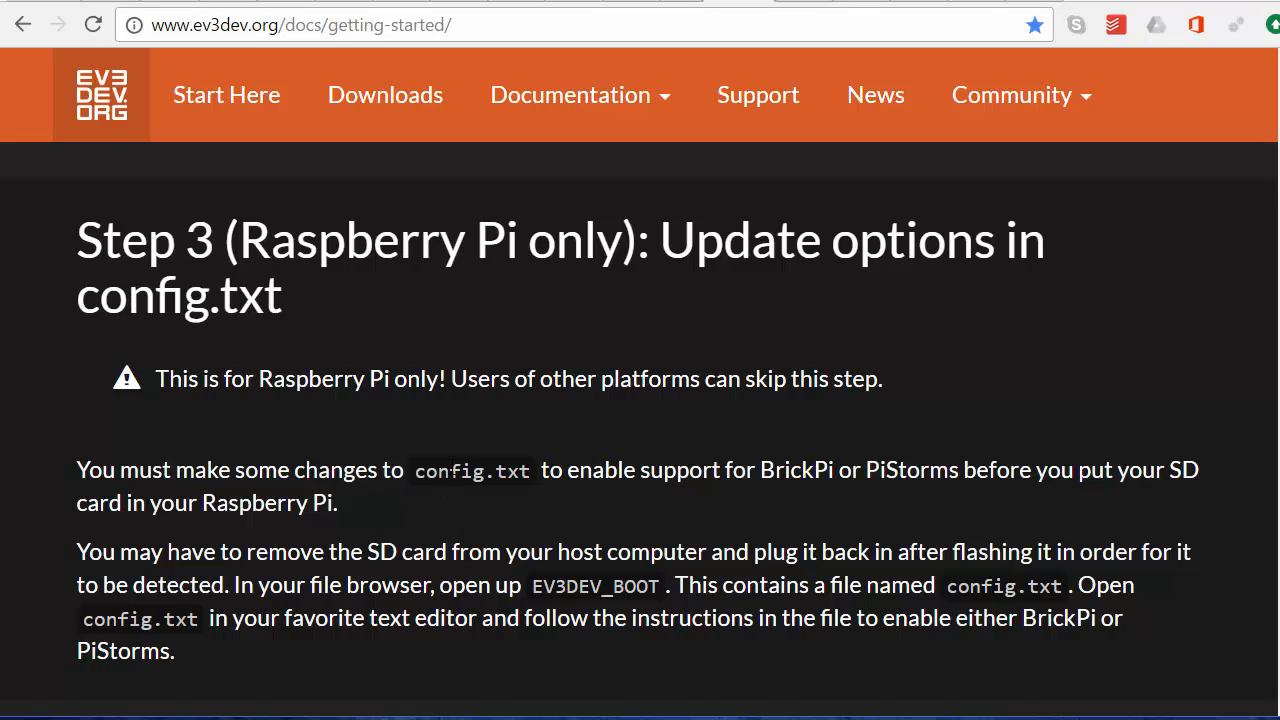
mouse_move(465, 432)
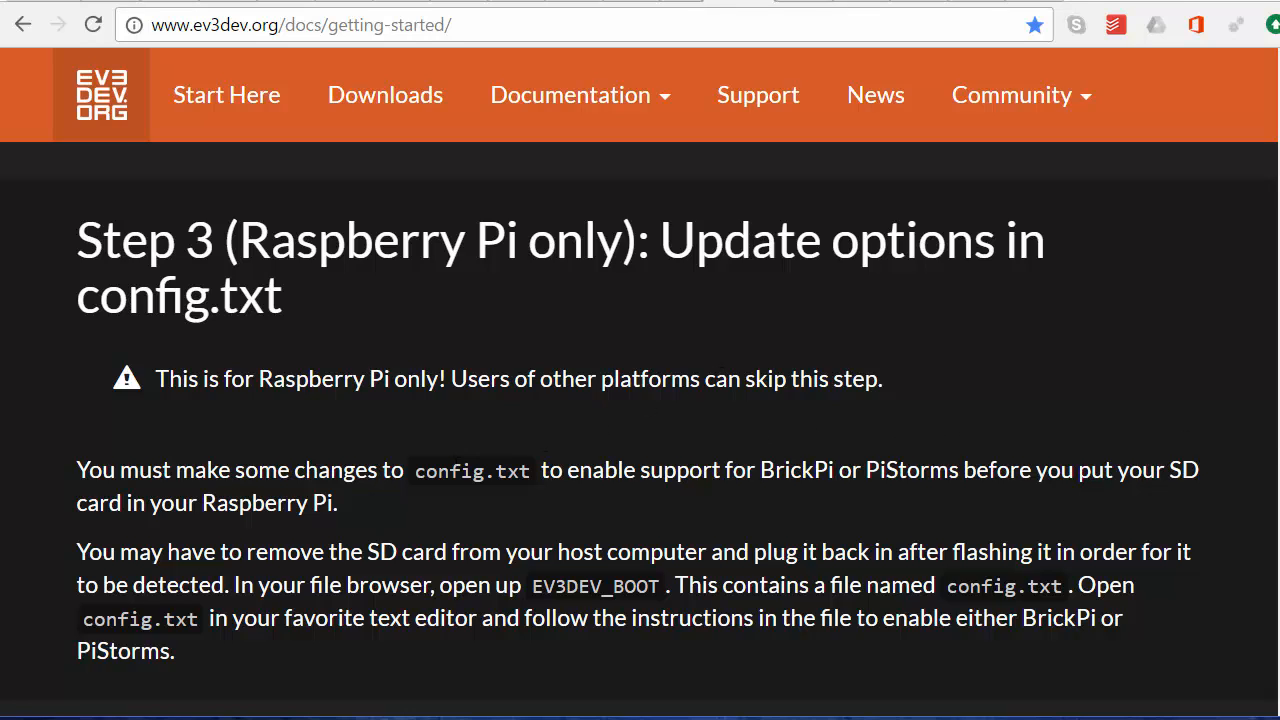
scroll("down", 3)
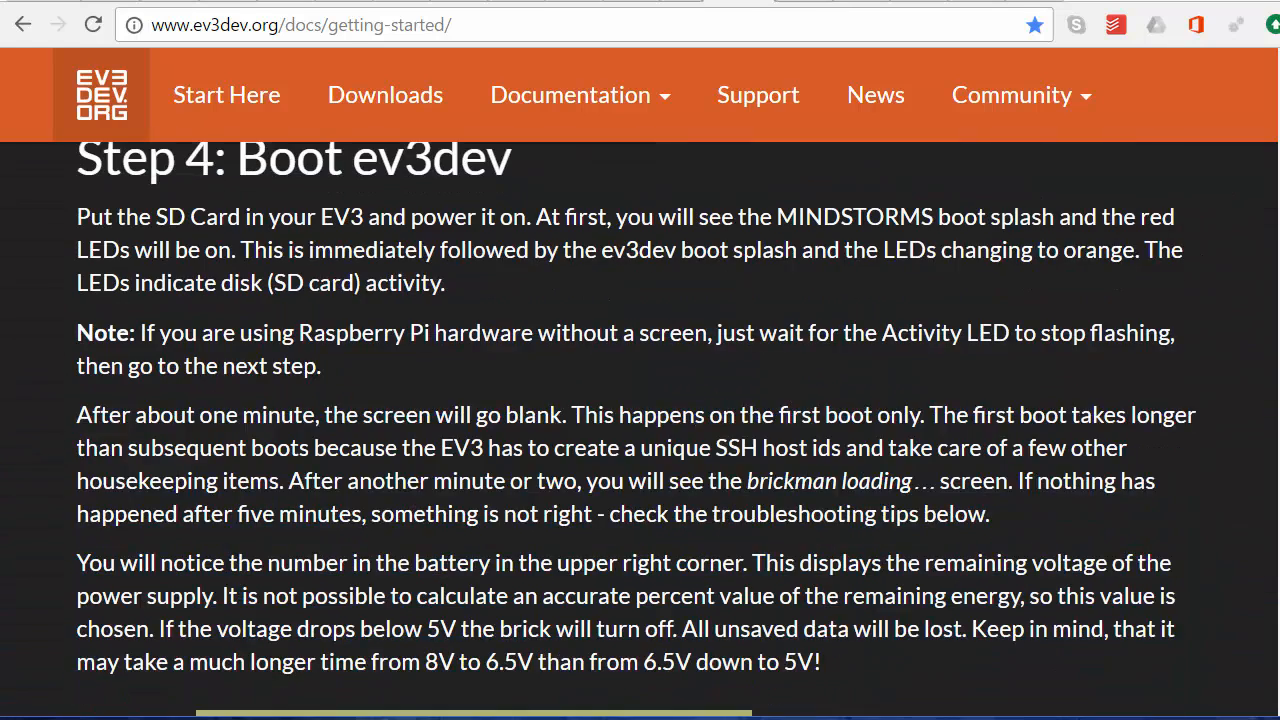
mouse_move(570, 505)
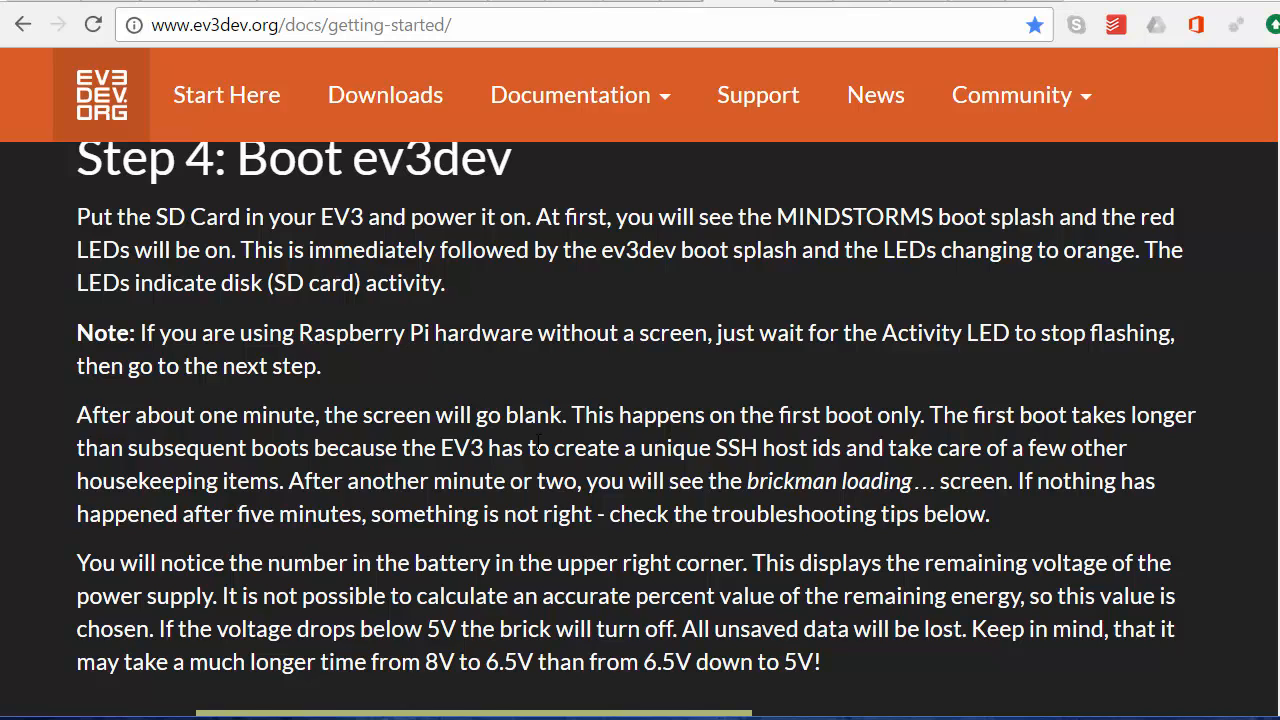
scroll("down", 3)
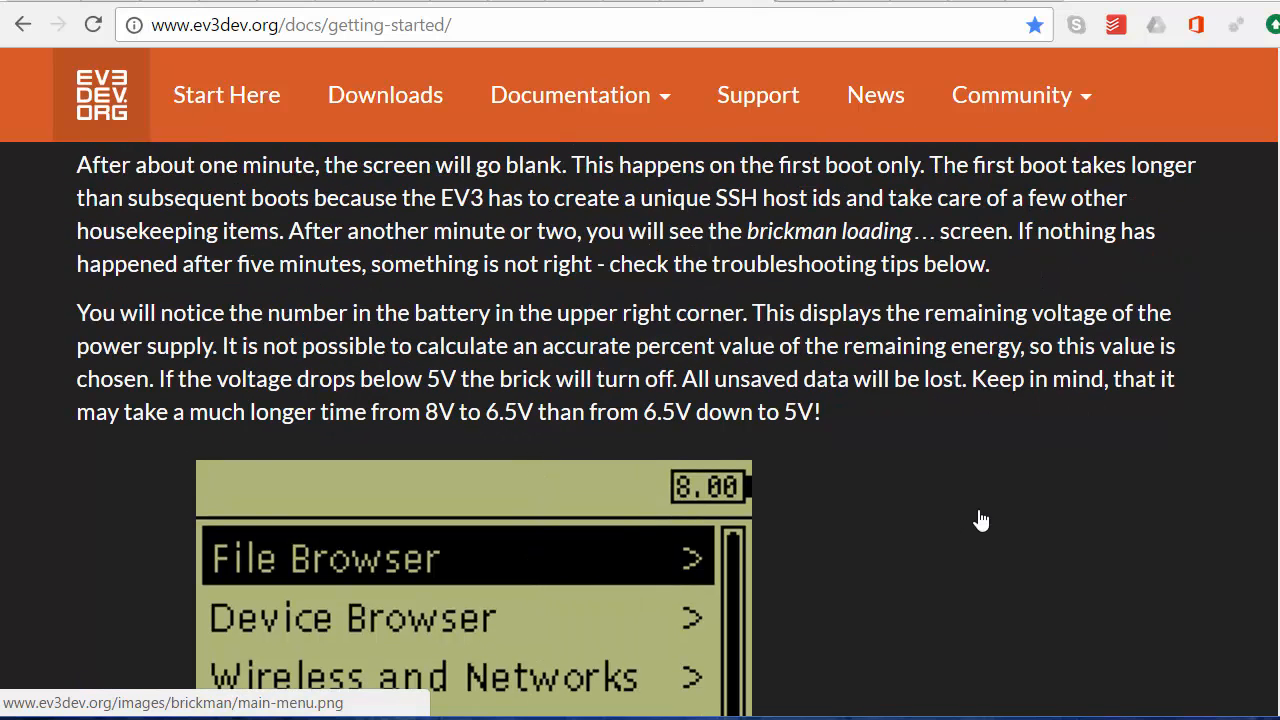
scroll("down", 3)
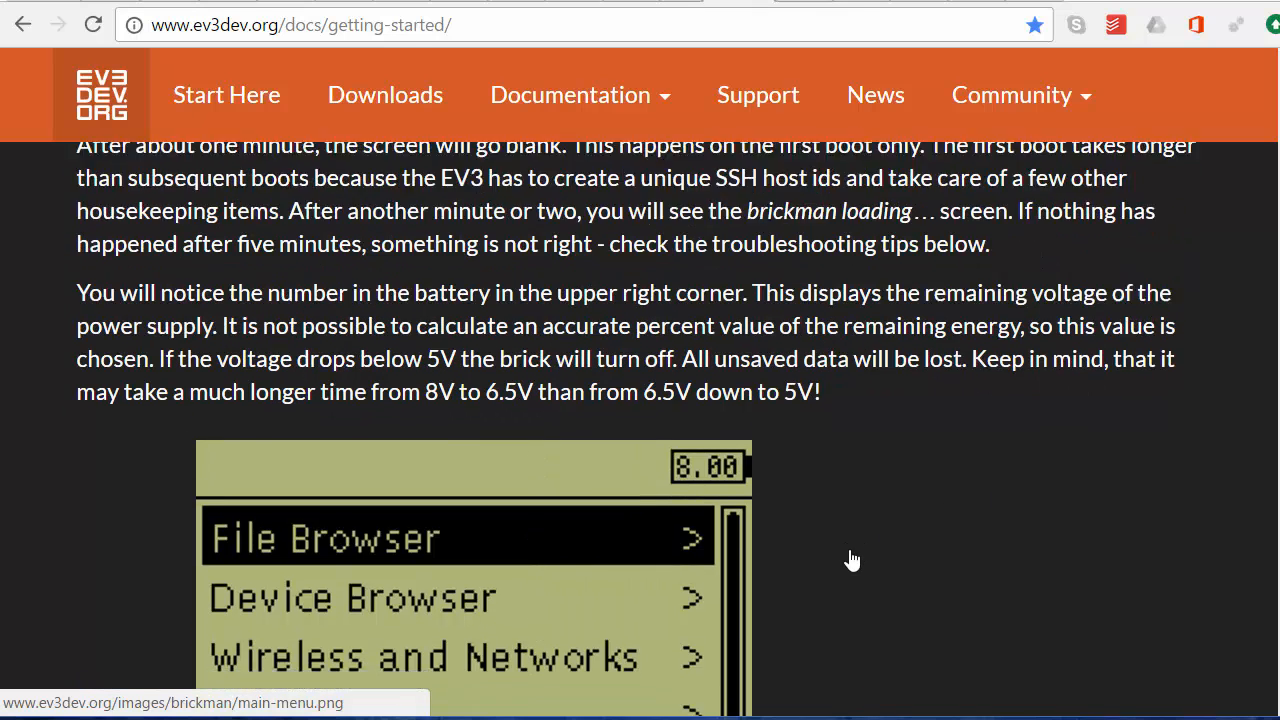
scroll("down", 3)
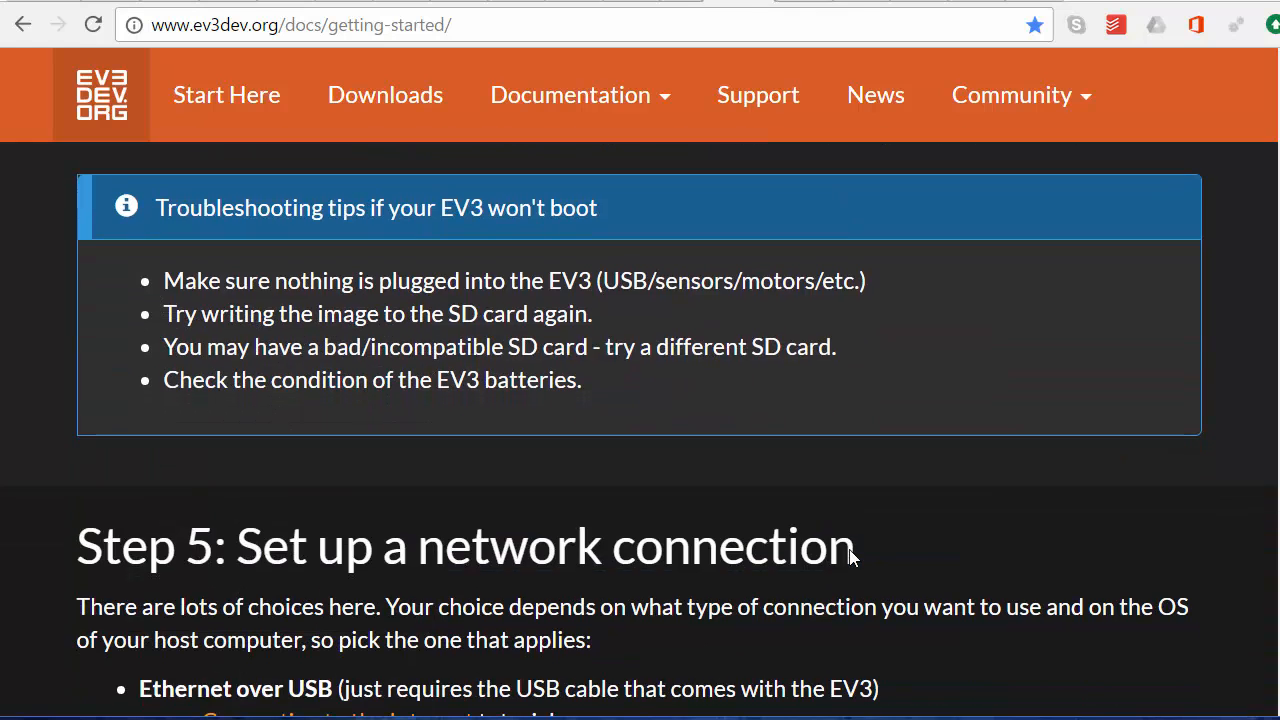
scroll("down", 3)
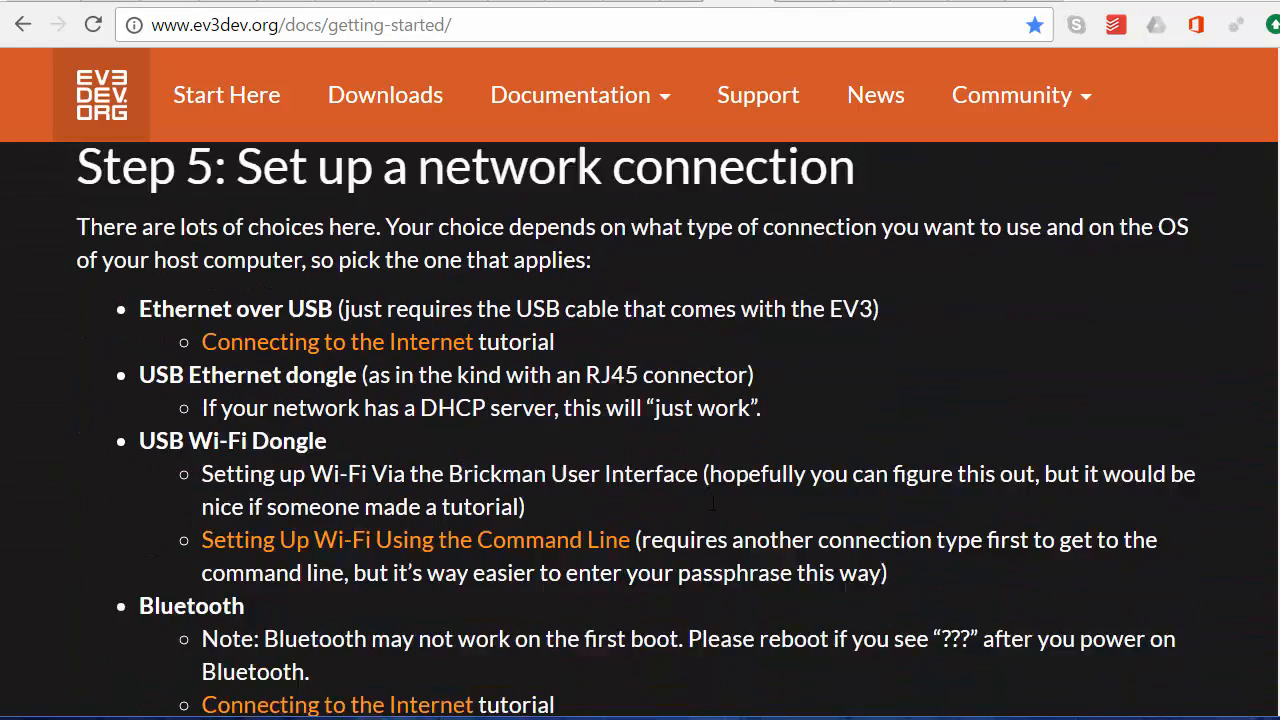
scroll("down", 3)
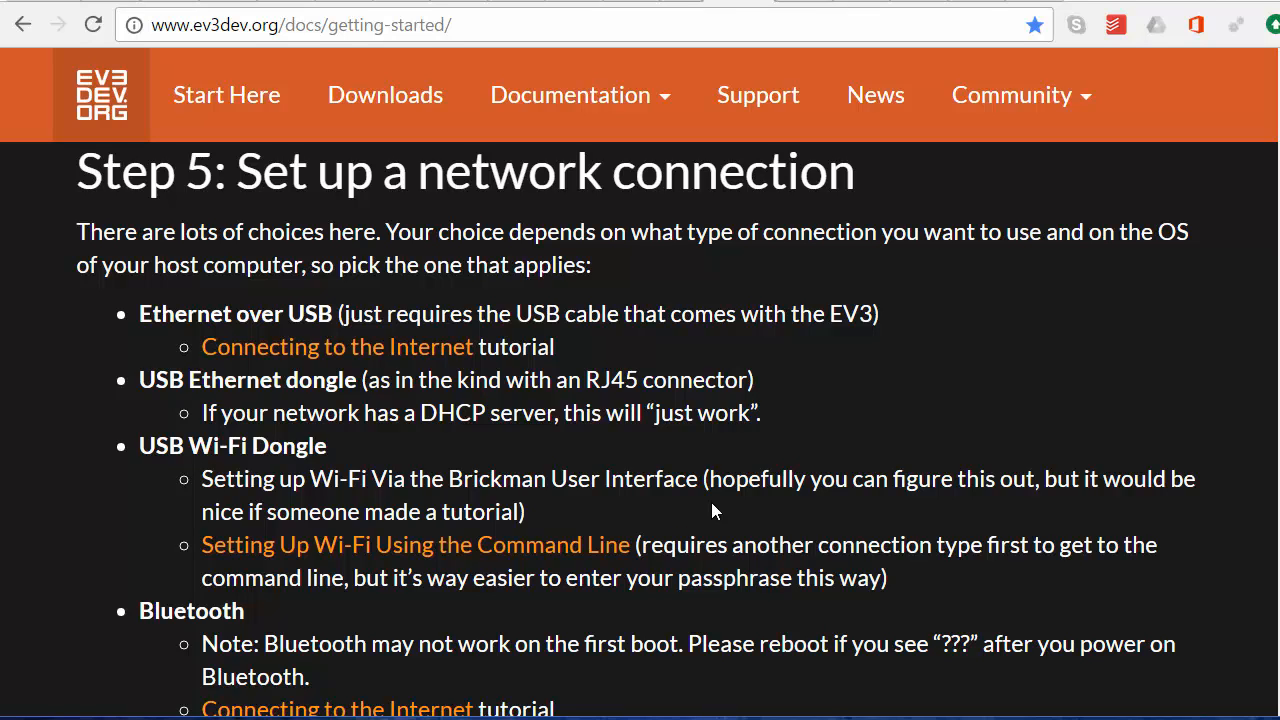
mouse_move(560, 468)
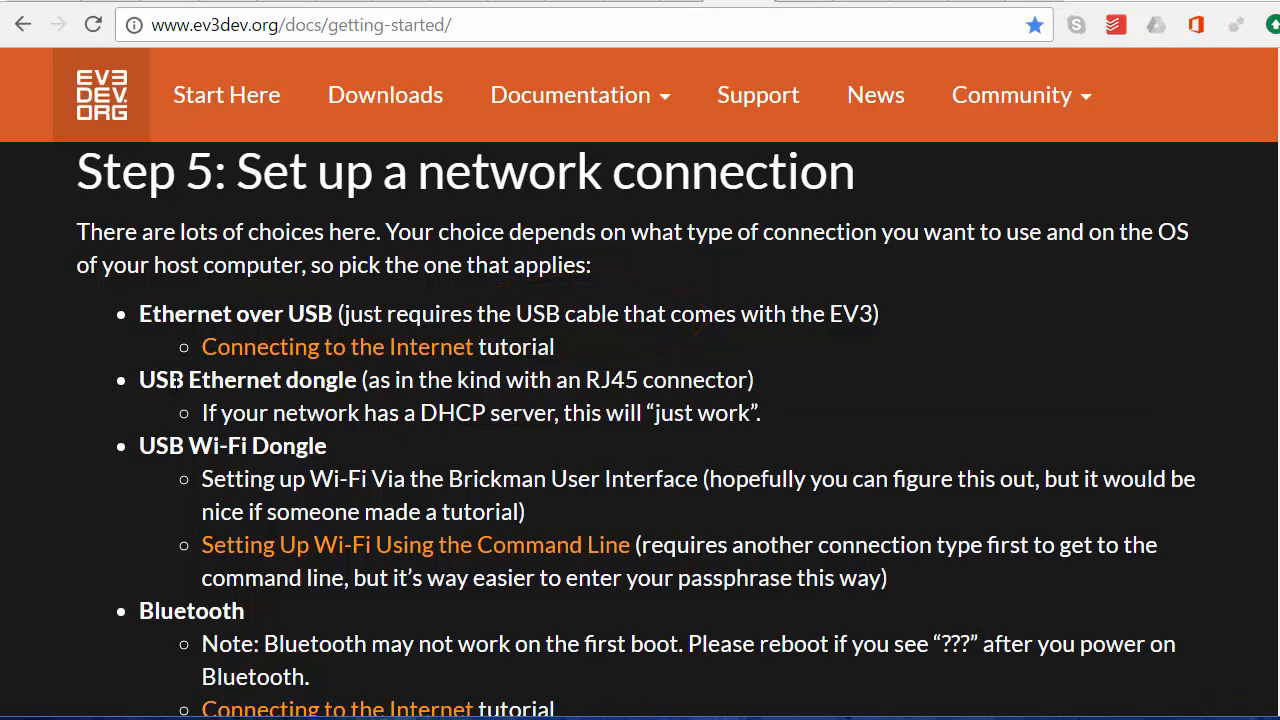
mouse_move(368, 405)
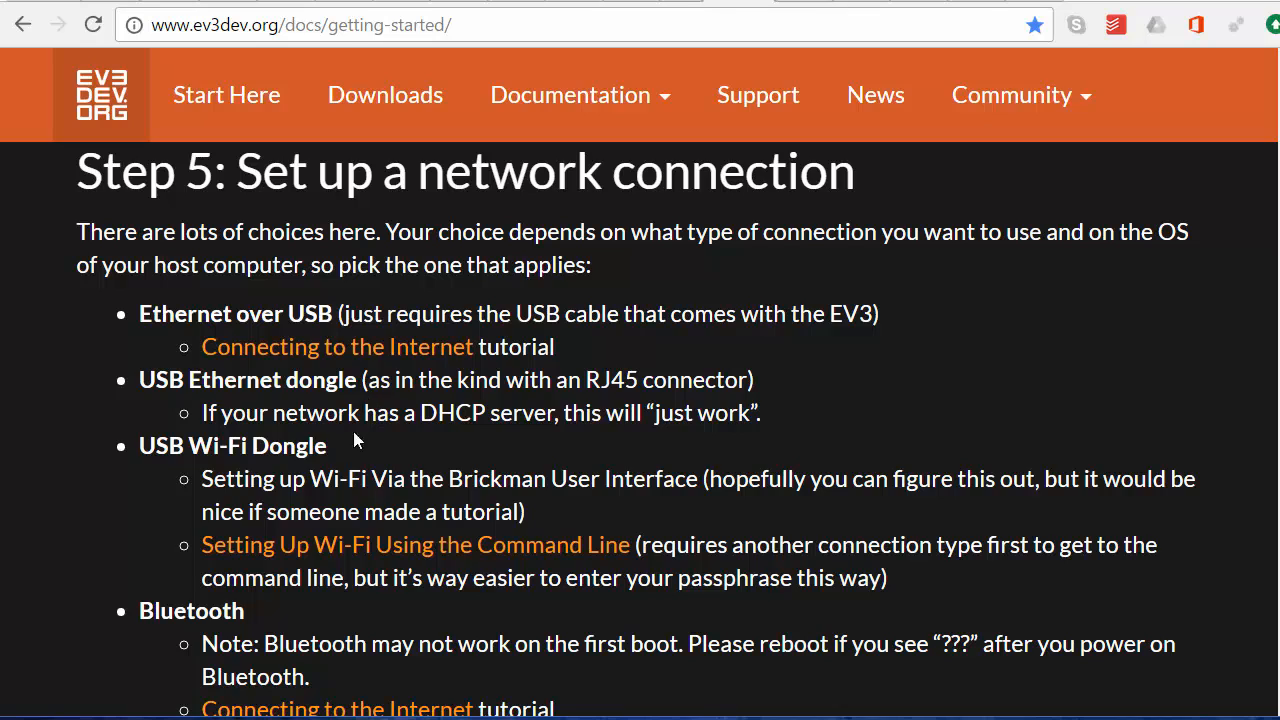
mouse_move(337, 503)
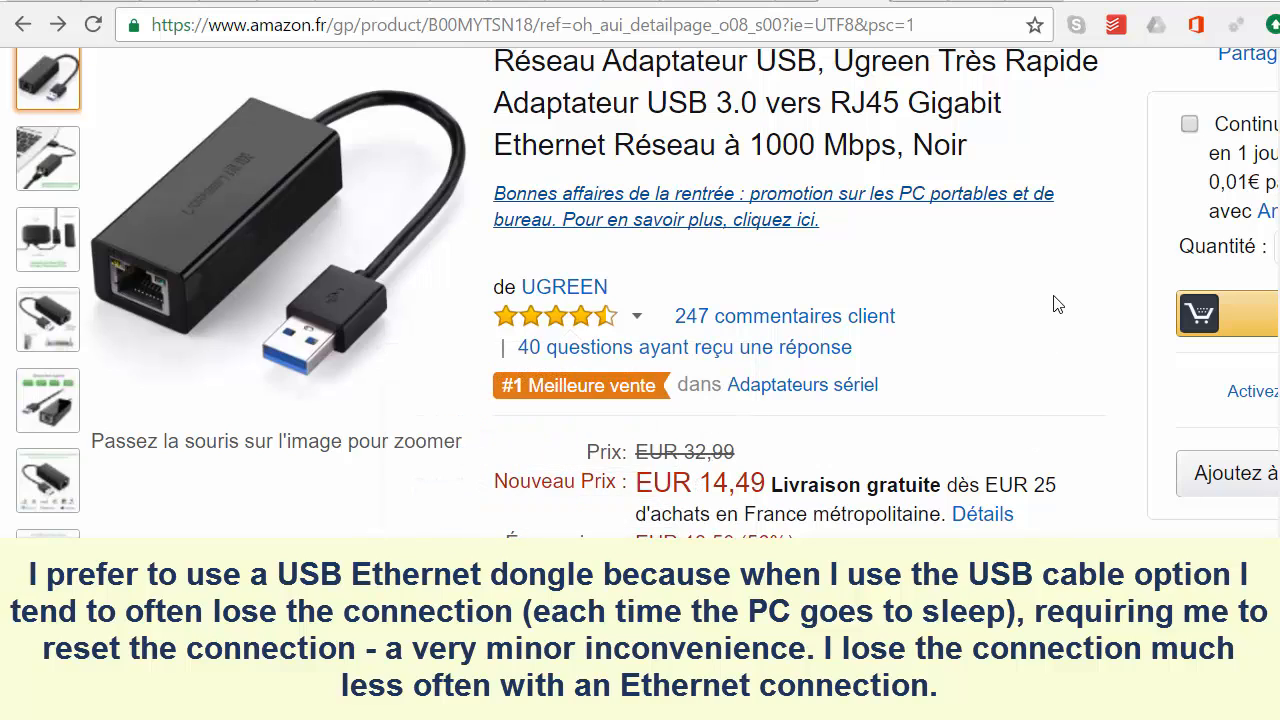
mouse_move(1043, 332)
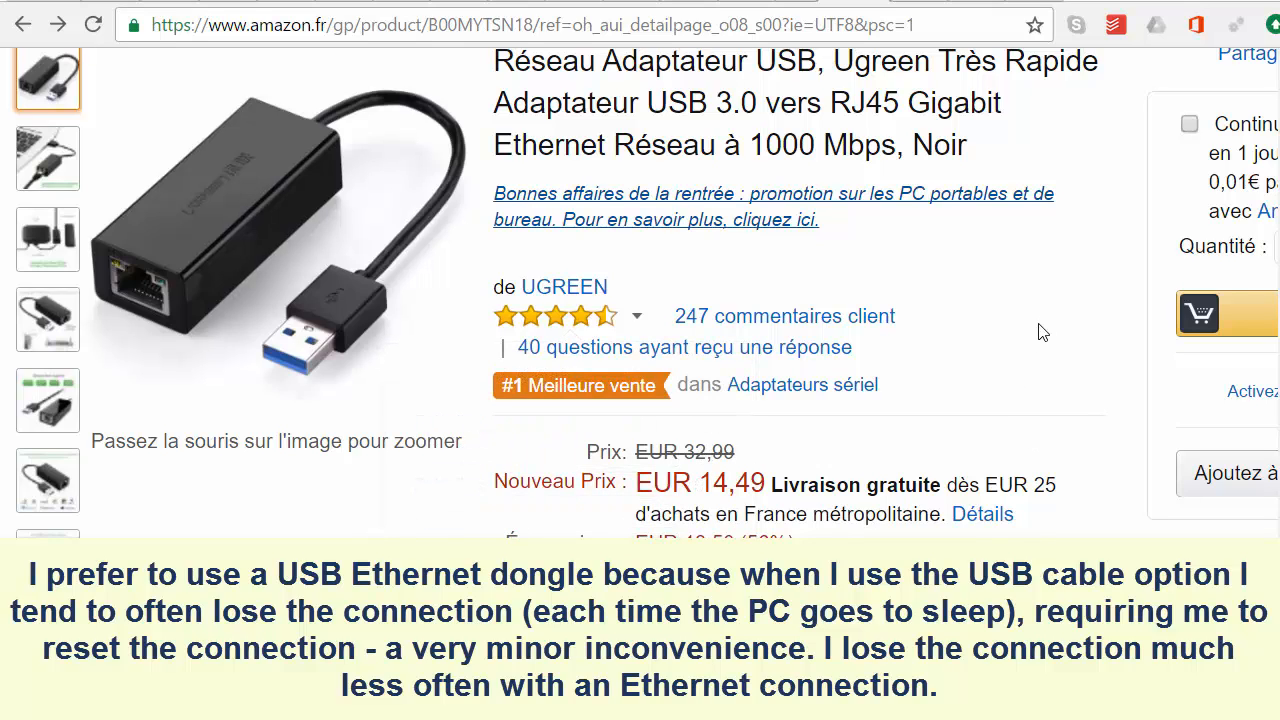
mouse_move(190, 345)
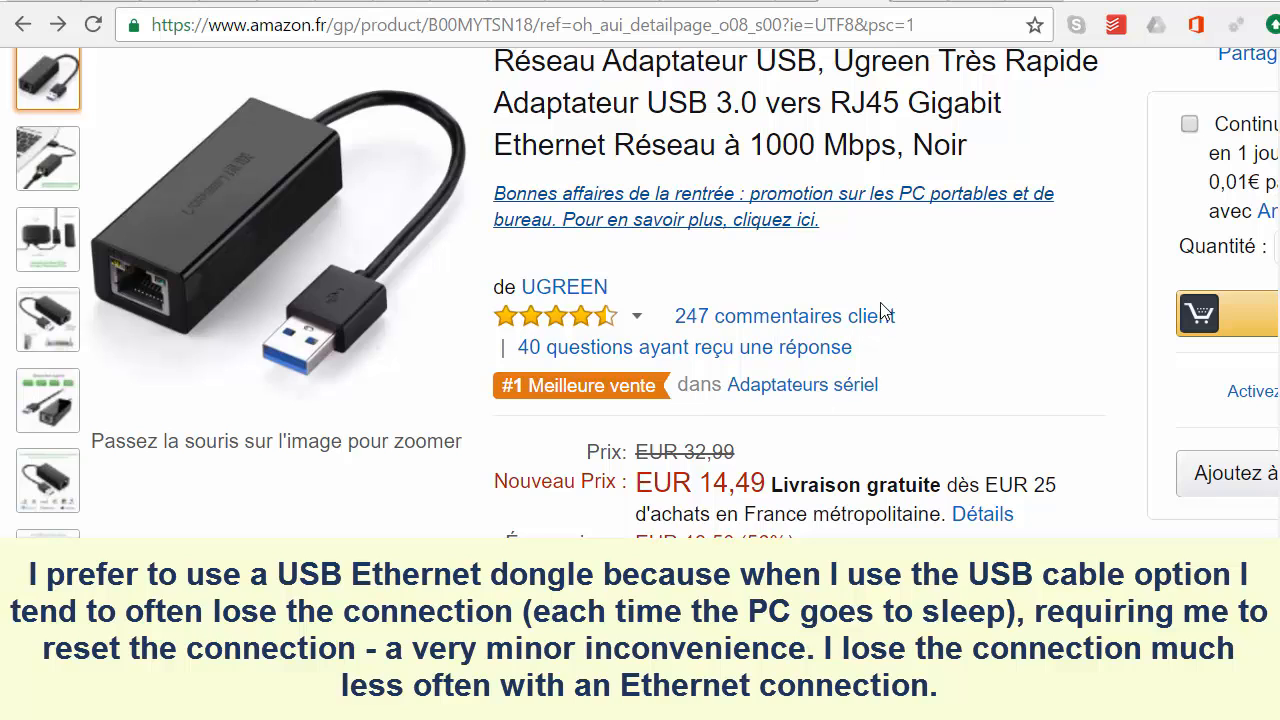
mouse_move(384, 205)
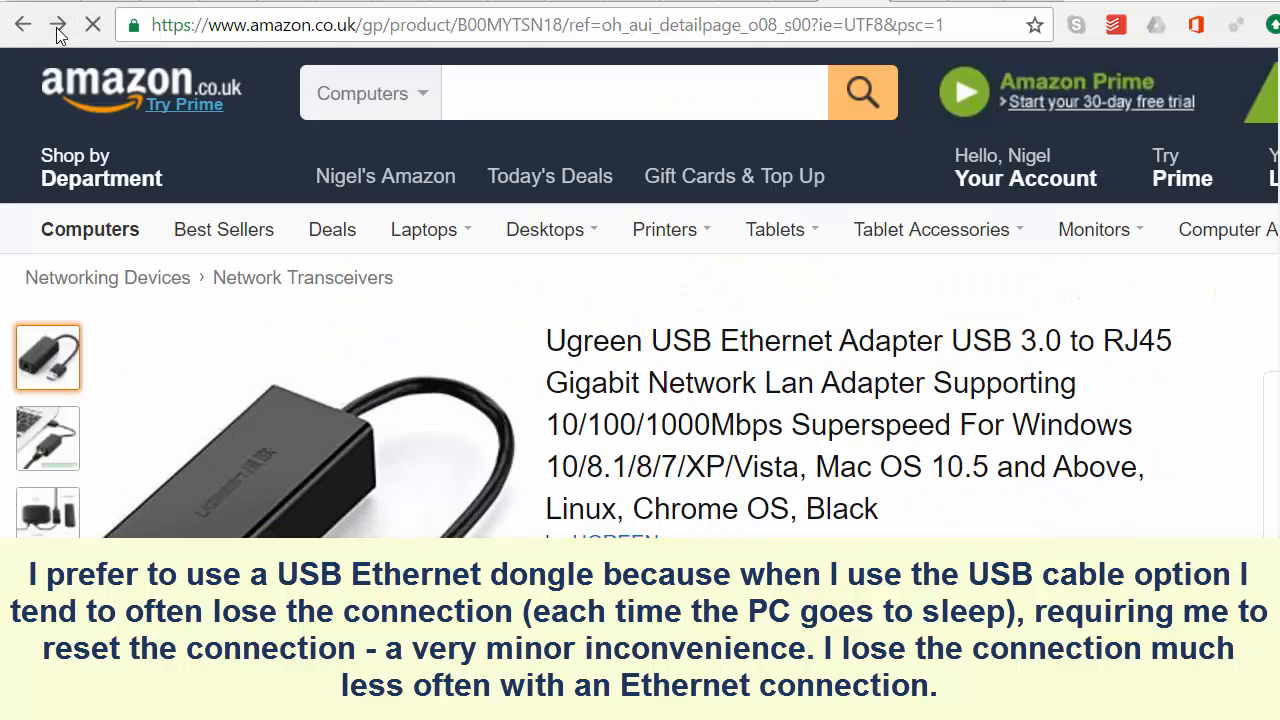
scroll("down", 3)
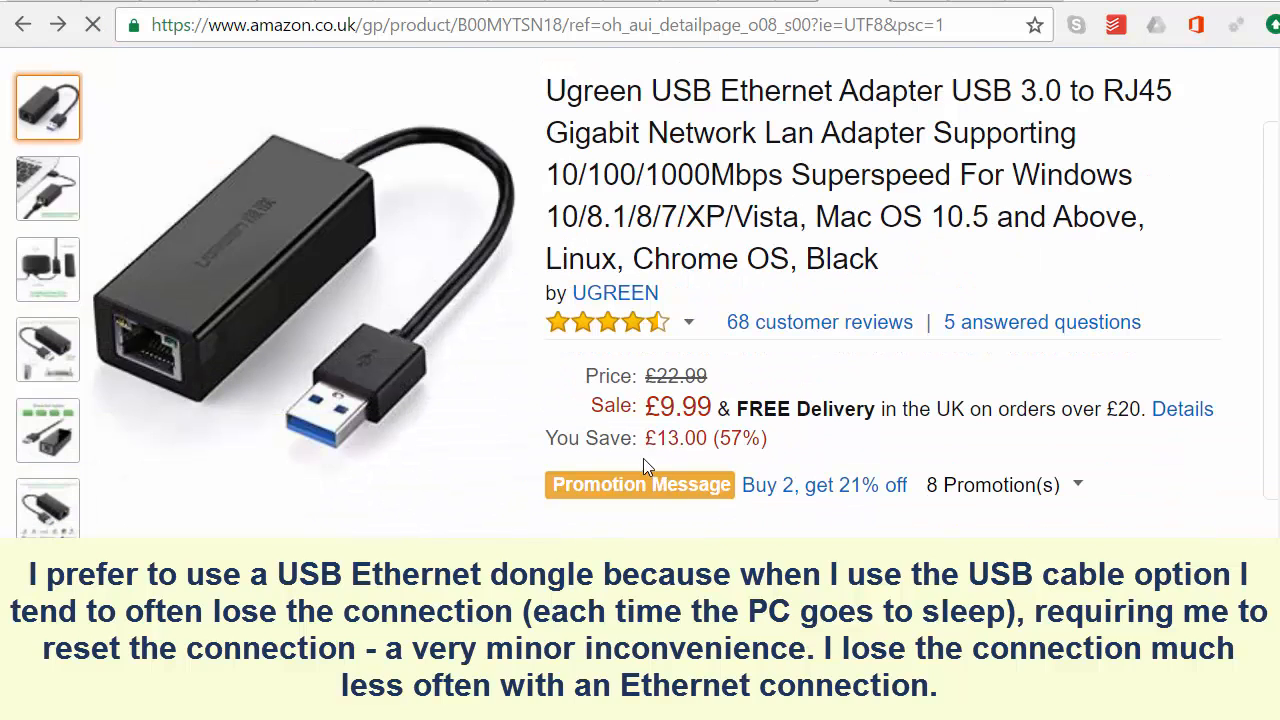
mouse_move(469, 318)
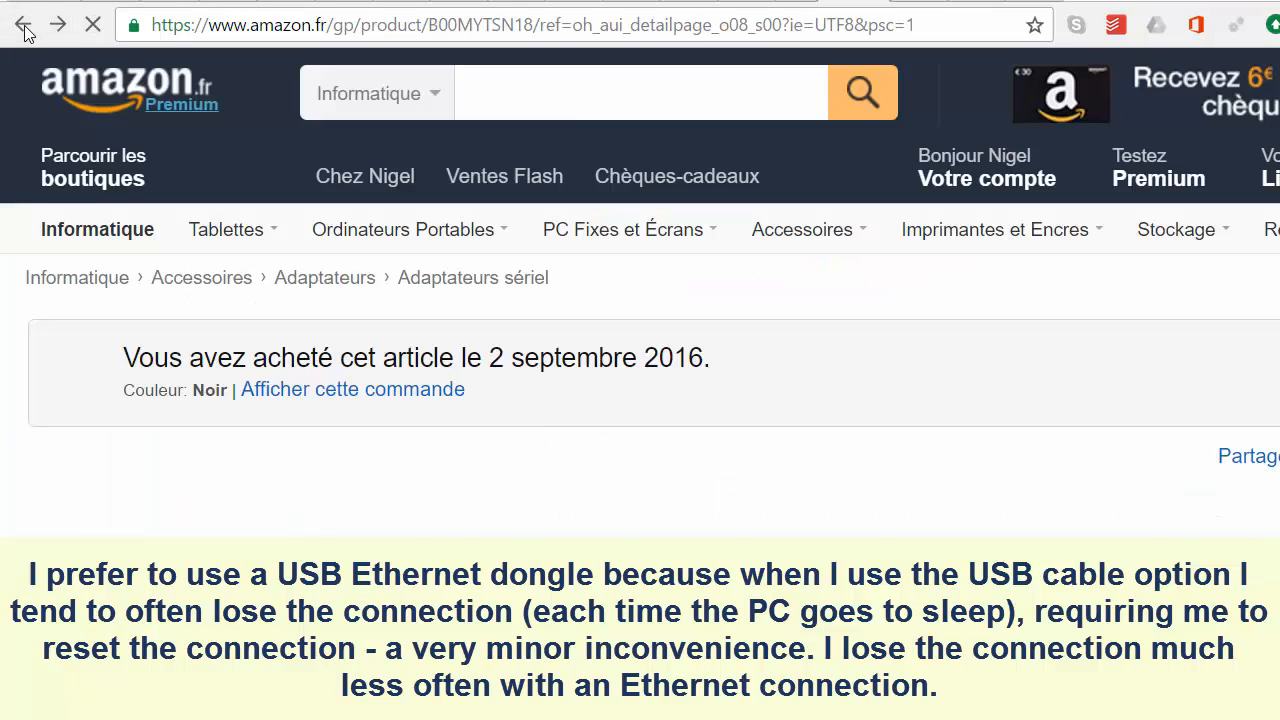
left_click(58, 24)
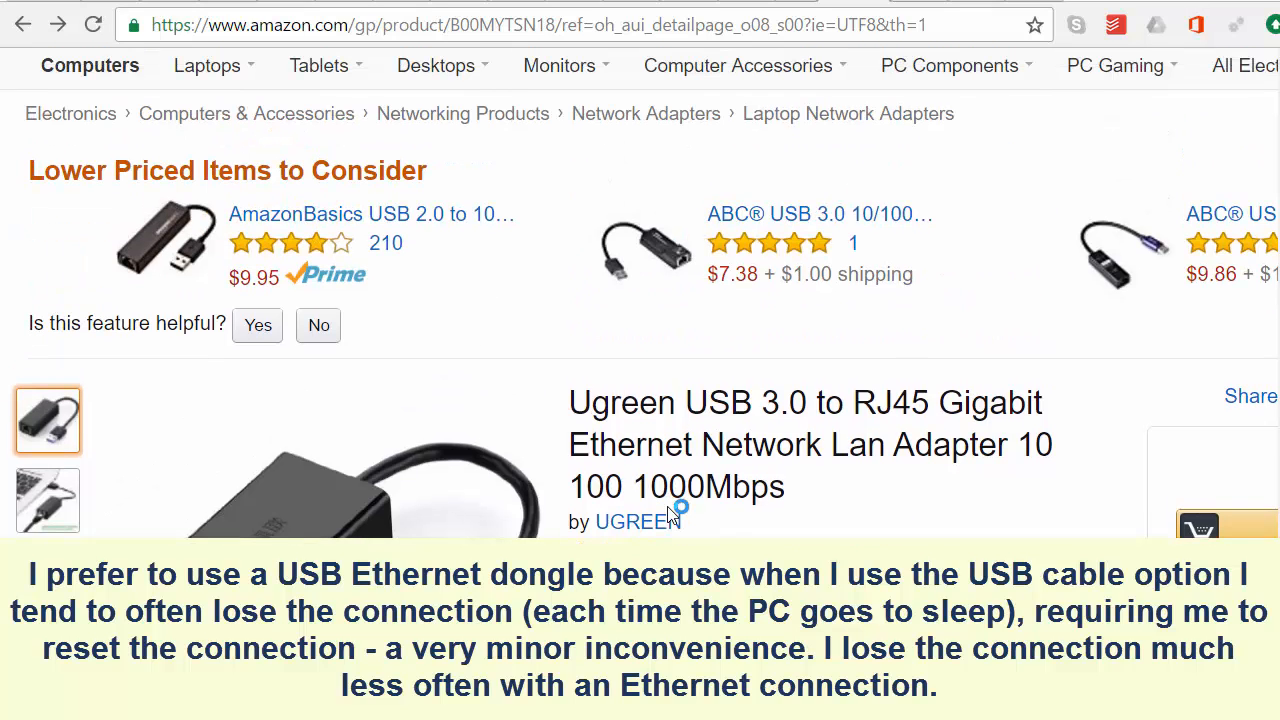
mouse_move(390, 214)
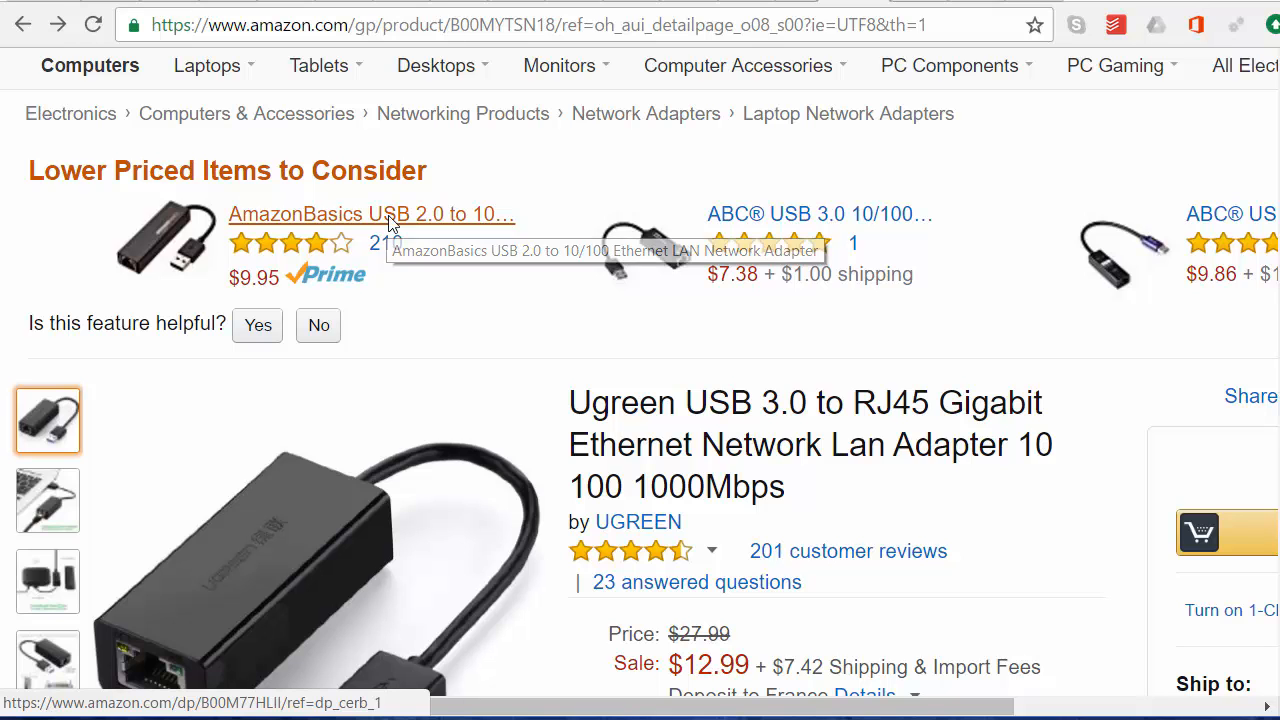
View the cheaper AmazonBasics USB 2.0 to 10/100 Ethernet LAN adapter product page
left_click(371, 214)
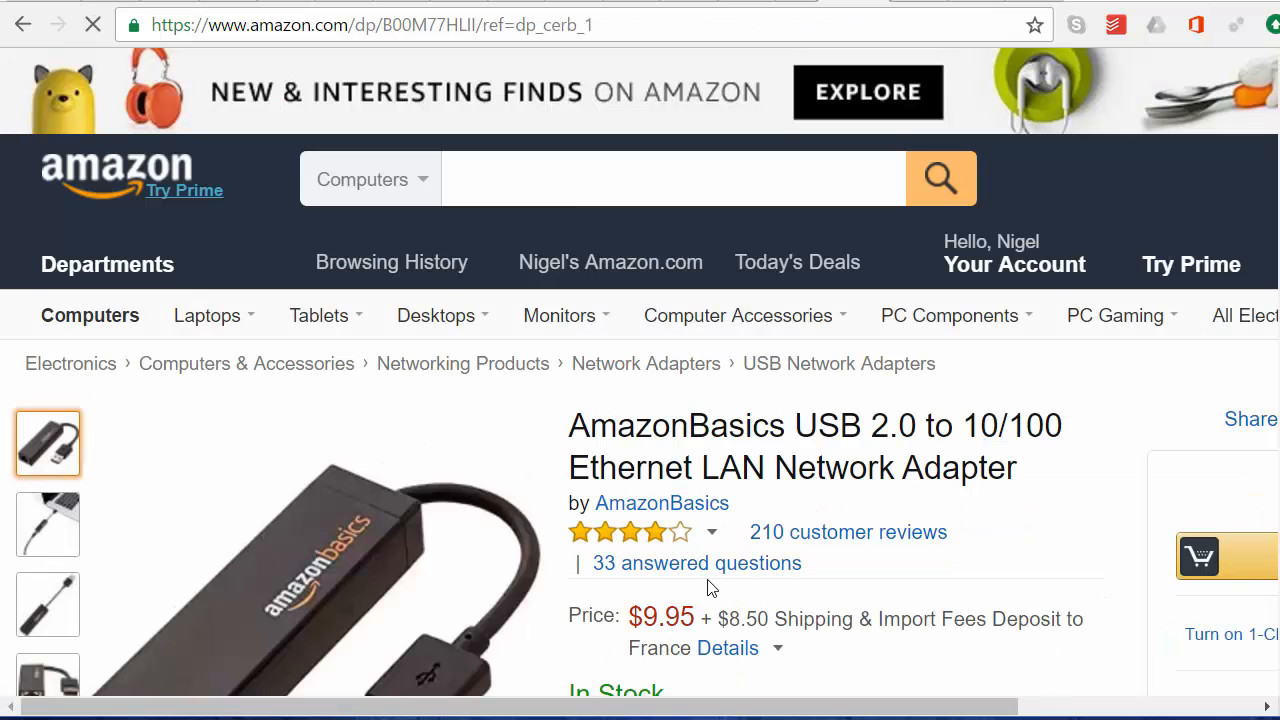
scroll("down", 3)
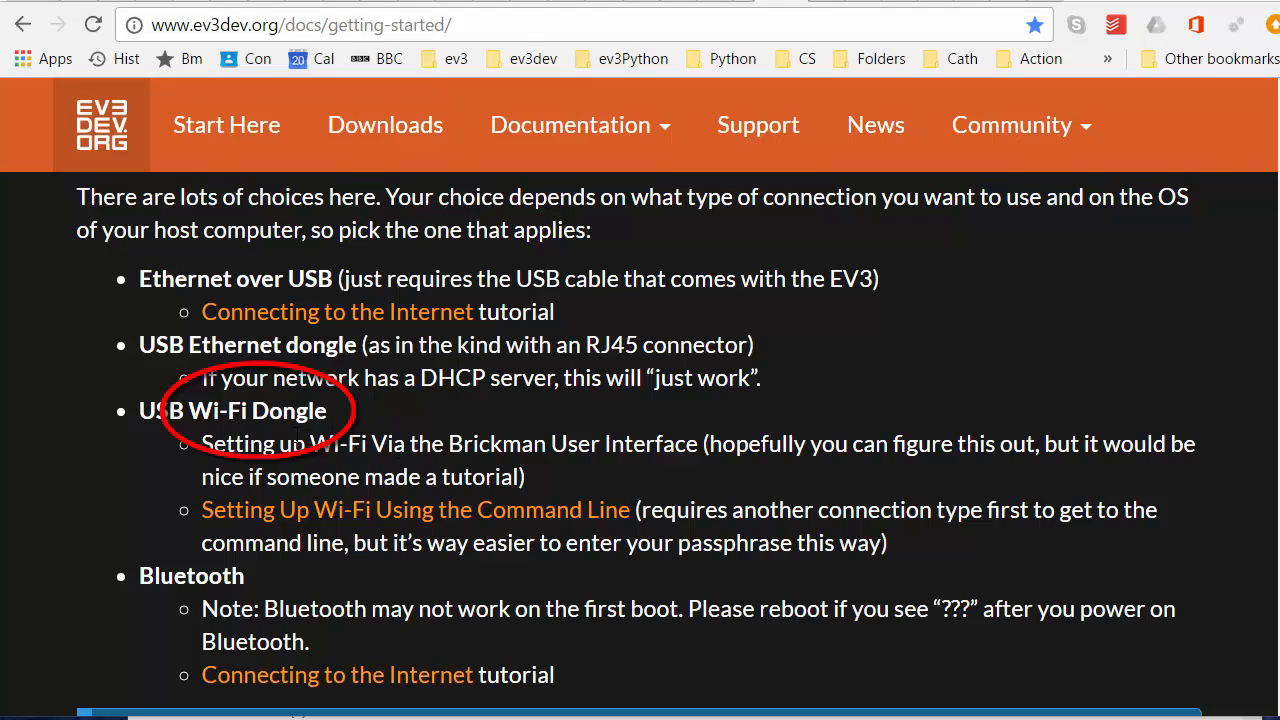
mouse_move(358, 425)
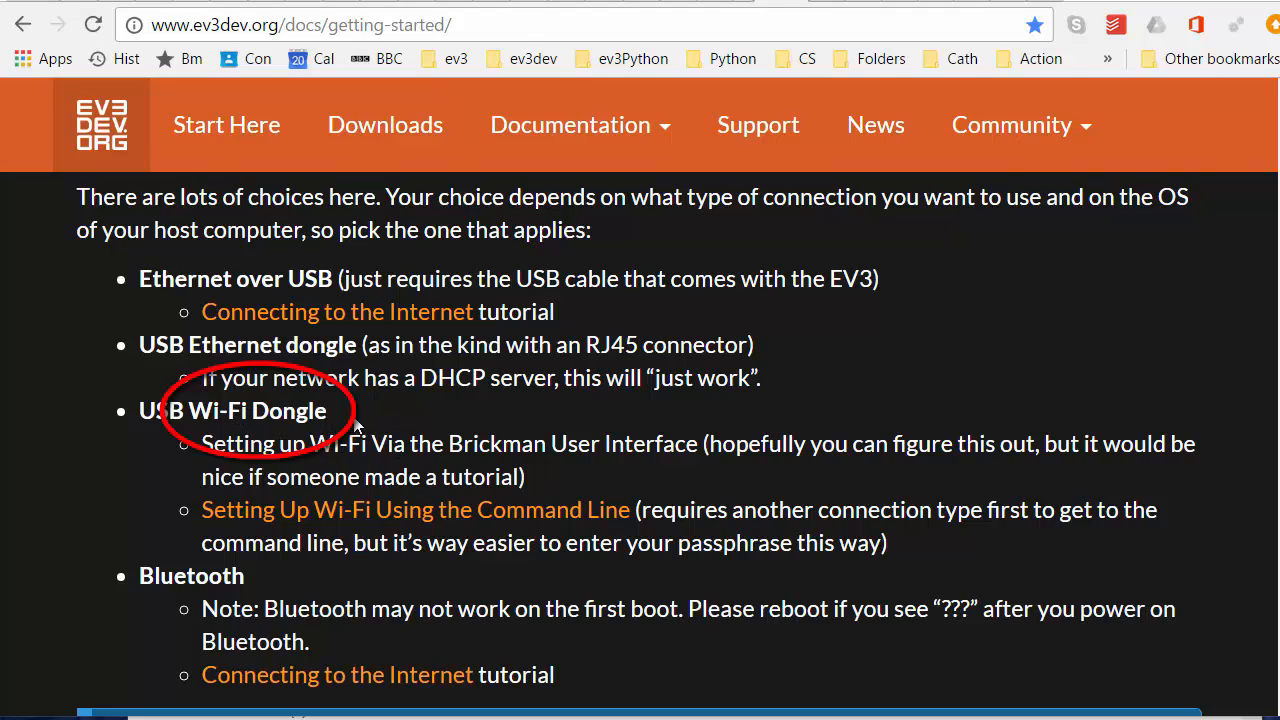
mouse_move(368, 432)
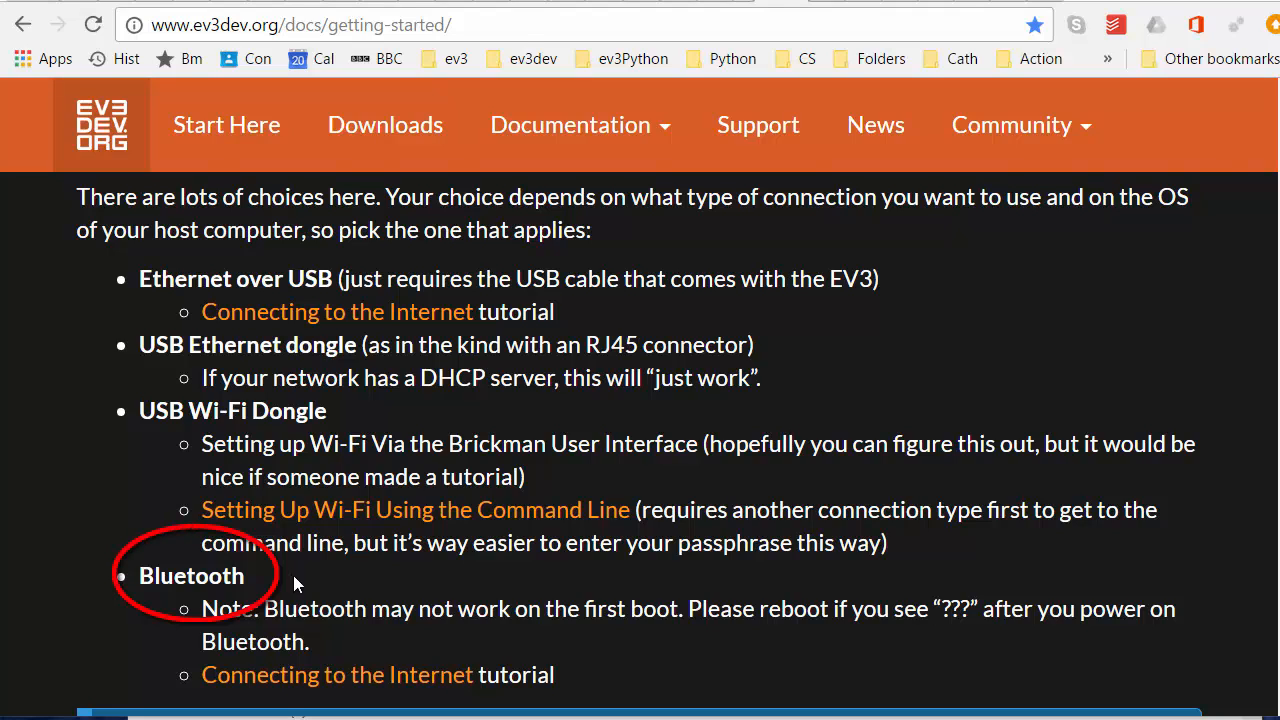
mouse_move(328, 585)
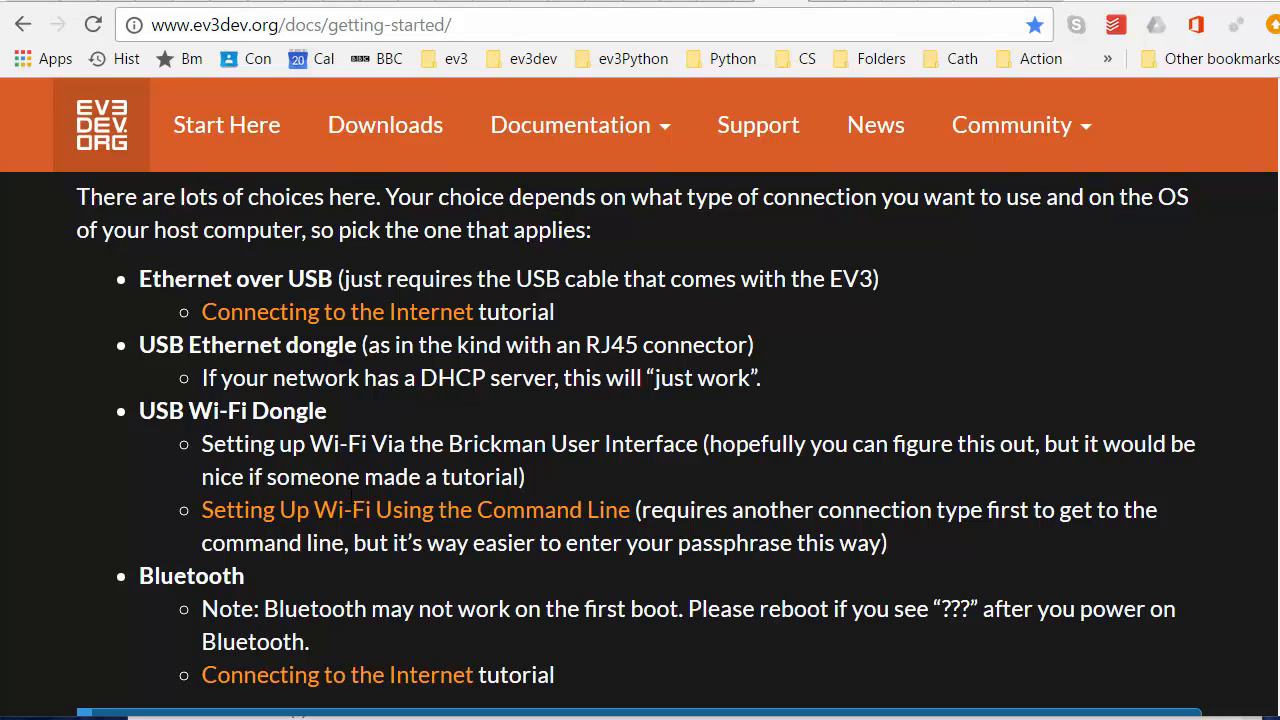
left_click(570, 124)
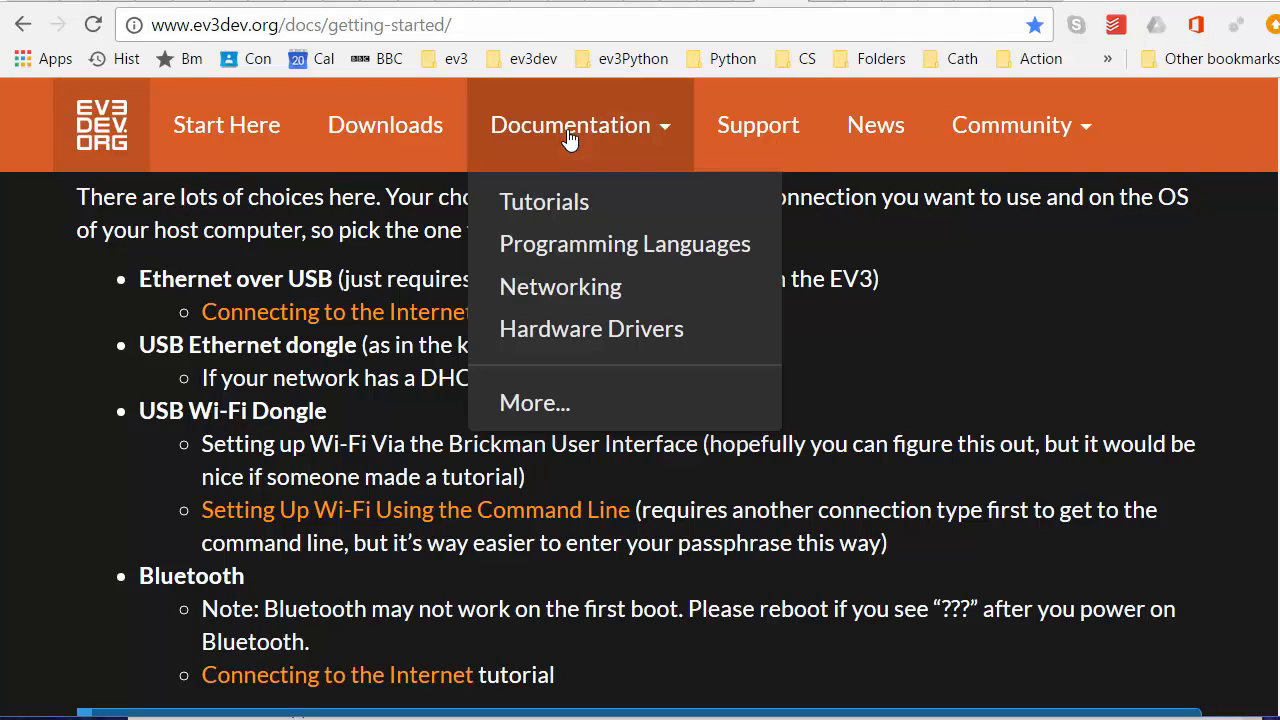
left_click(544, 201)
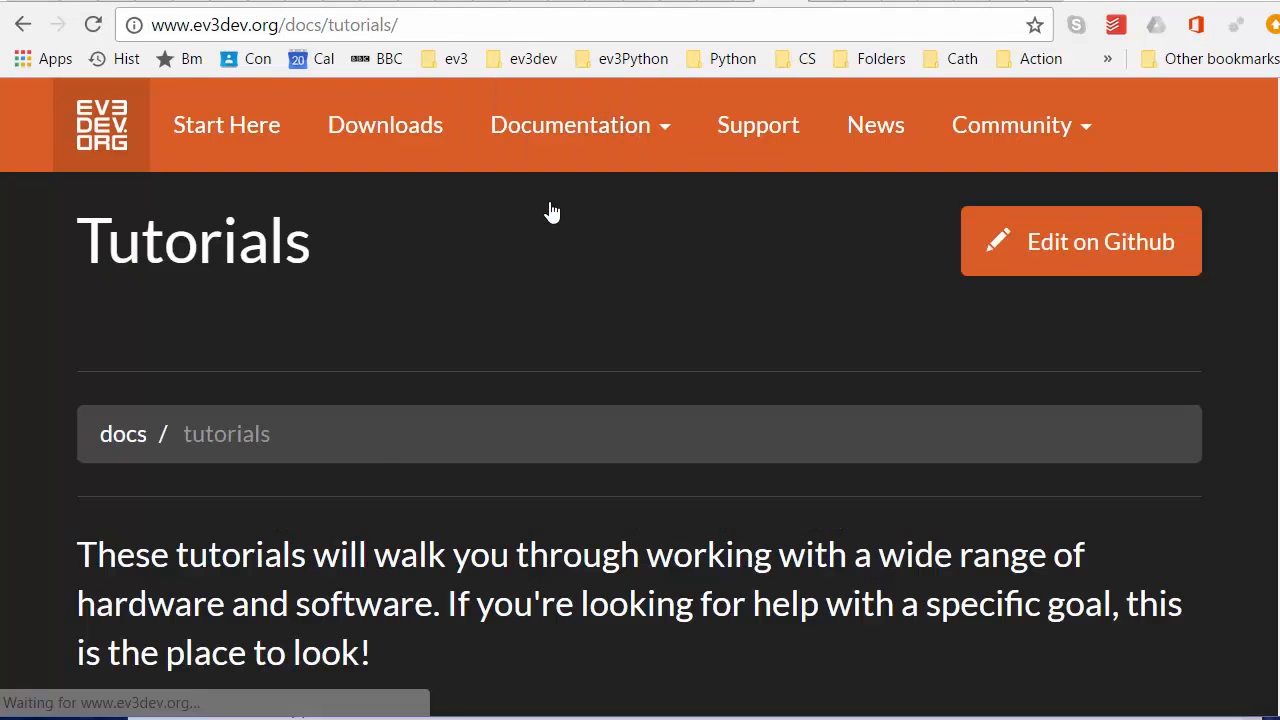
scroll("down", 3)
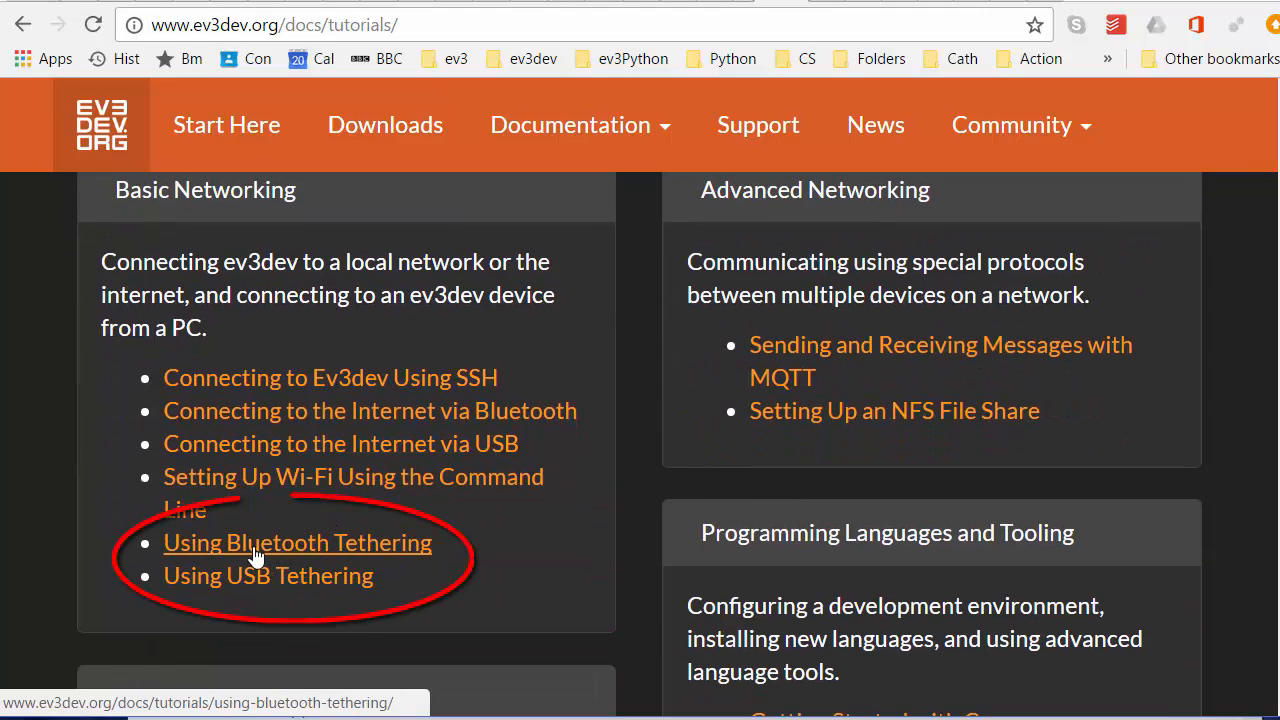
mouse_move(222, 585)
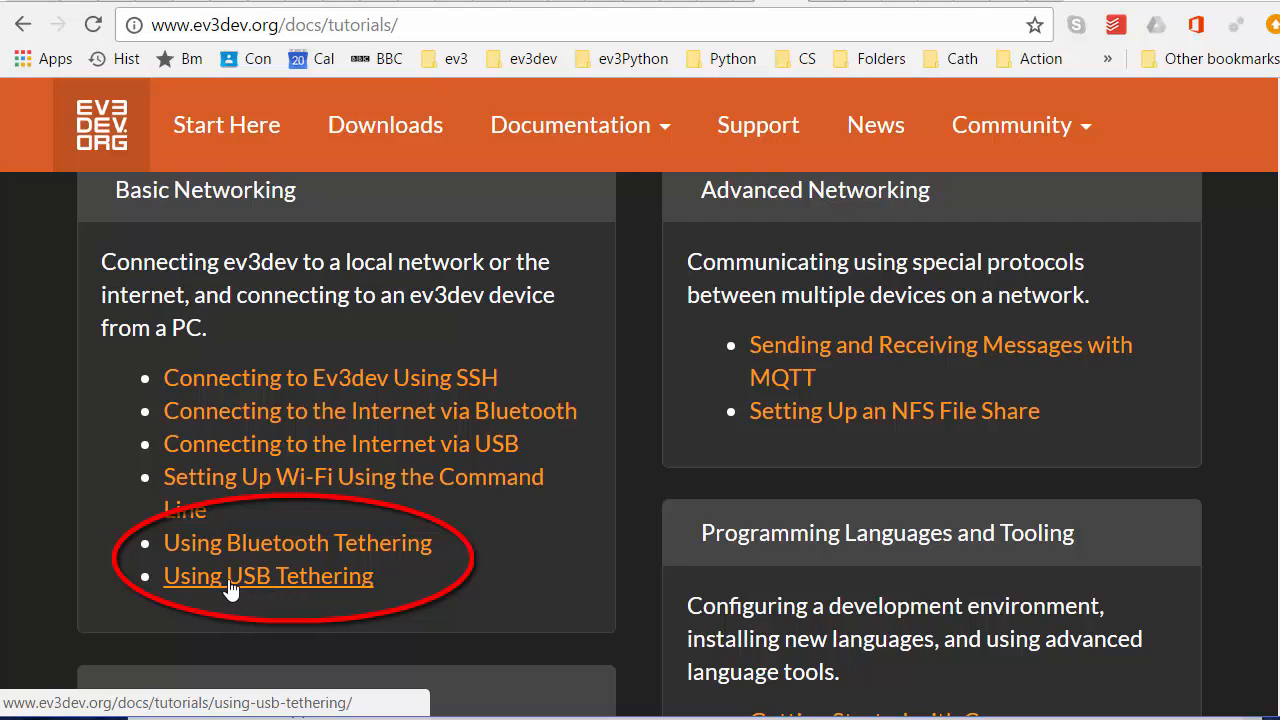
mouse_move(297, 542)
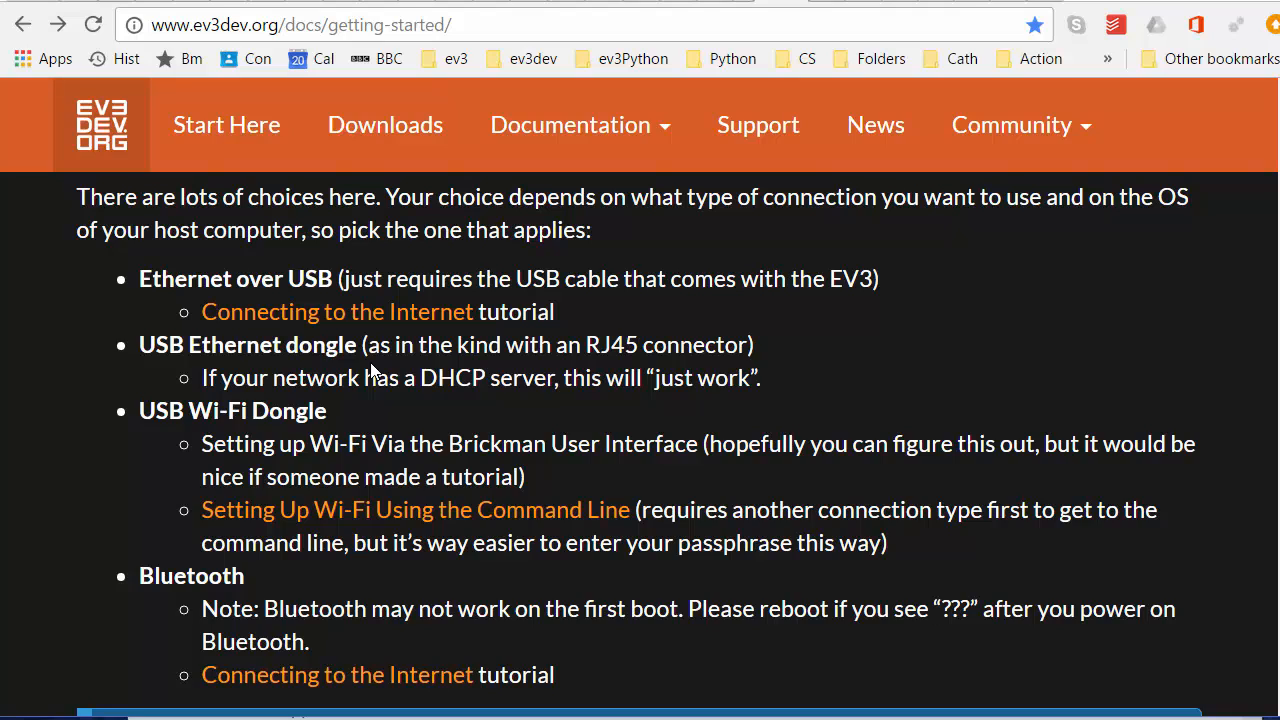
mouse_move(391, 331)
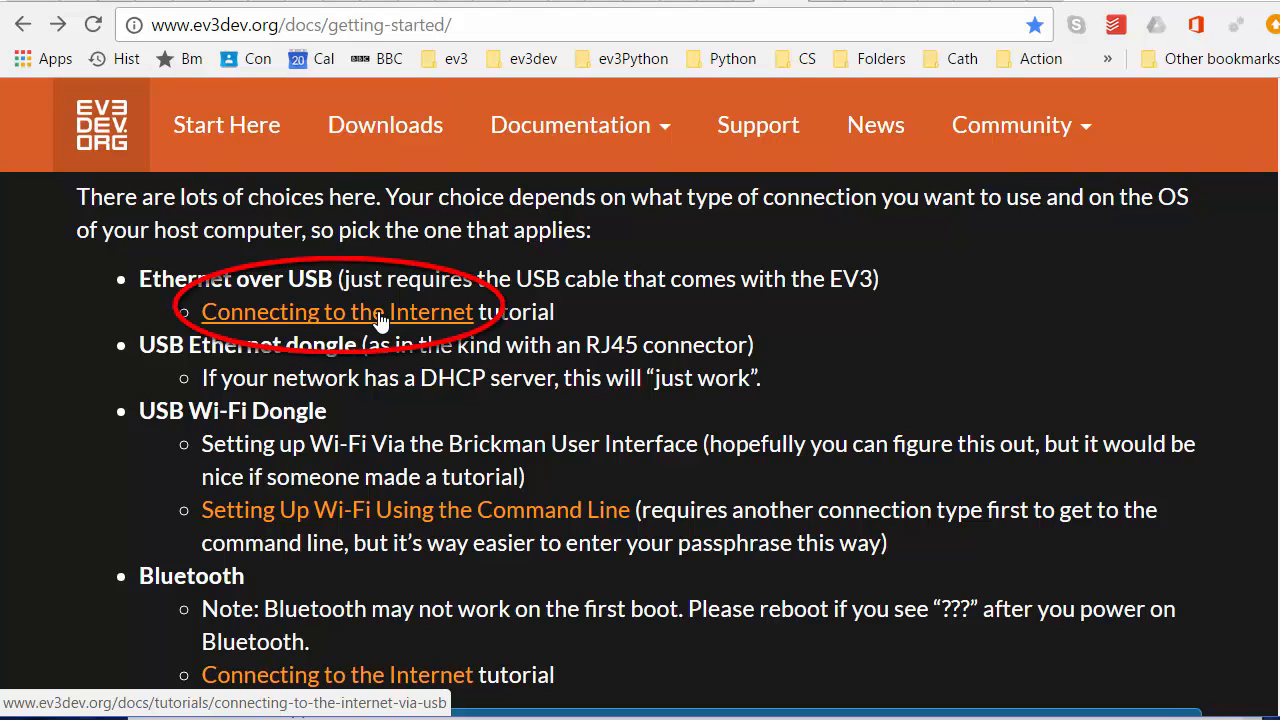
mouse_move(483, 310)
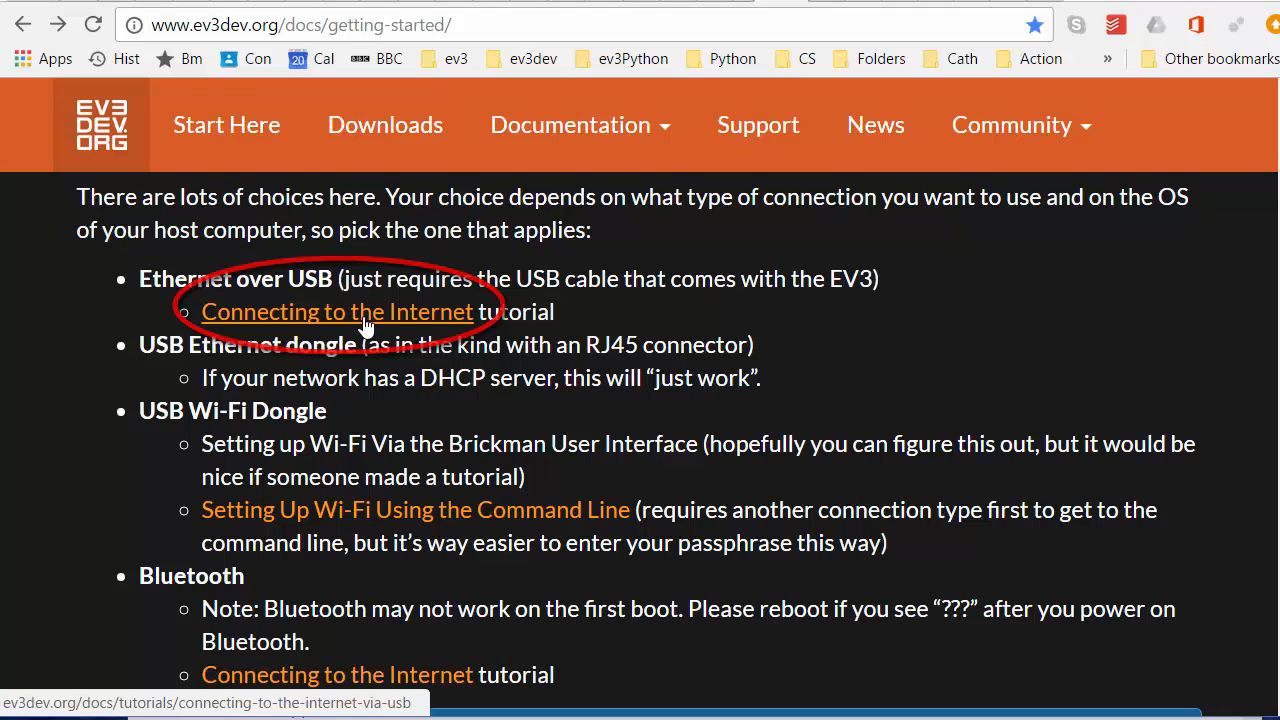
Reach the Connecting to the Internet via USB tutorial and its Windows instructions' first step
left_click(337, 311)
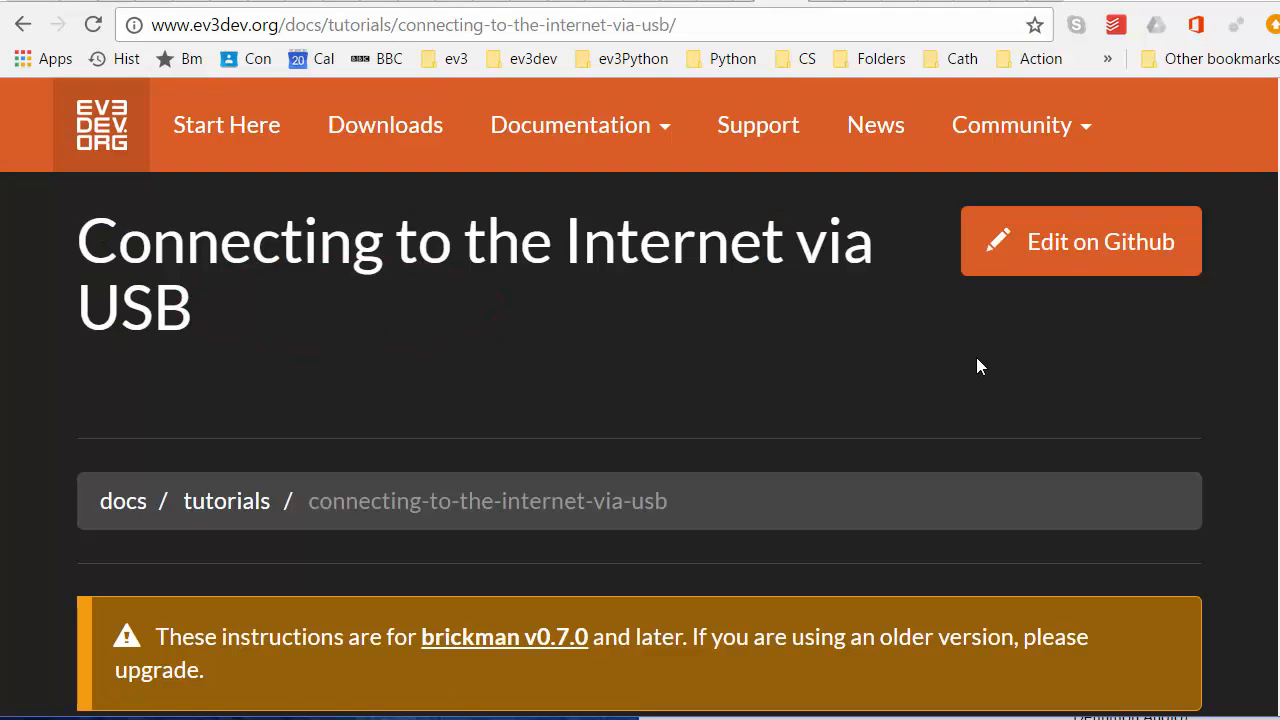
mouse_move(779, 444)
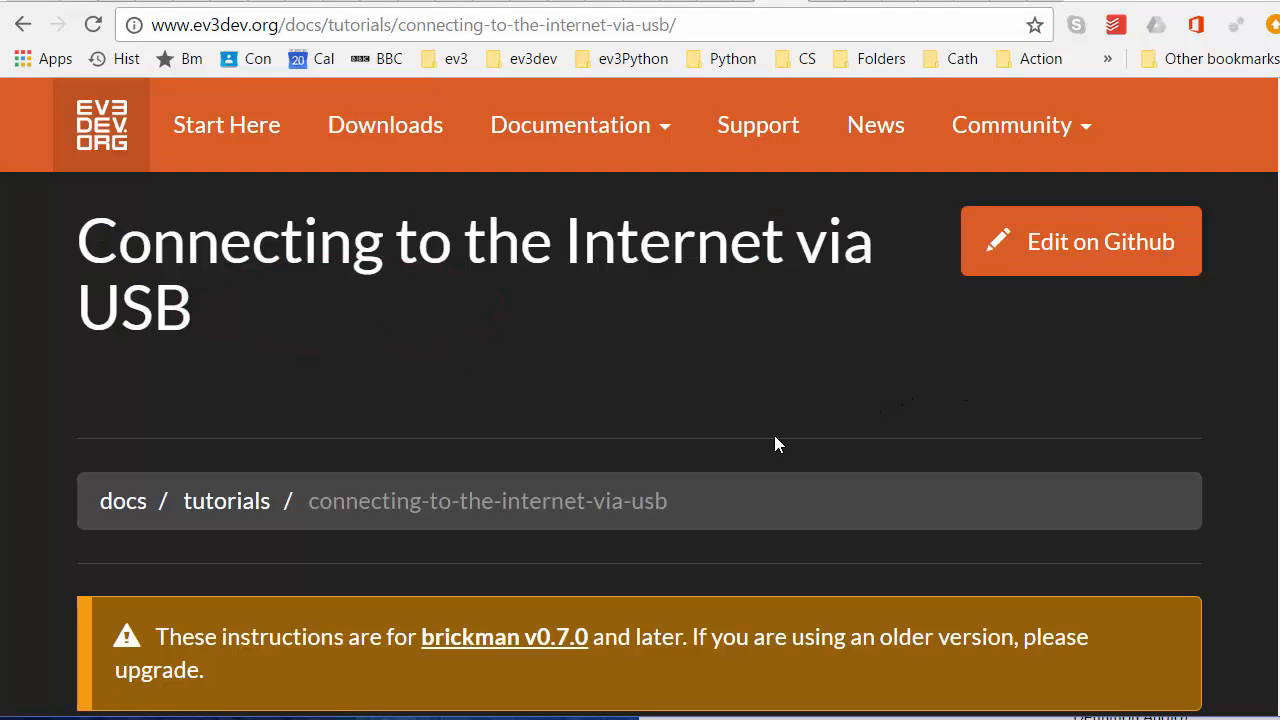
mouse_move(743, 428)
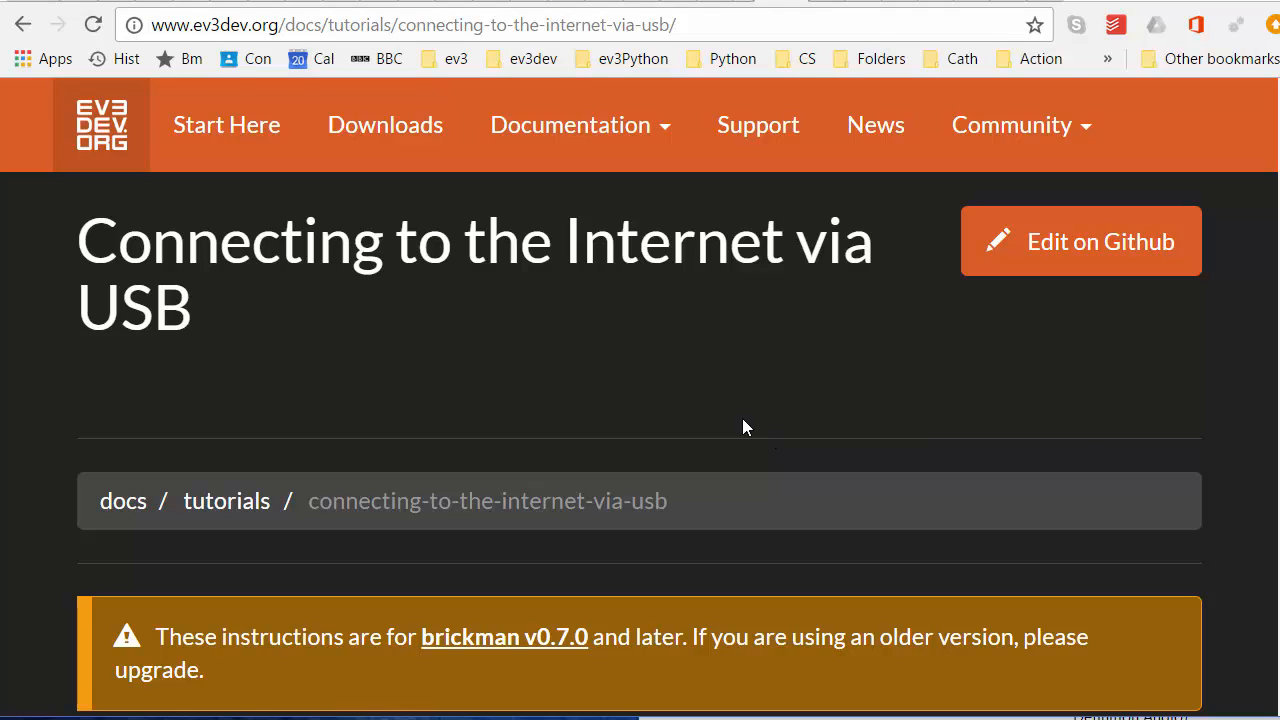
scroll("down", 3)
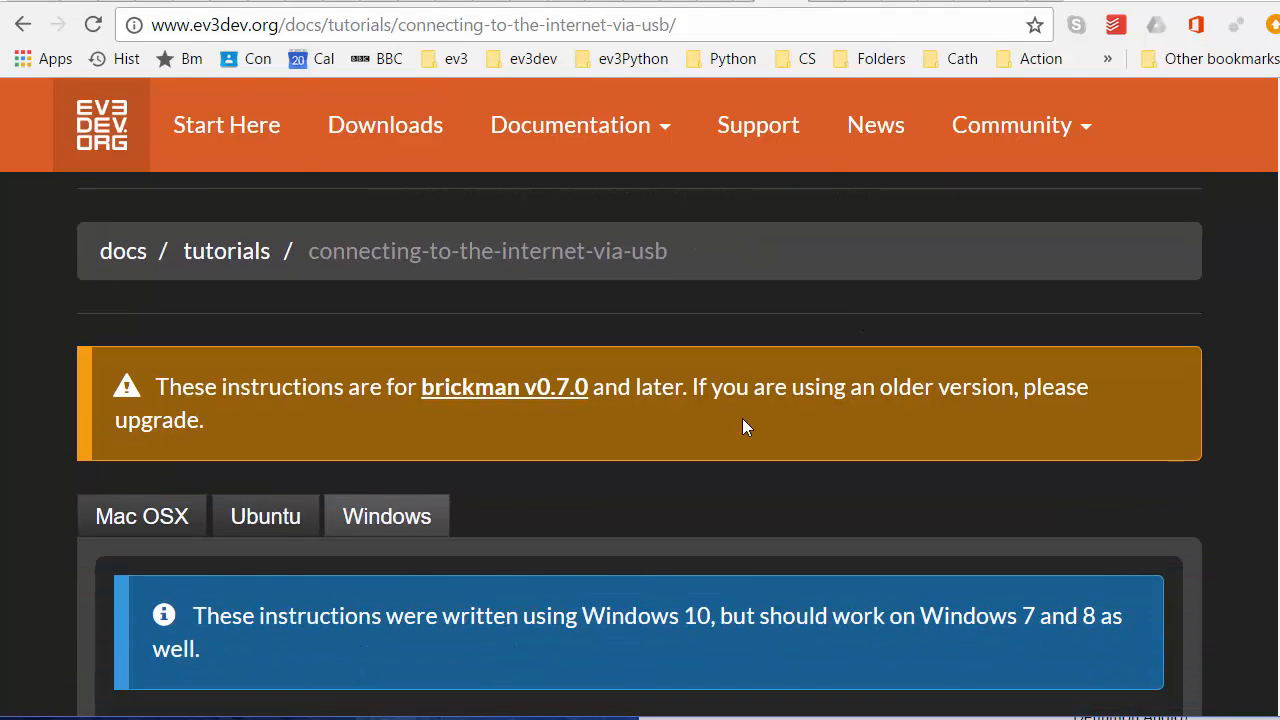
mouse_move(712, 475)
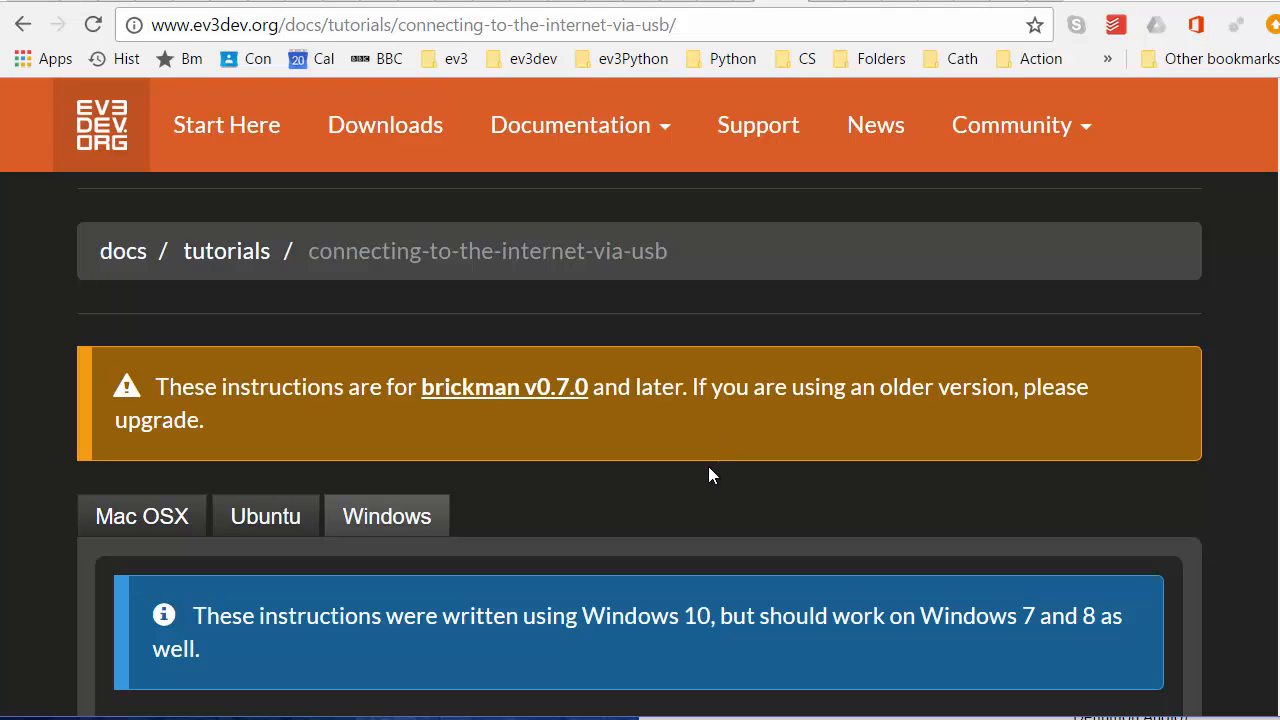
left_click(265, 515)
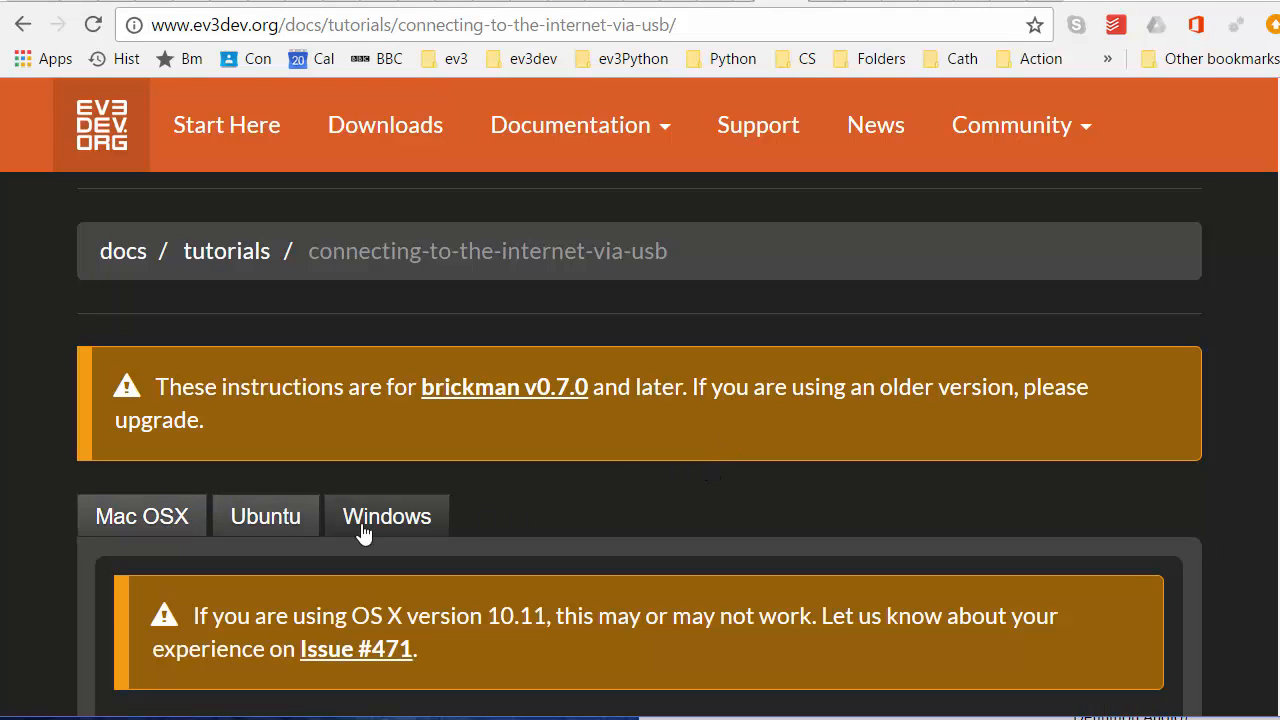
mouse_move(400, 520)
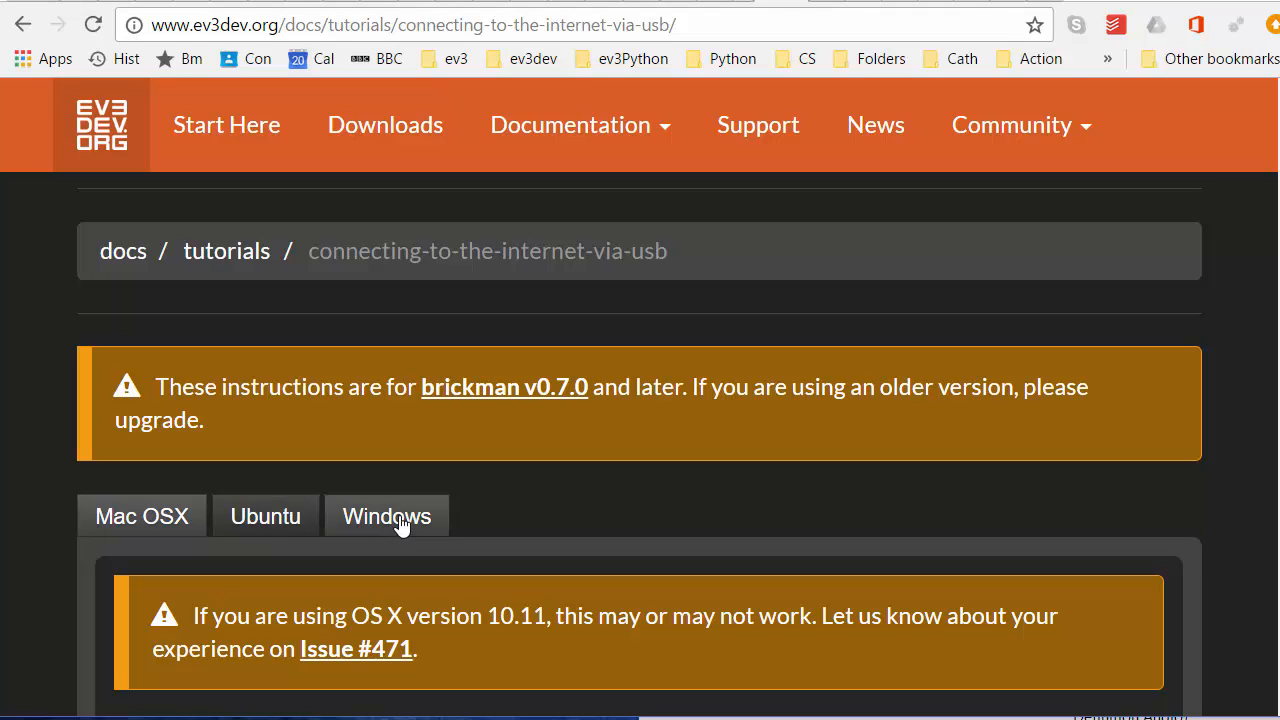
scroll("down", 3)
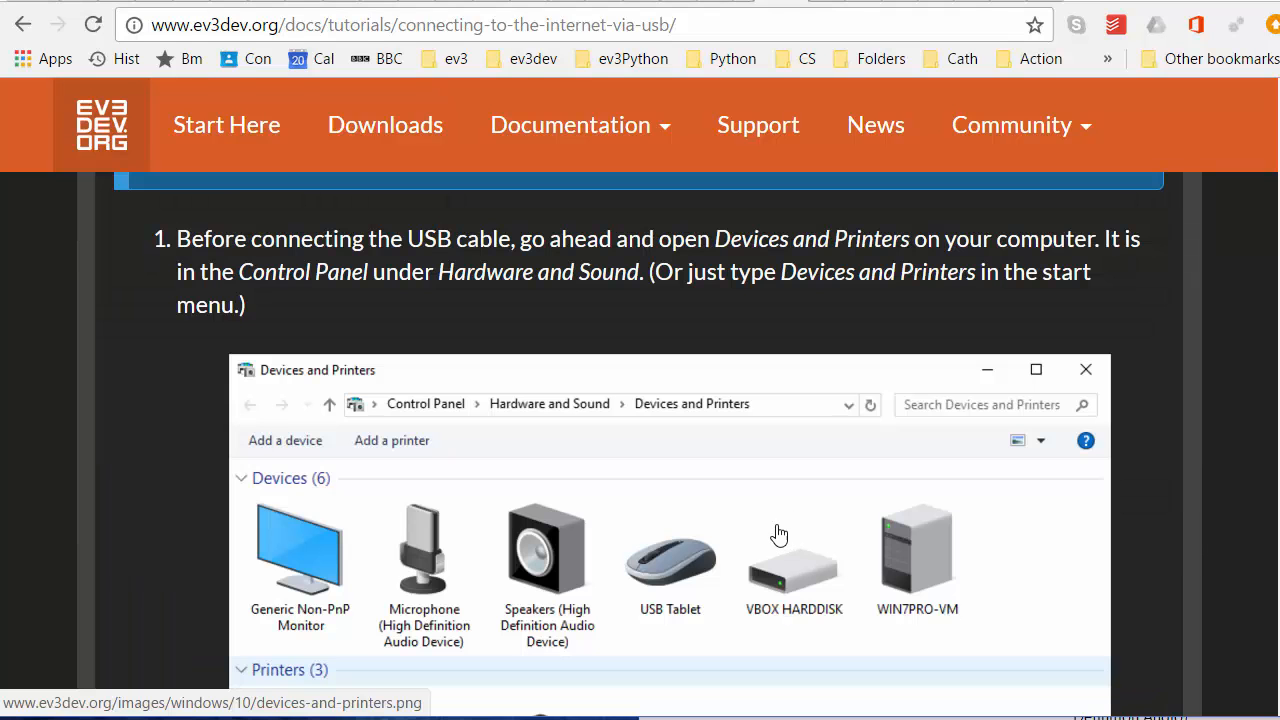
mouse_move(706, 428)
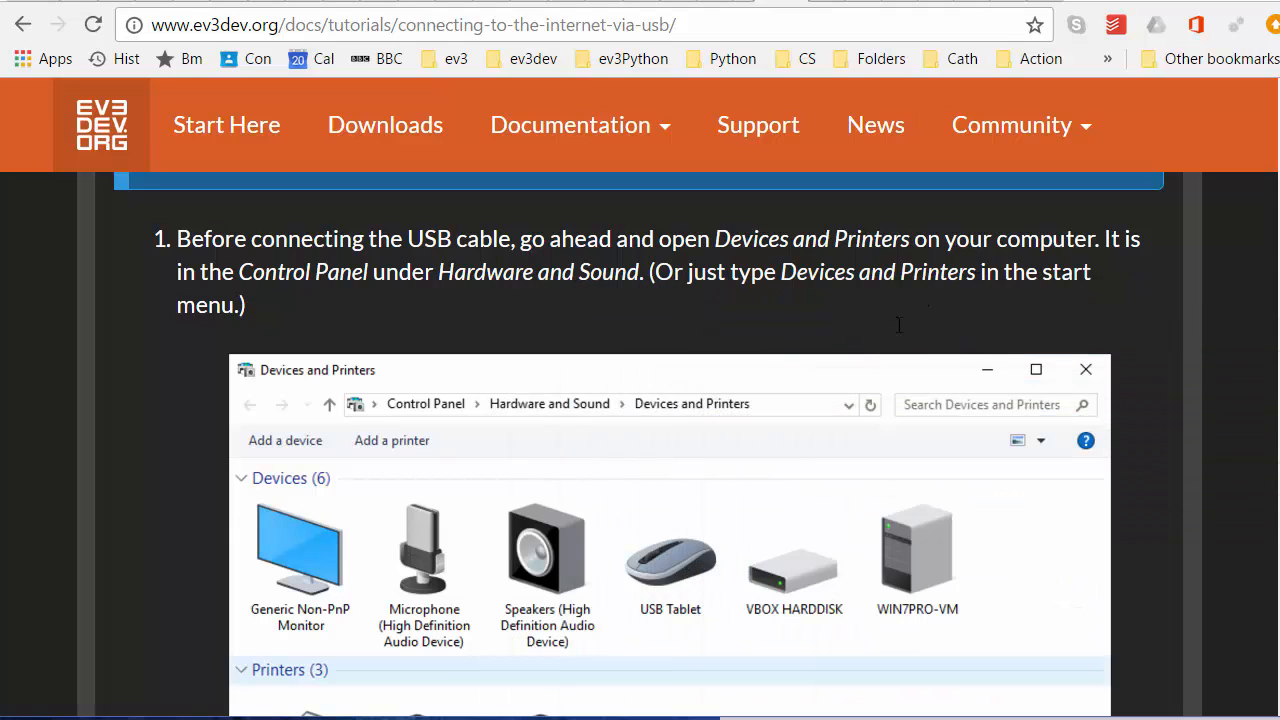
Read Windows steps 1 and 2 about plugging in the EV3 and Devices and Printers
scroll("down", 3)
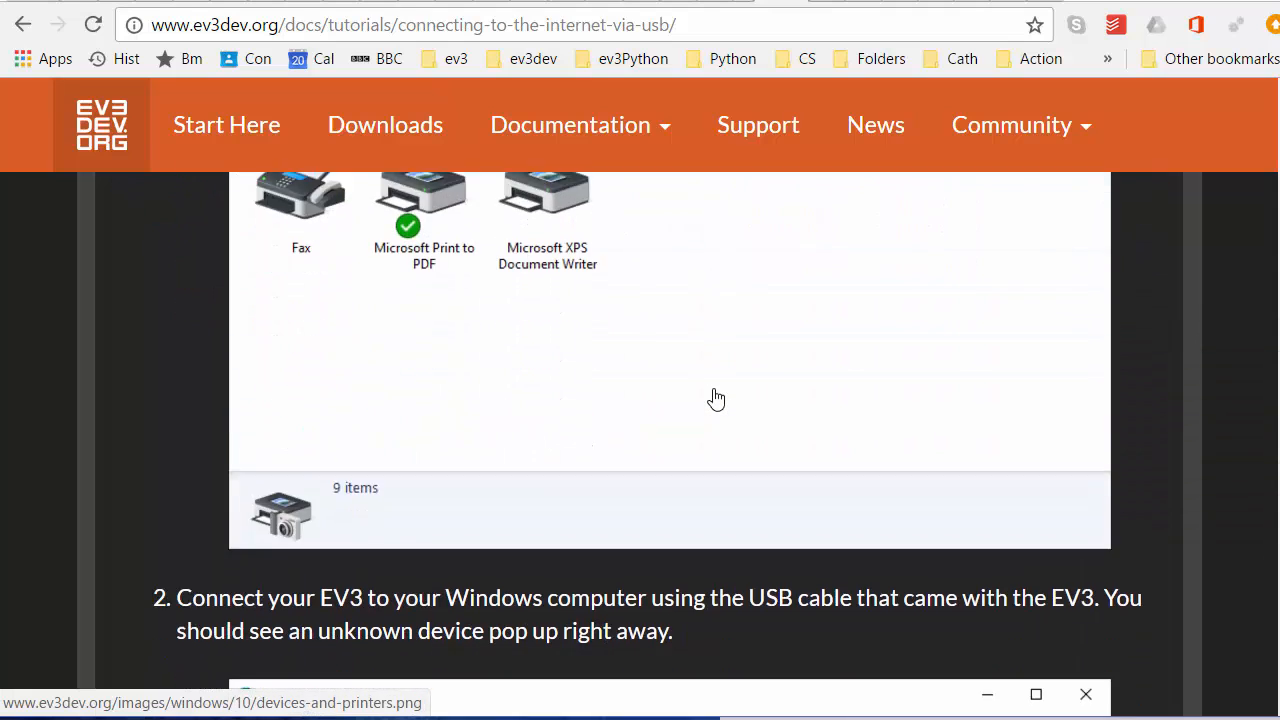
scroll("down", 3)
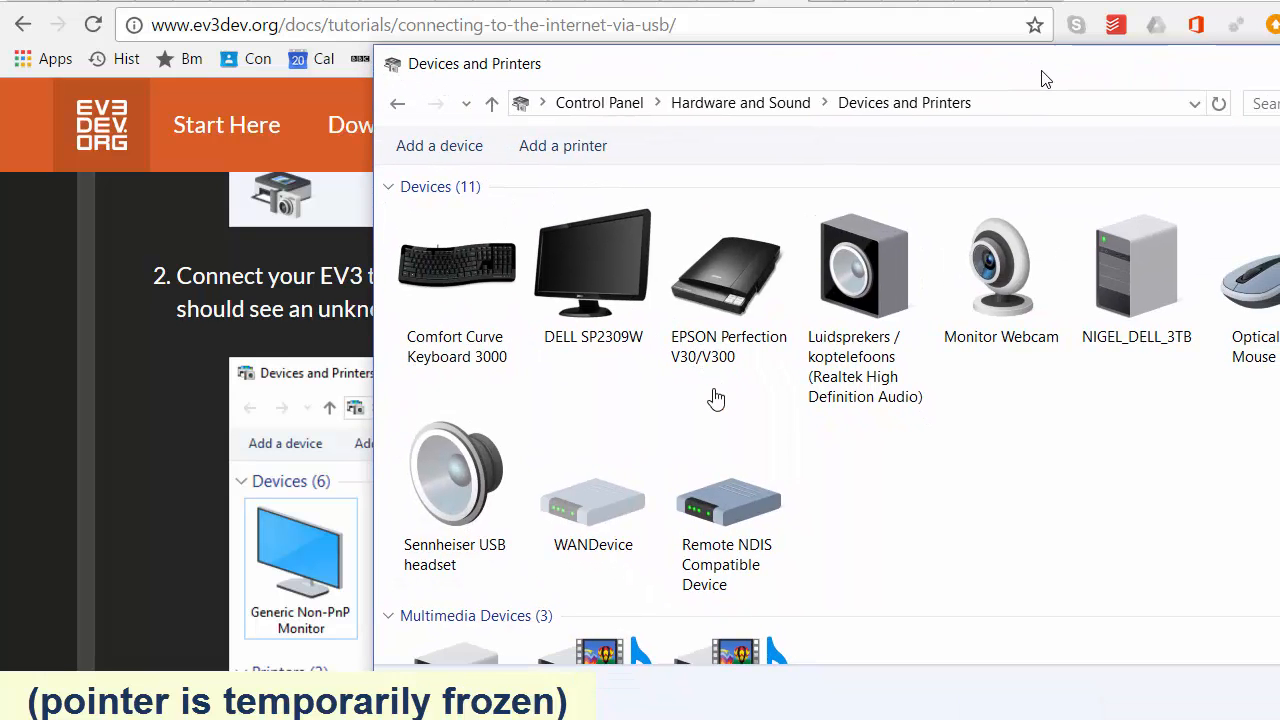
Return to the tutorial and read on to the Remote NDIS Compatible Device step
left_click(728, 500)
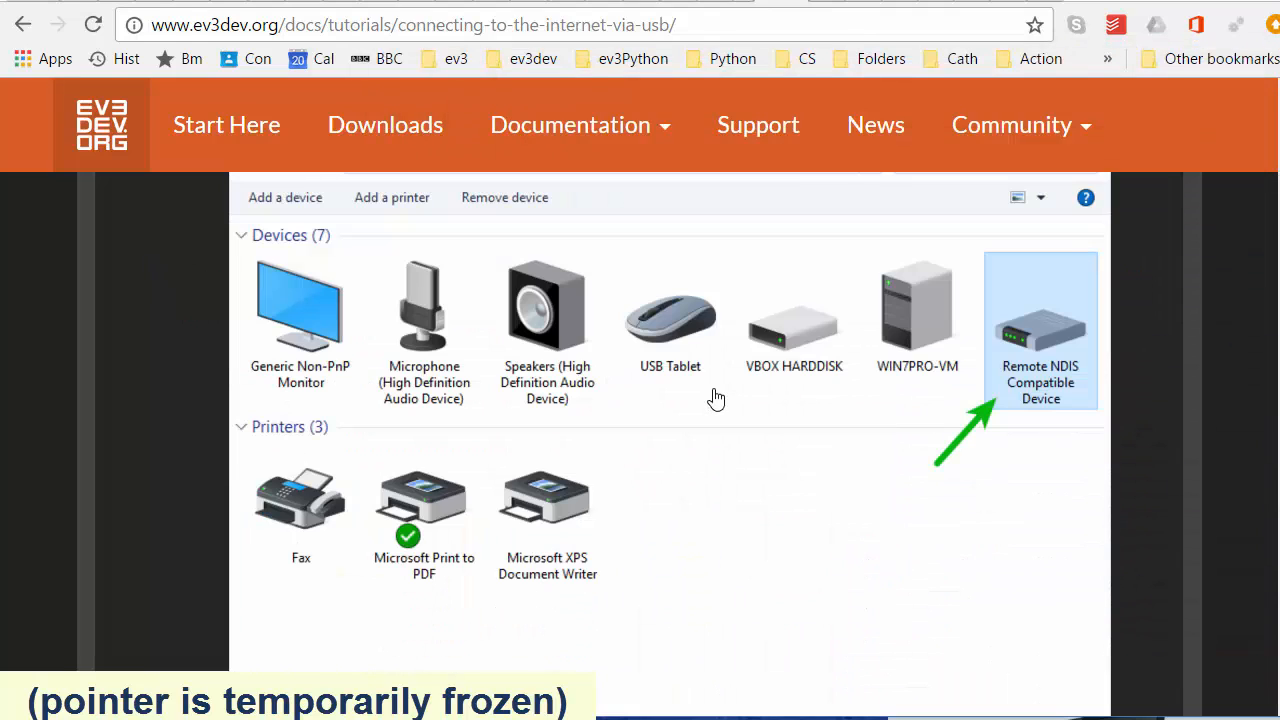
scroll("down", 3)
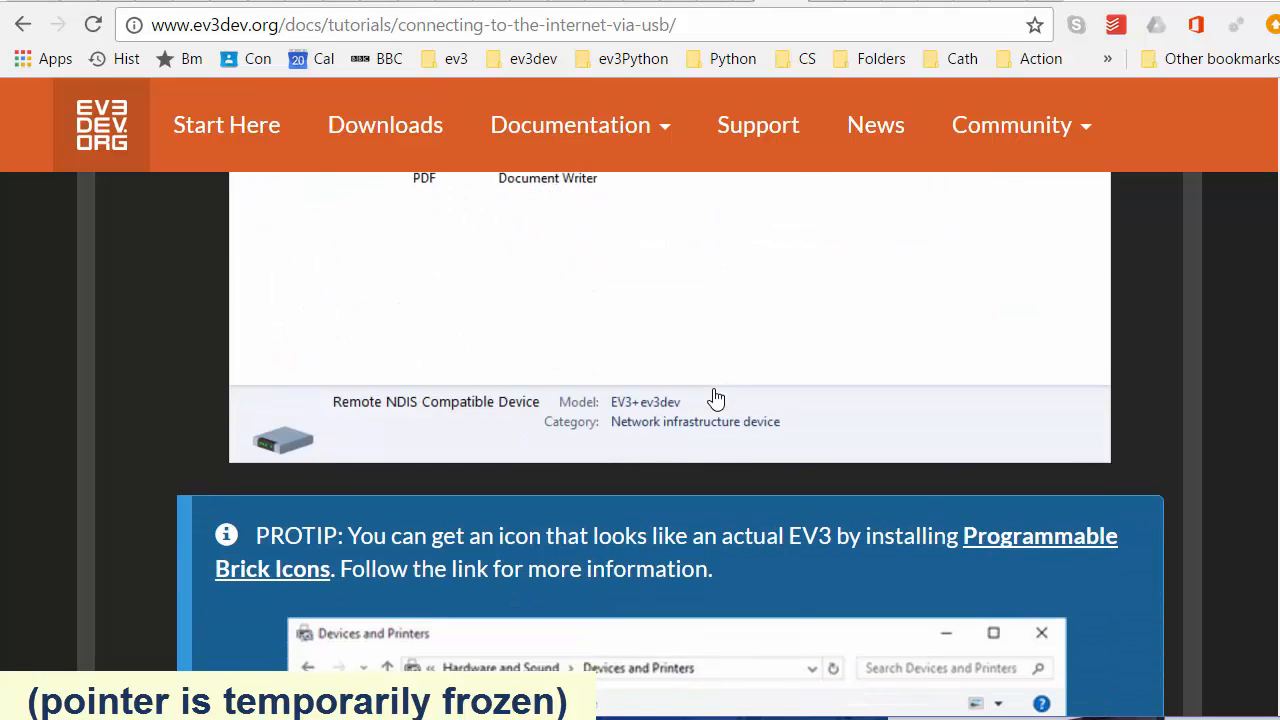
scroll("down", 3)
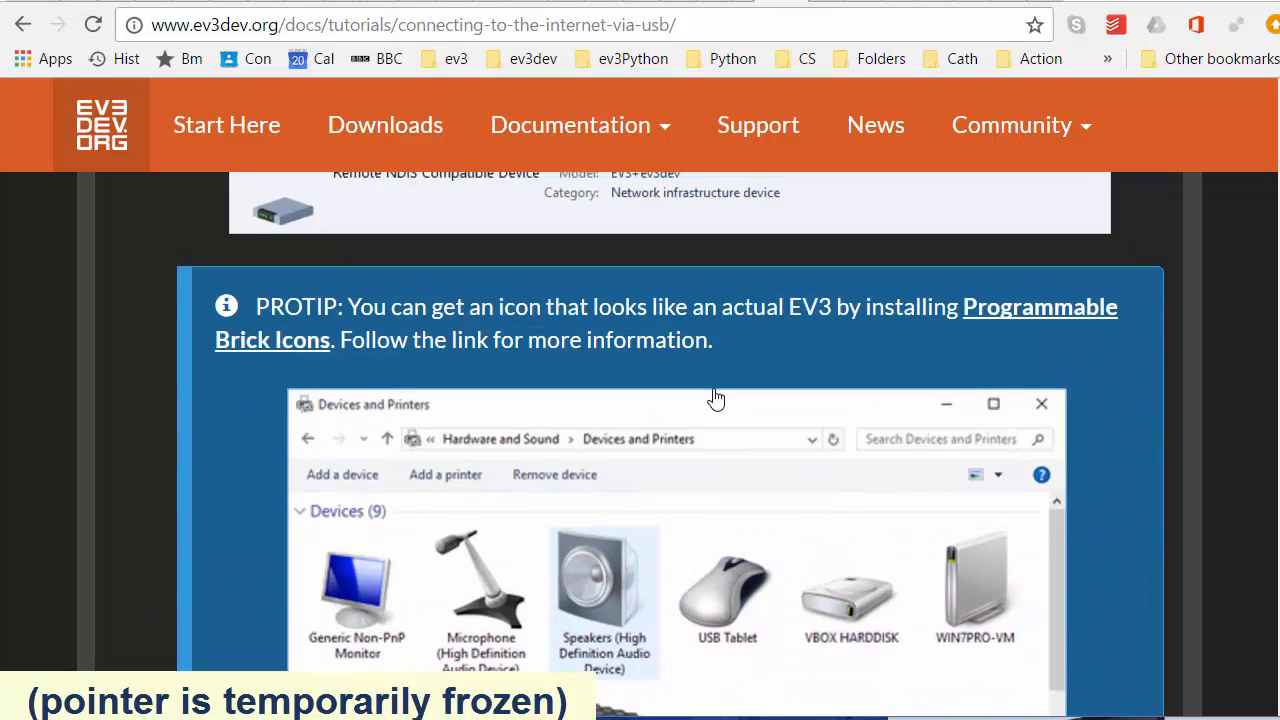
scroll("down", 3)
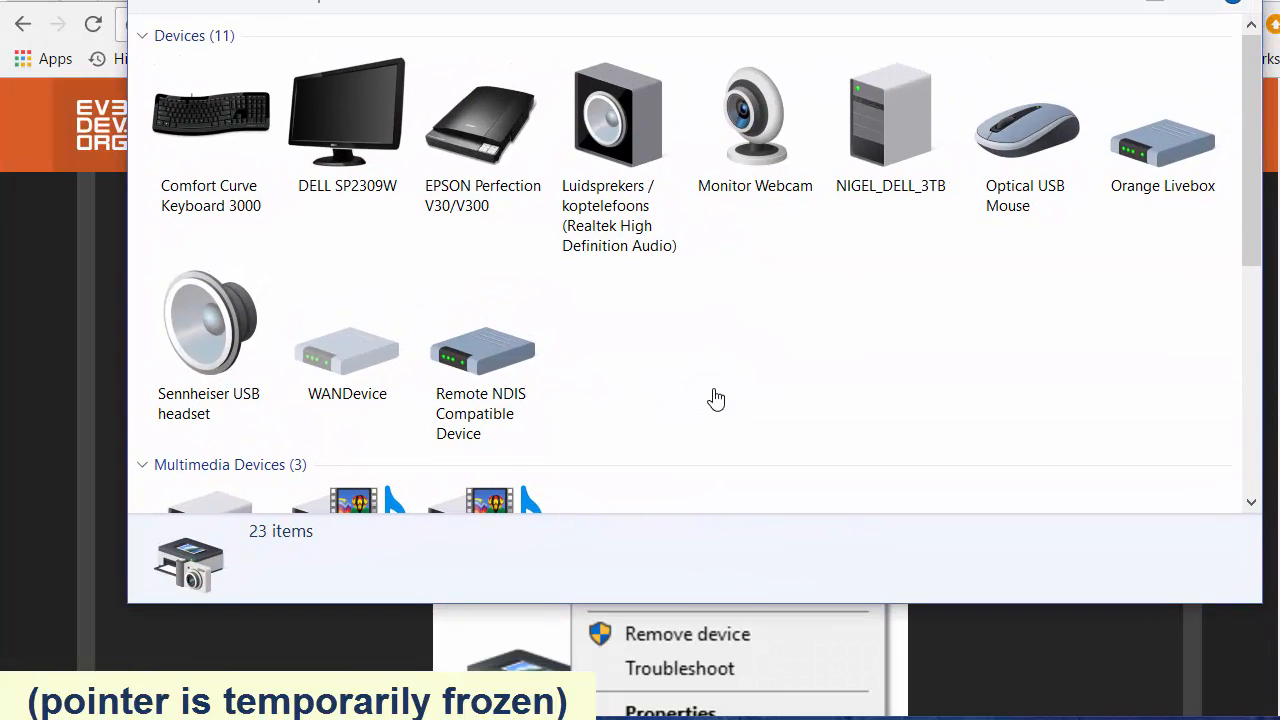
Bring up Network settings for the Remote NDIS Compatible Device, reaching Network and Sharing Centre
right_click(483, 350)
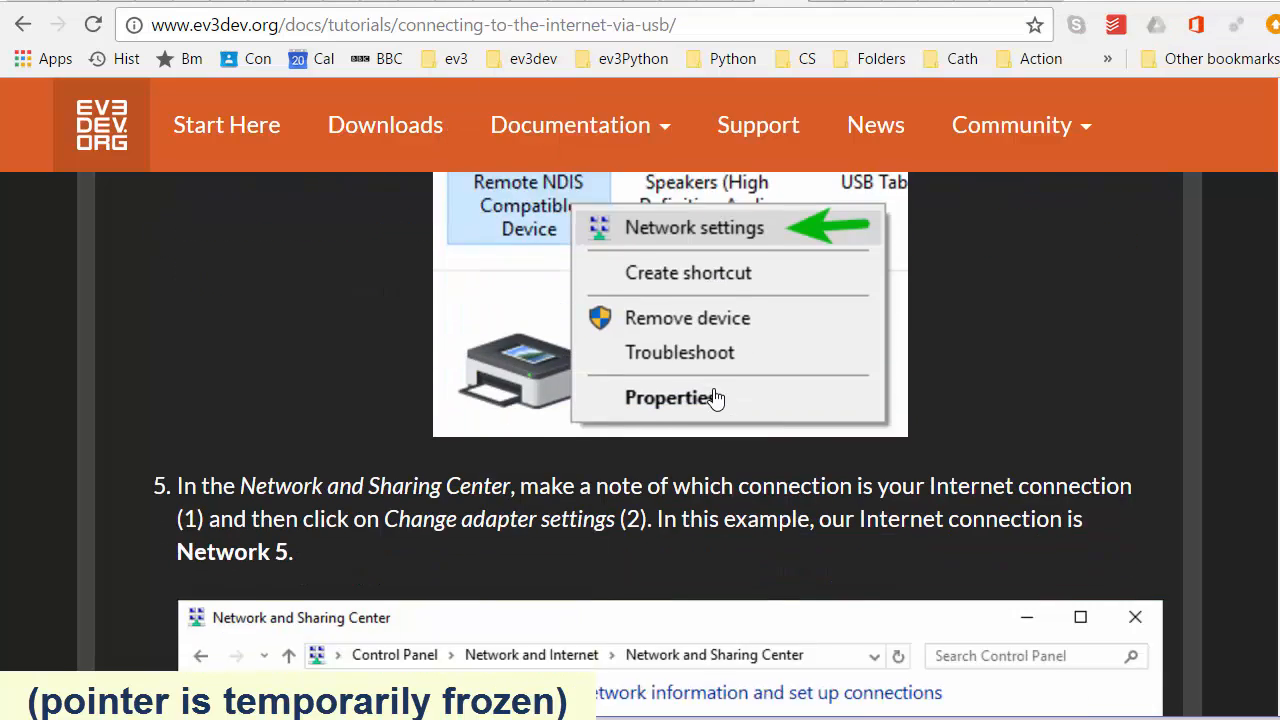
scroll("down", 3)
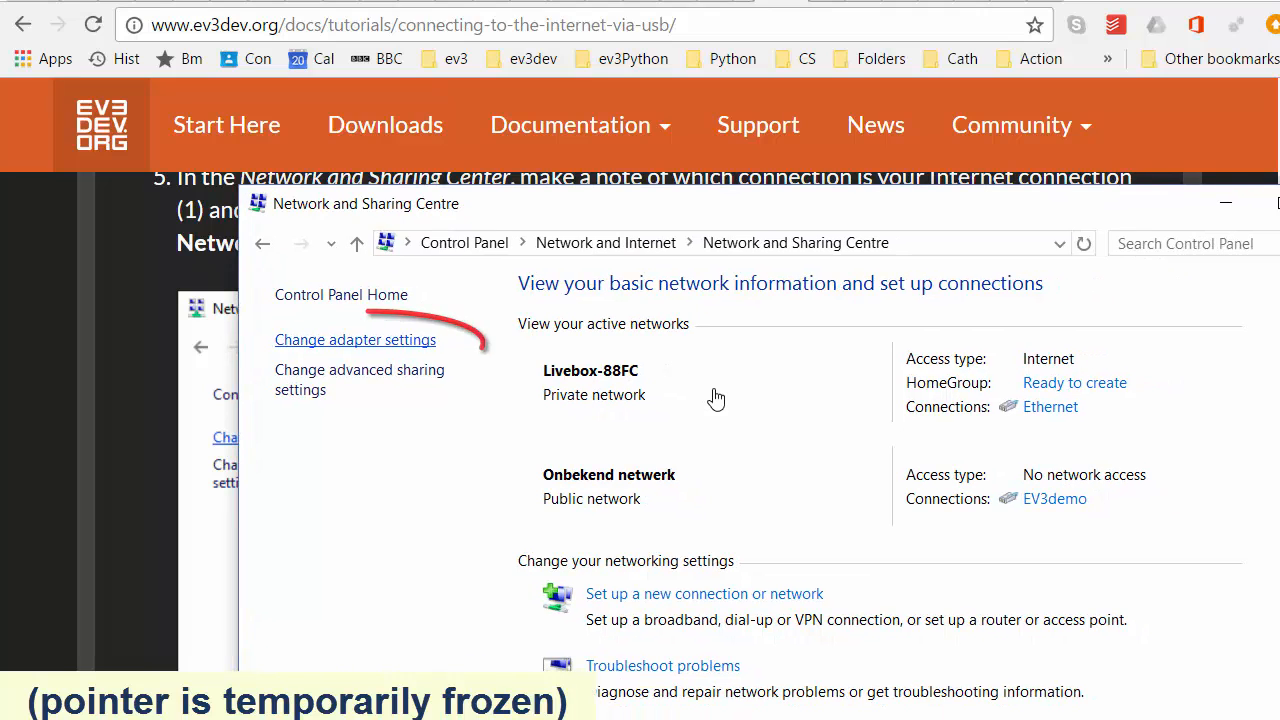
Show the Network Connections list with the Ethernet and EV3demo adapters via Change adapter settings
left_click(354, 339)
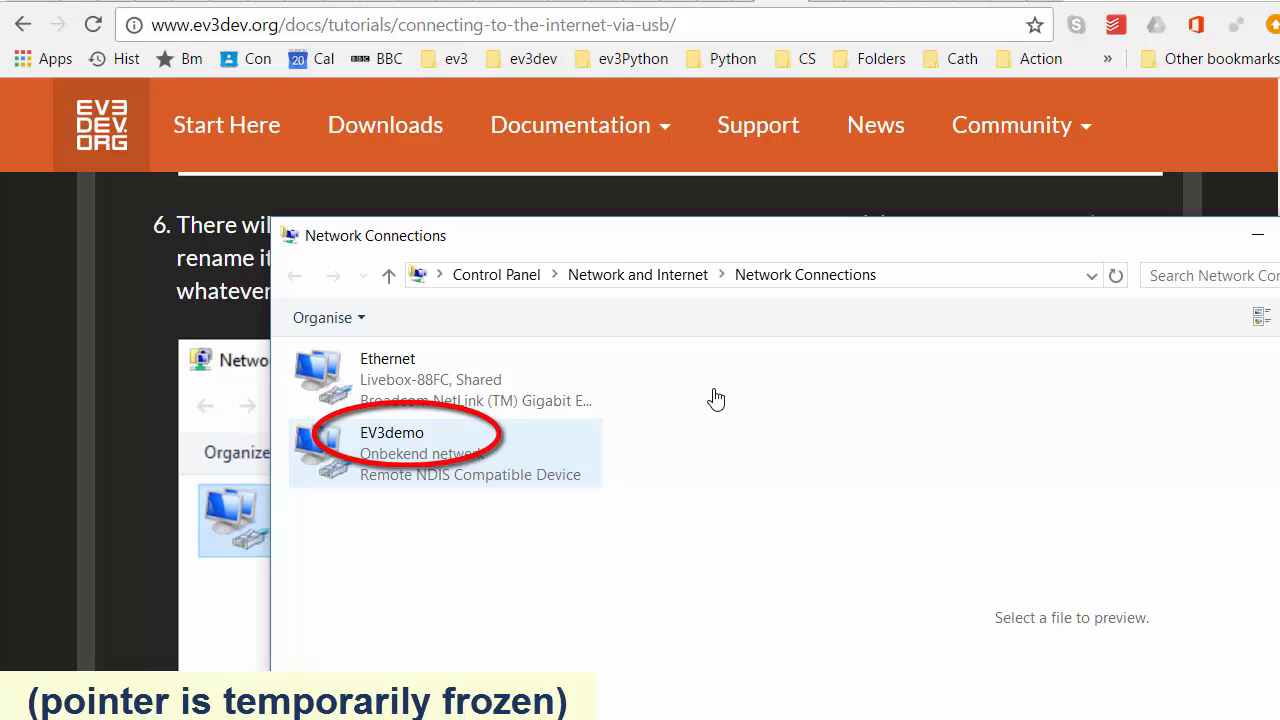
Start renaming the EV3demo connection, then view the Ethernet connection's status
right_click(392, 450)
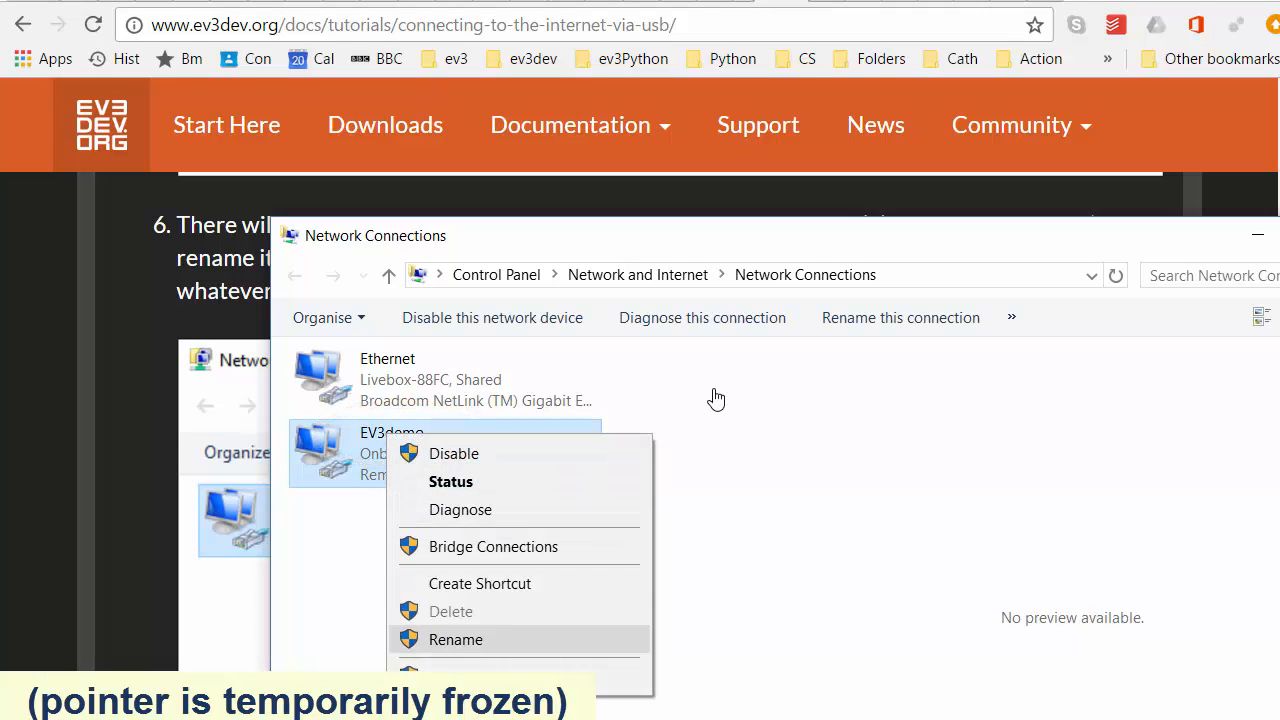
left_click(455, 639)
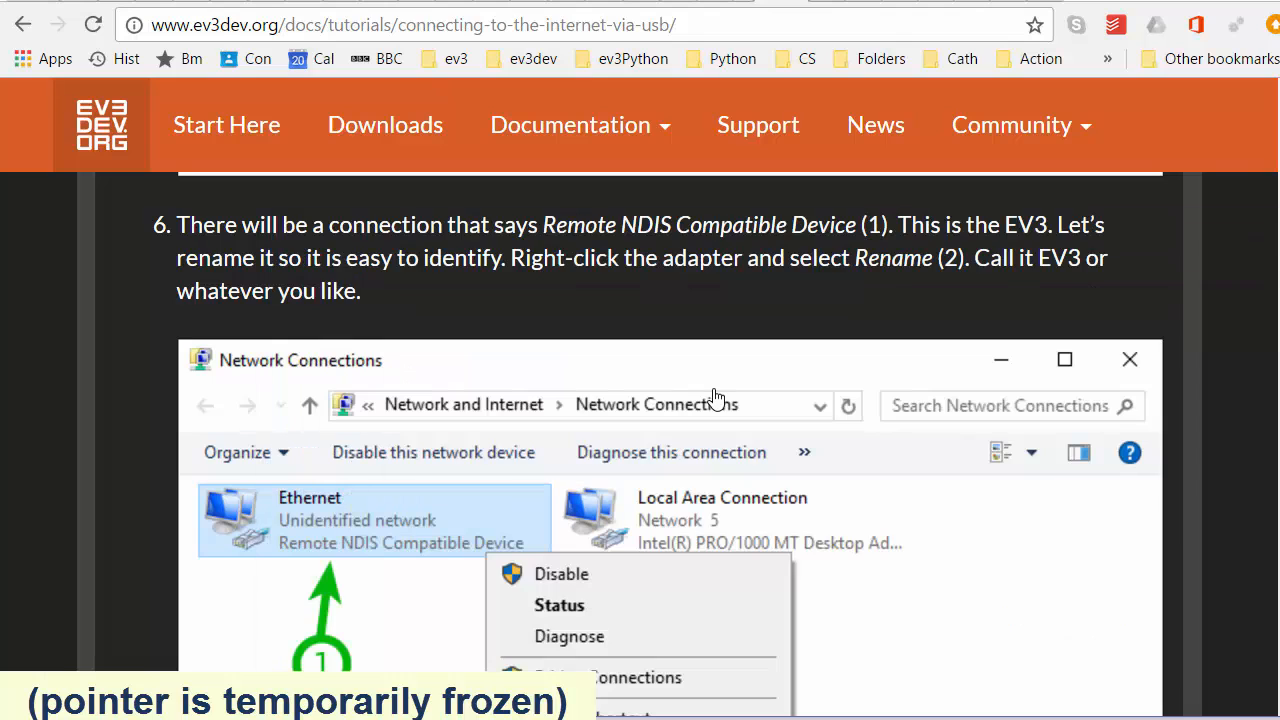
scroll("down", 3)
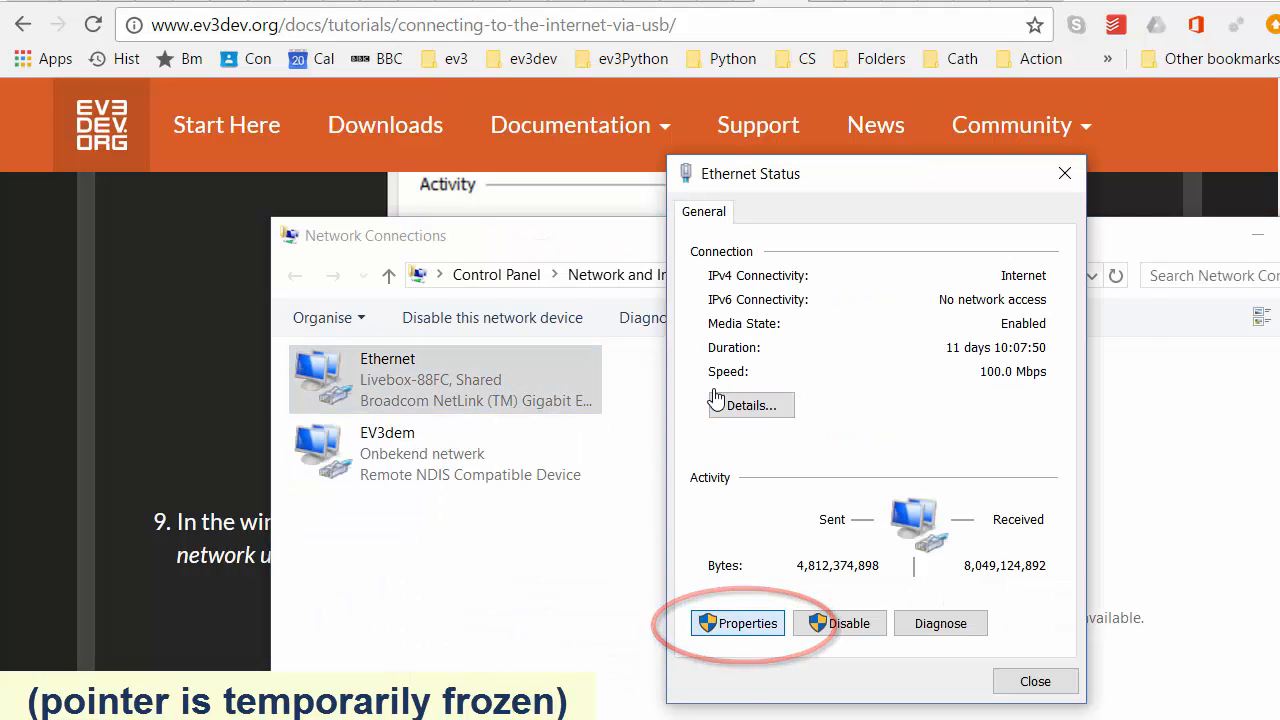
Show the Ethernet connection's Properties, then return to the tutorial's step 9 sharing instructions
left_click(737, 623)
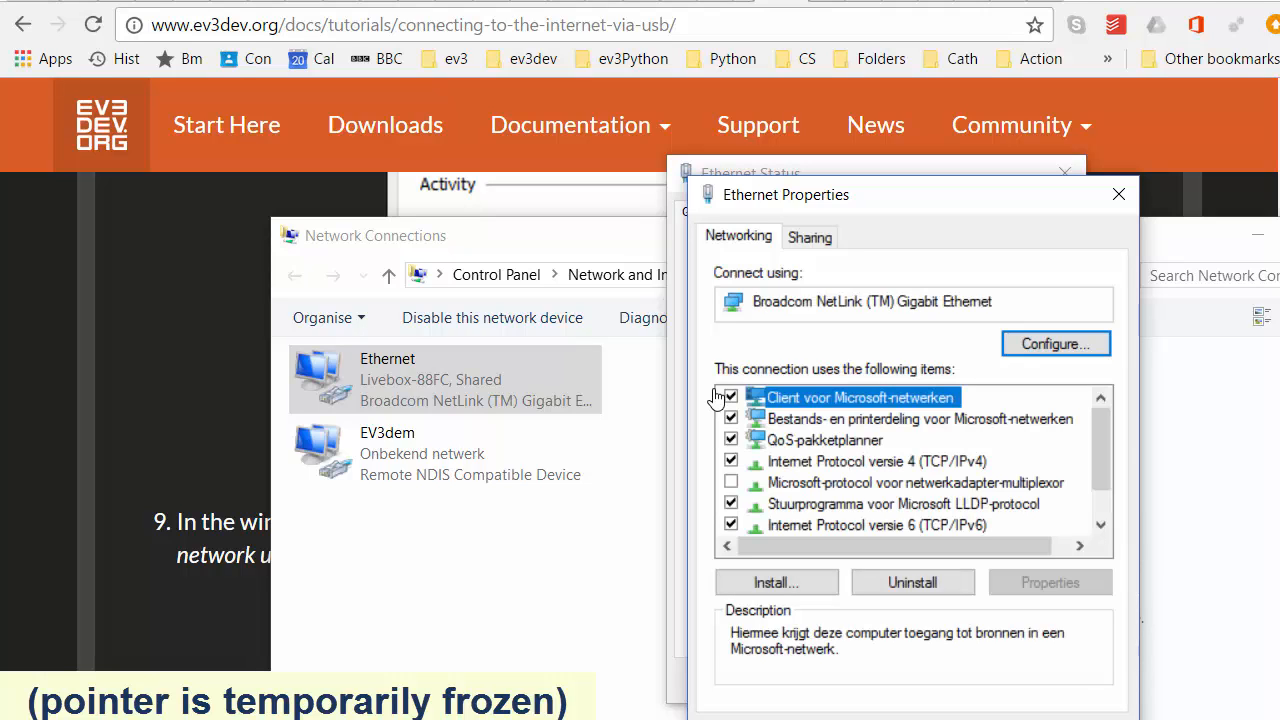
left_click(810, 236)
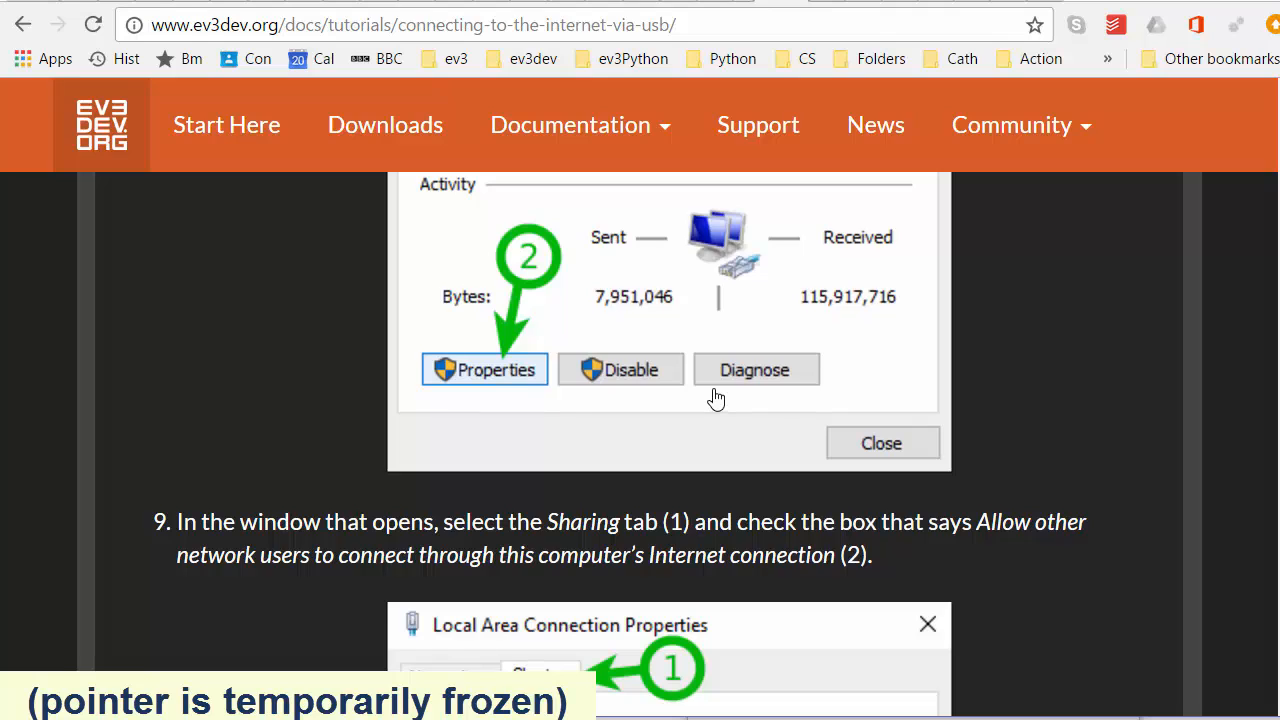
scroll("down", 3)
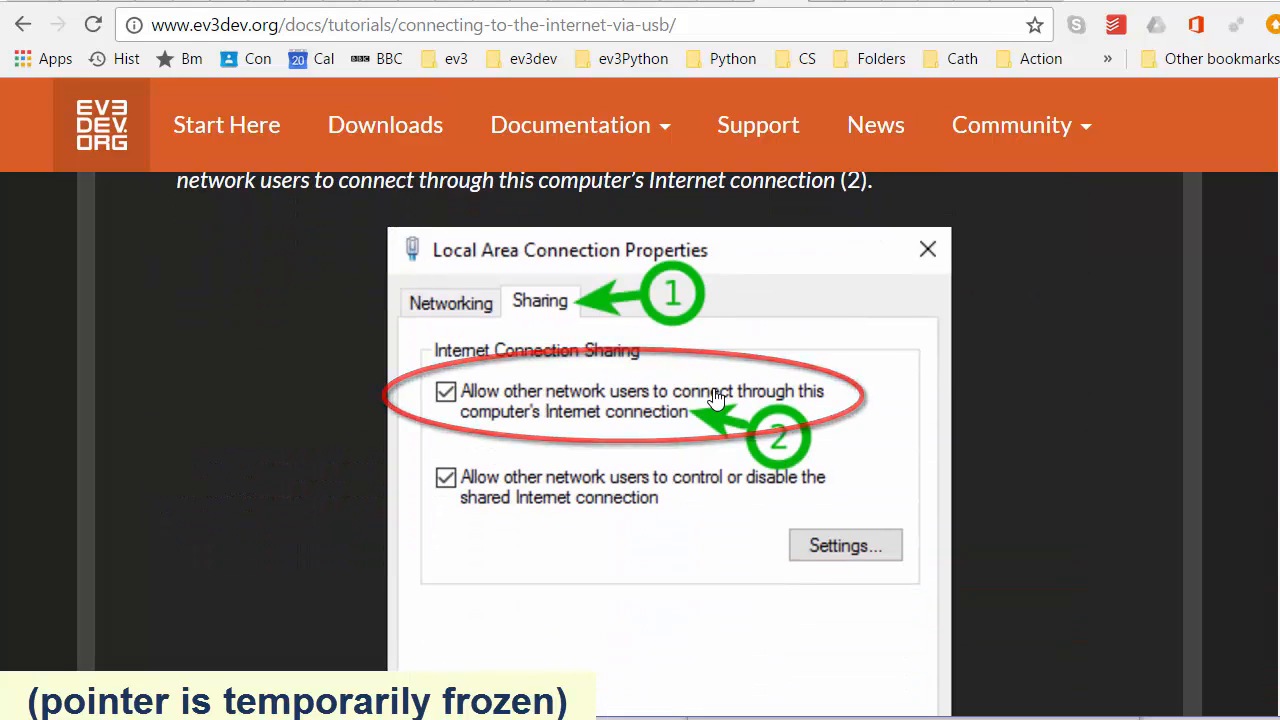
scroll("down", 3)
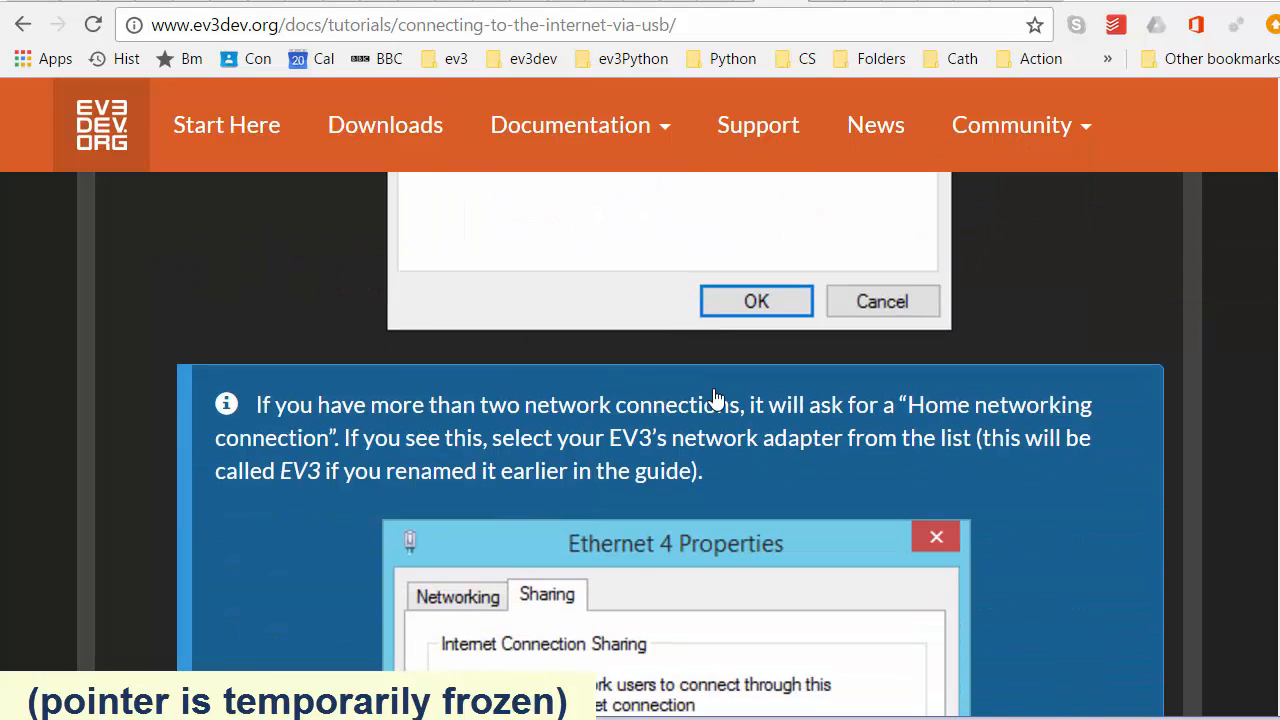
scroll("down", 3)
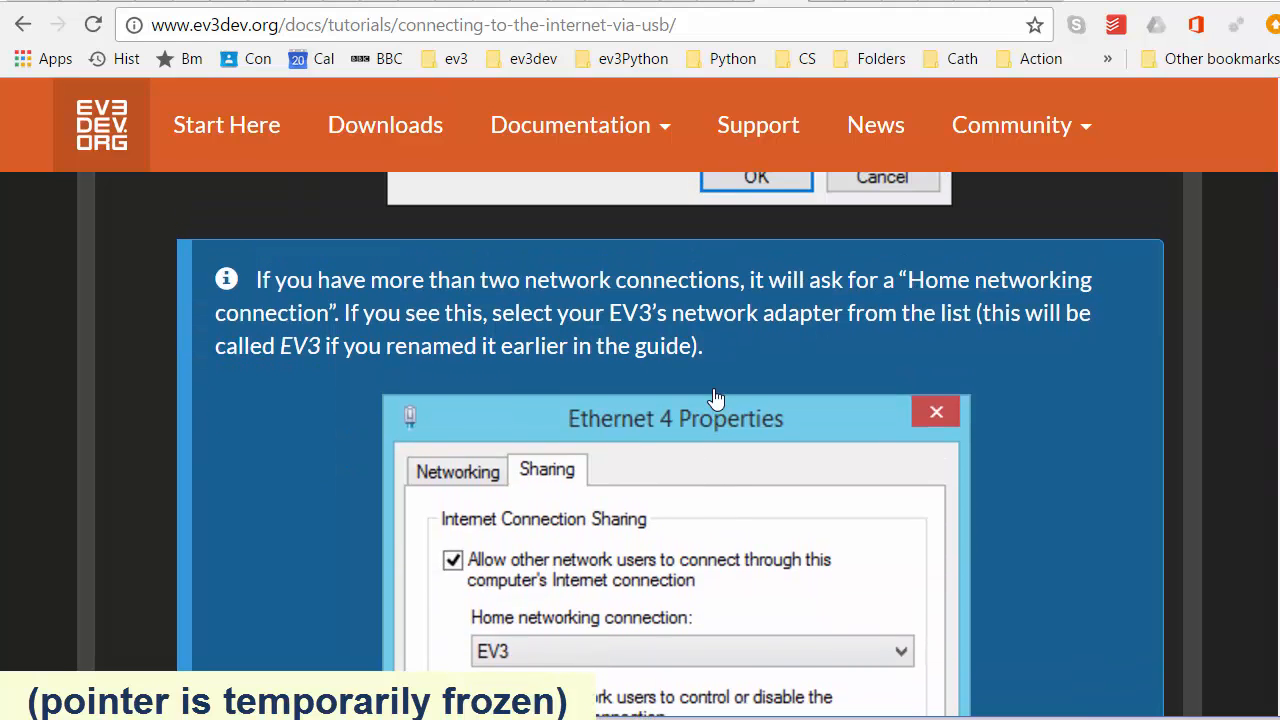
scroll("down", 3)
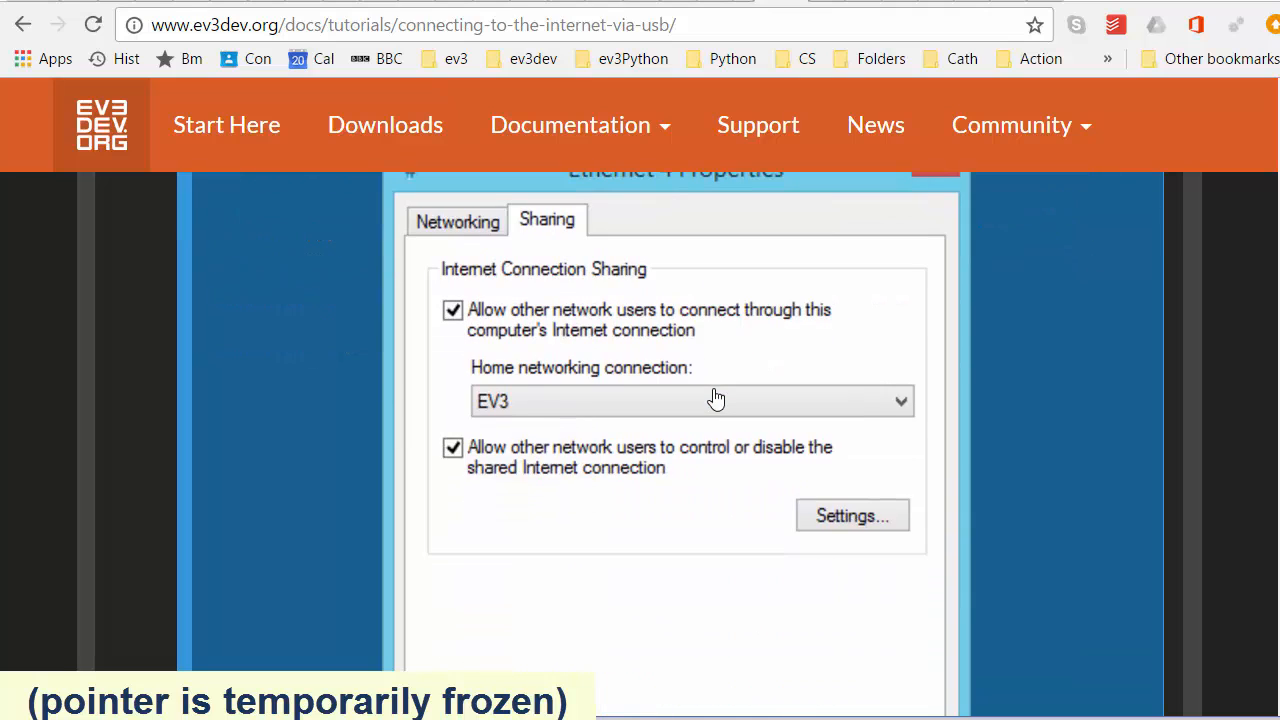
scroll("down", 3)
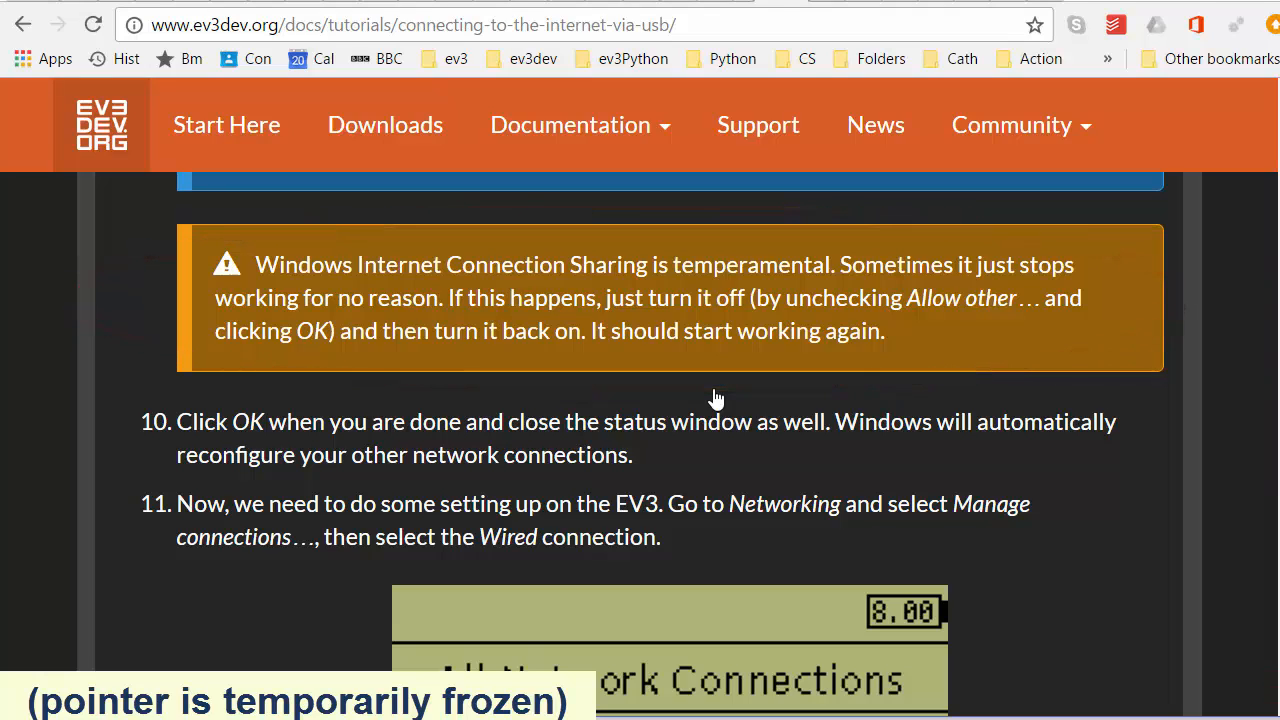
scroll("down", 3)
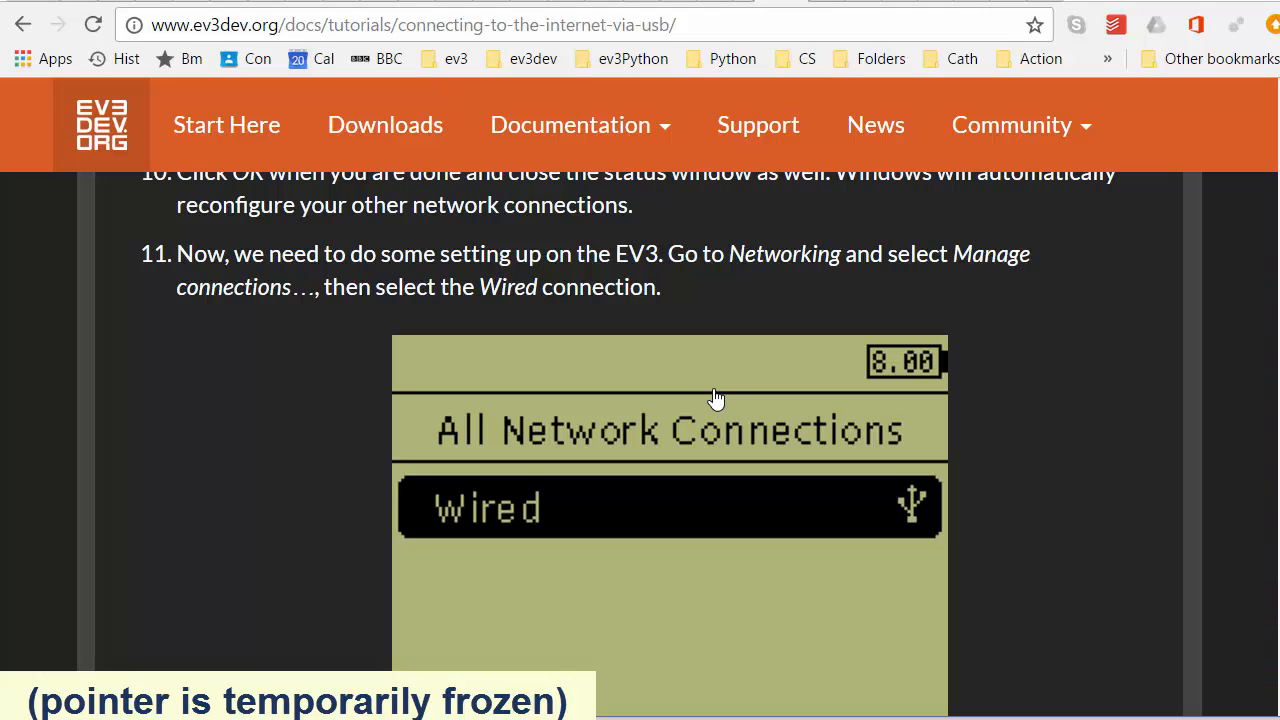
scroll("down", 3)
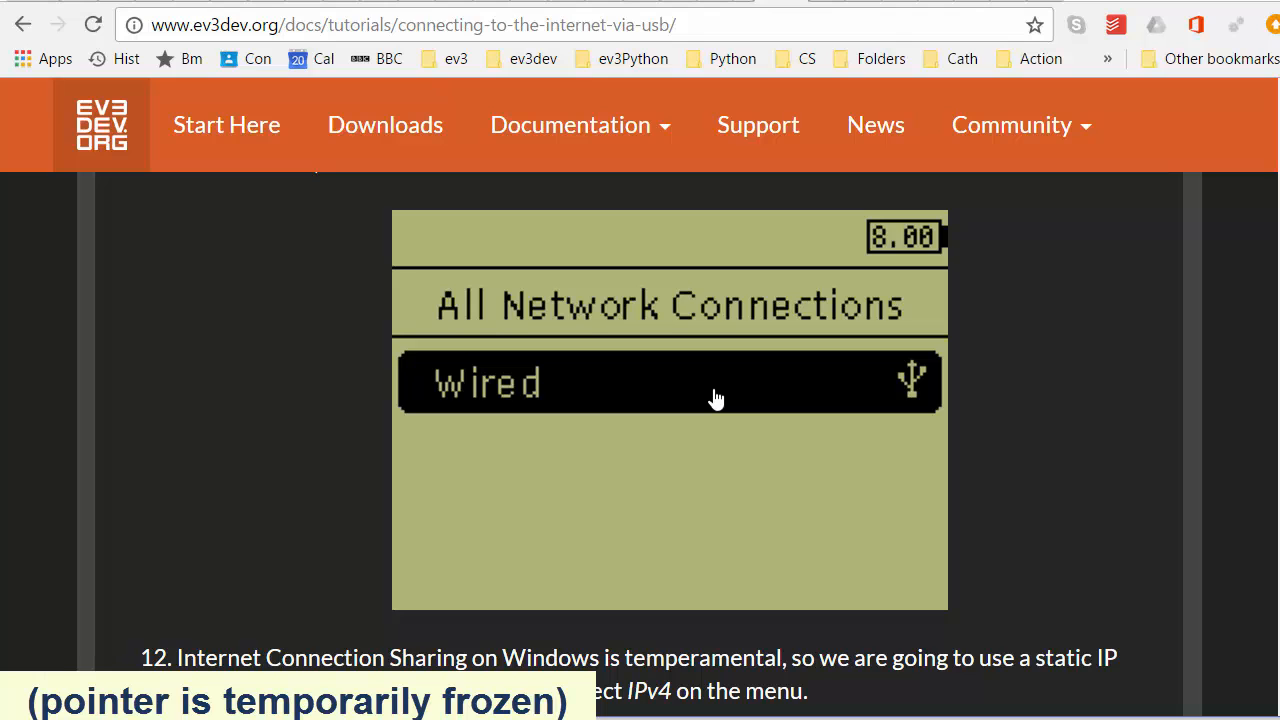
scroll("down", 3)
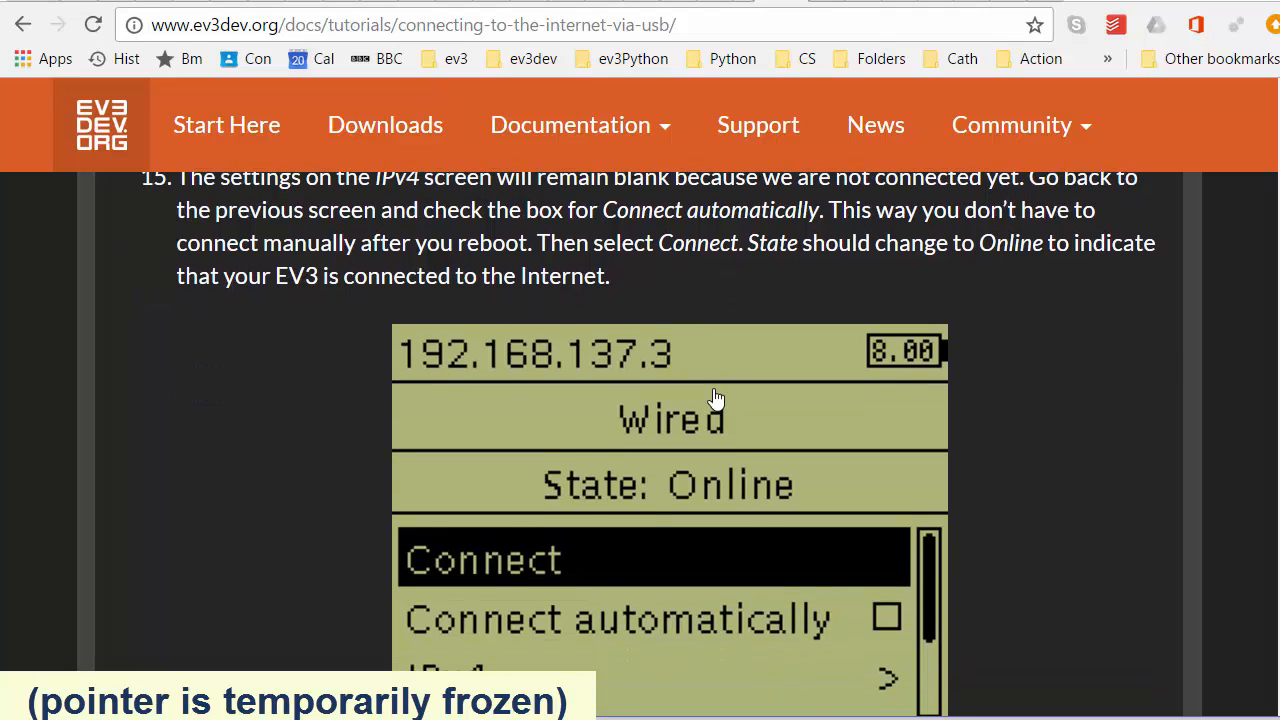
scroll("down", 3)
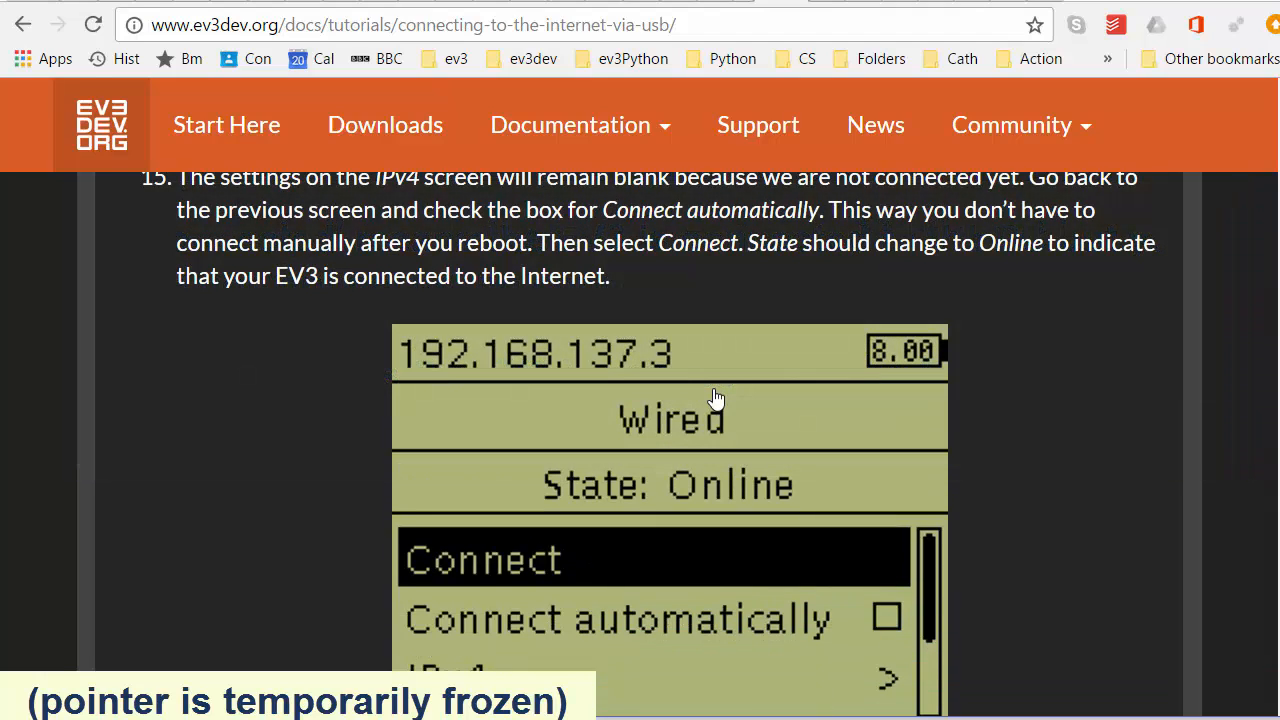
scroll("down", 3)
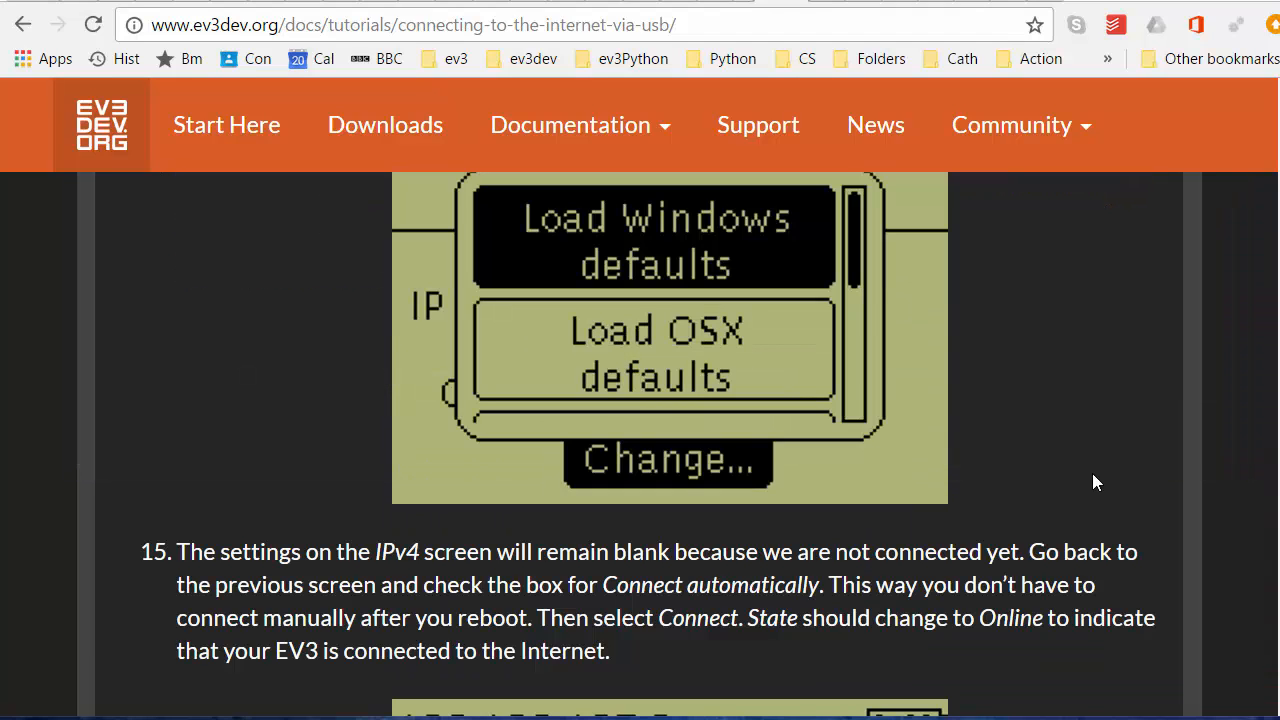
scroll("down", 3)
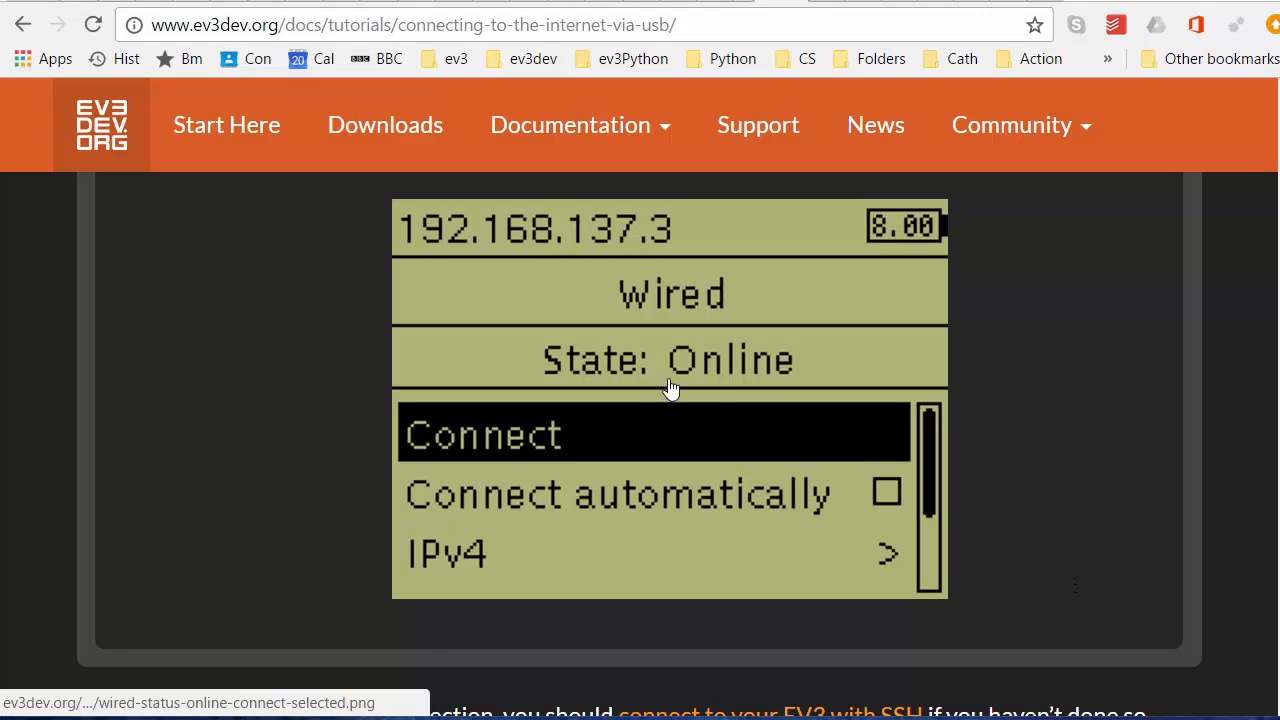
mouse_move(690, 373)
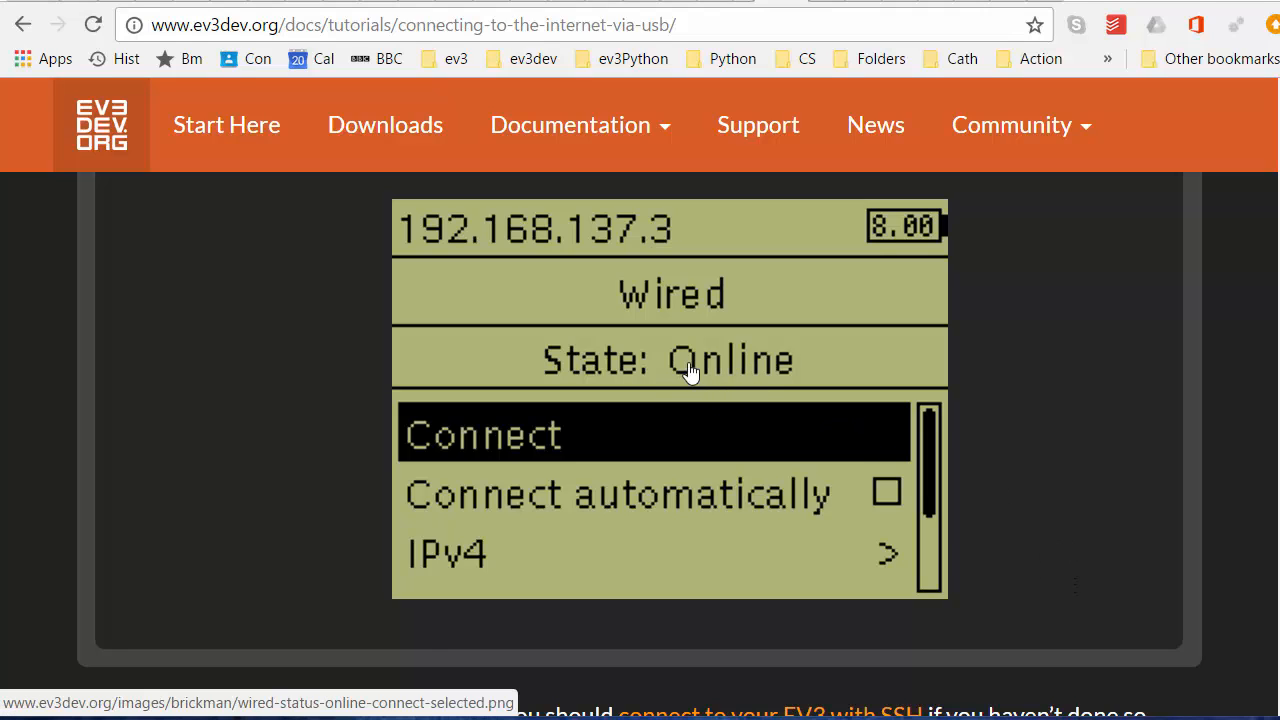
mouse_move(812, 368)
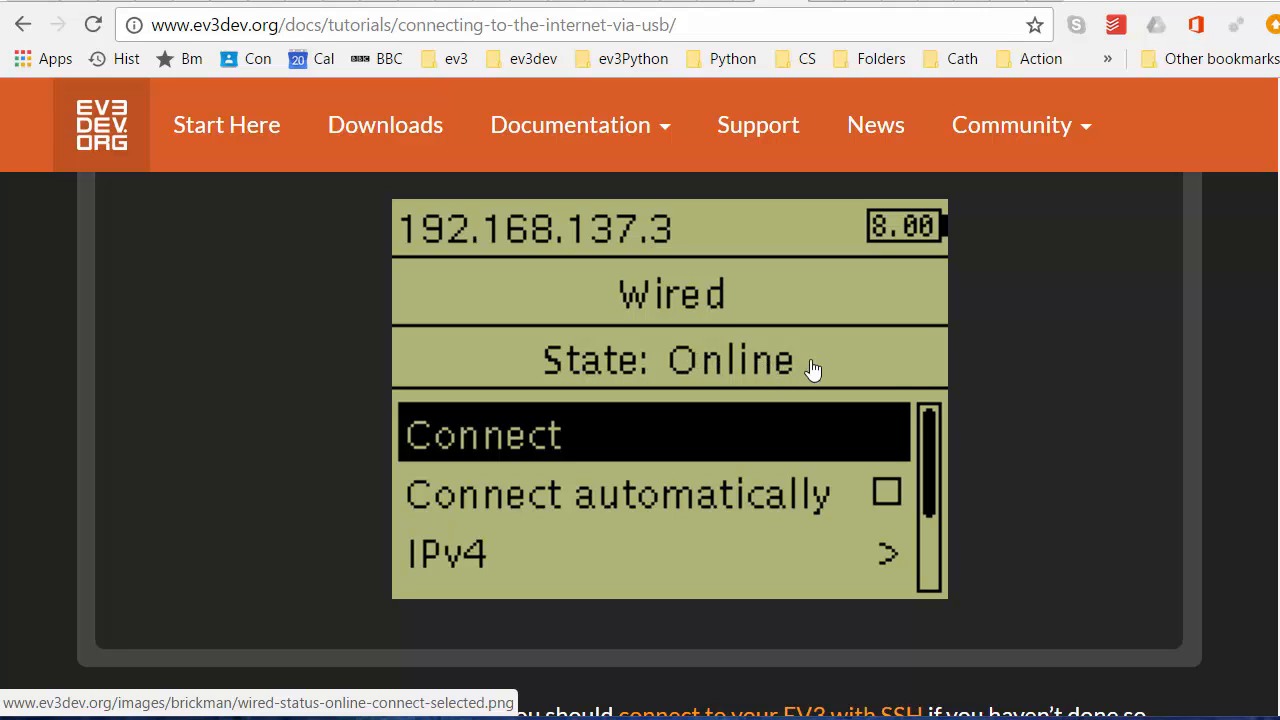
mouse_move(1067, 465)
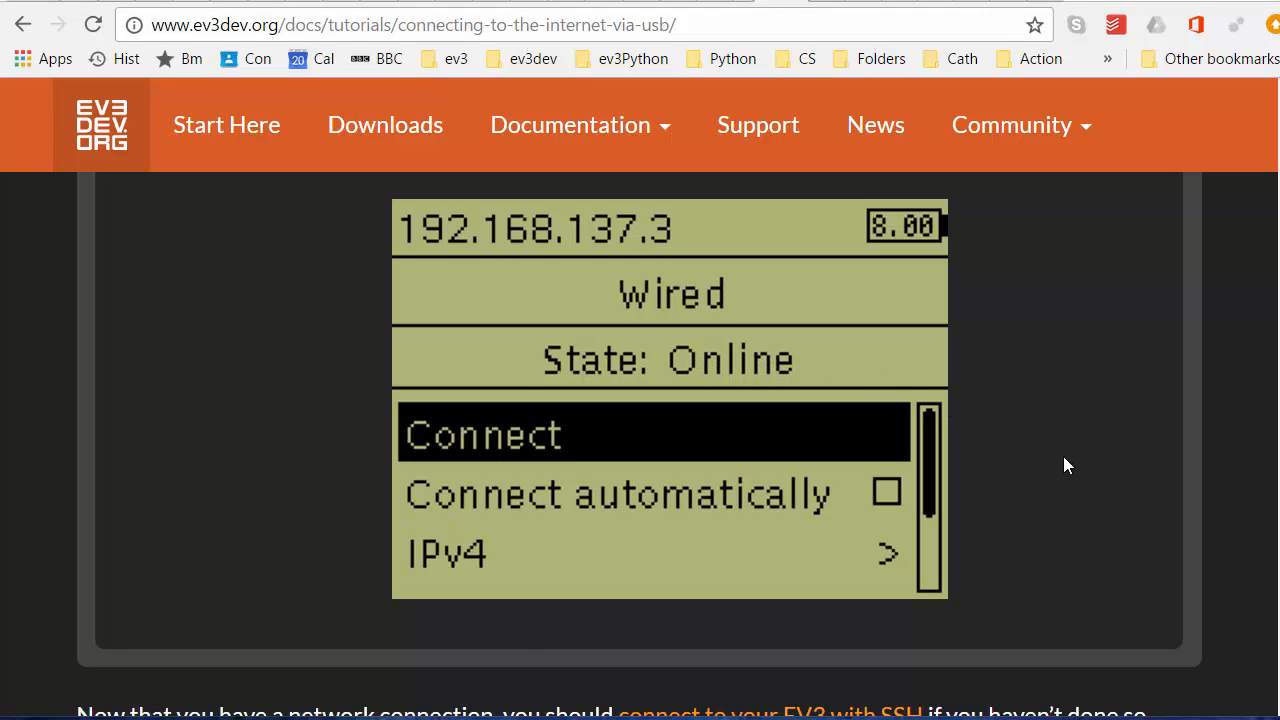
mouse_move(1070, 483)
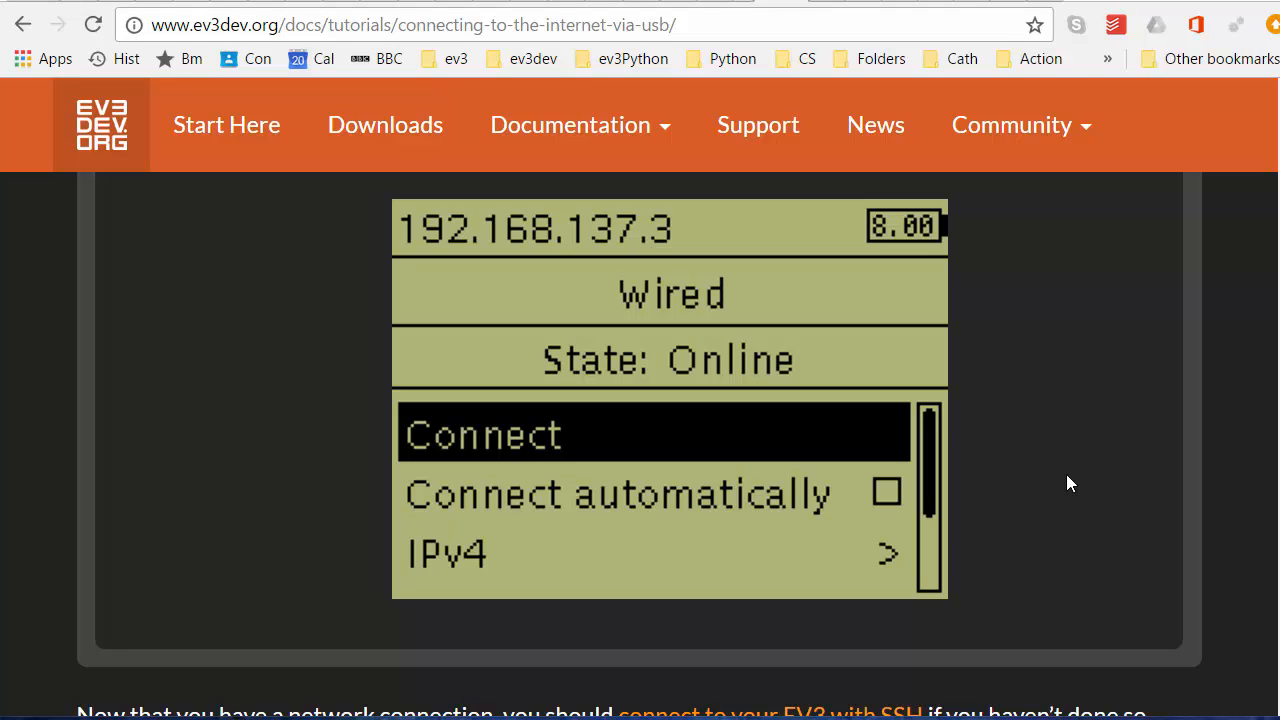
scroll("down", 3)
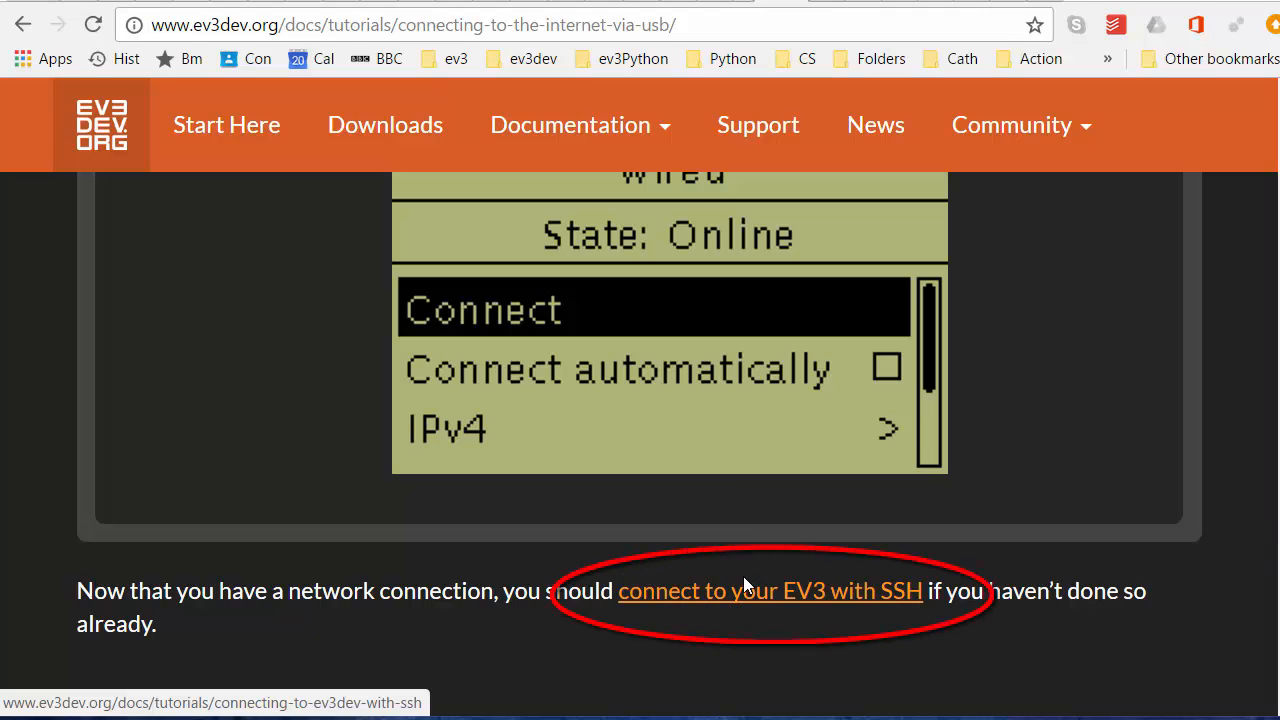
mouse_move(735, 588)
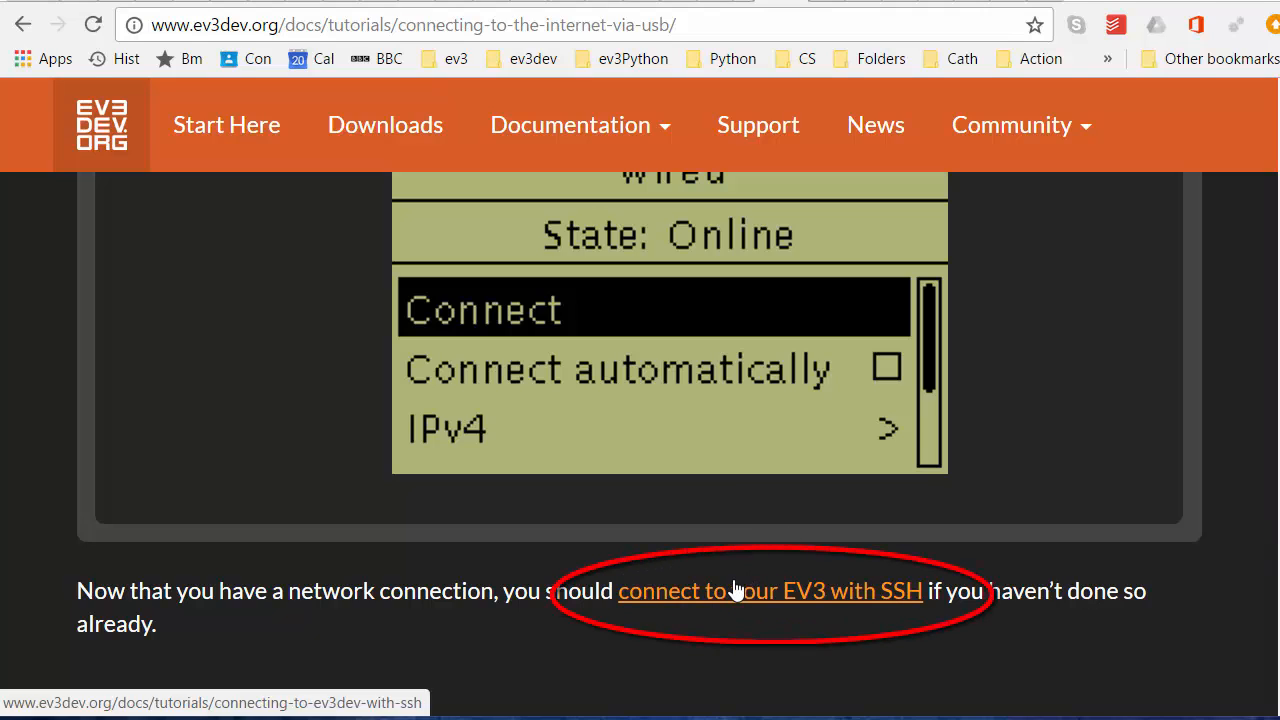